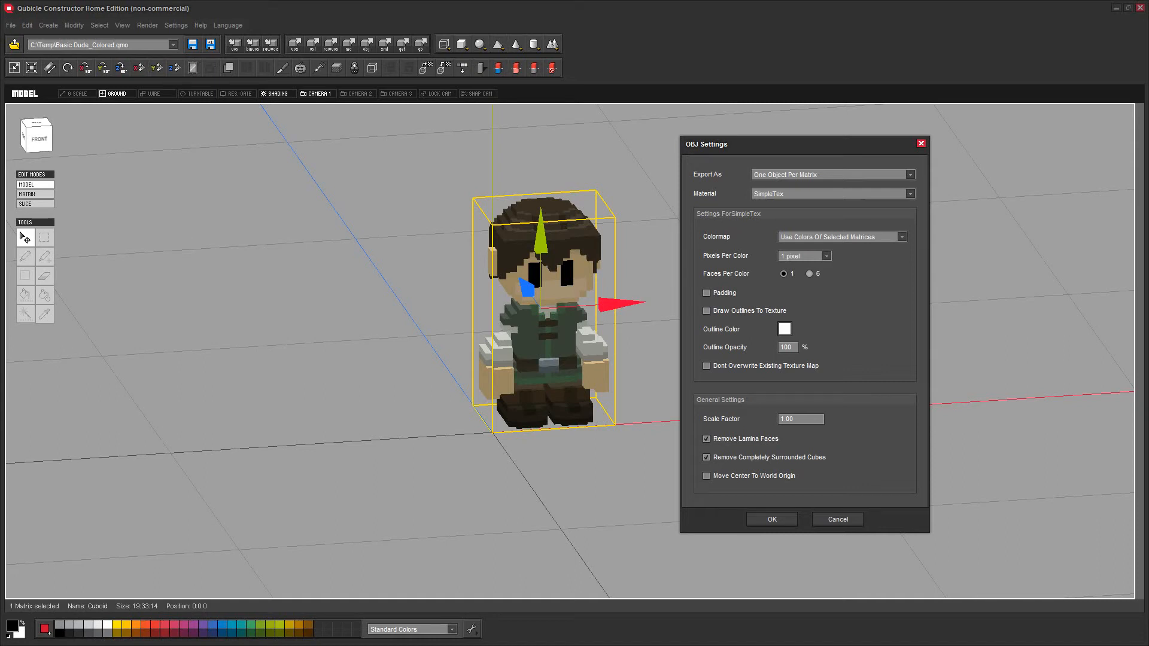
{"action": "mouse_move", "coordinate": [888, 172]}
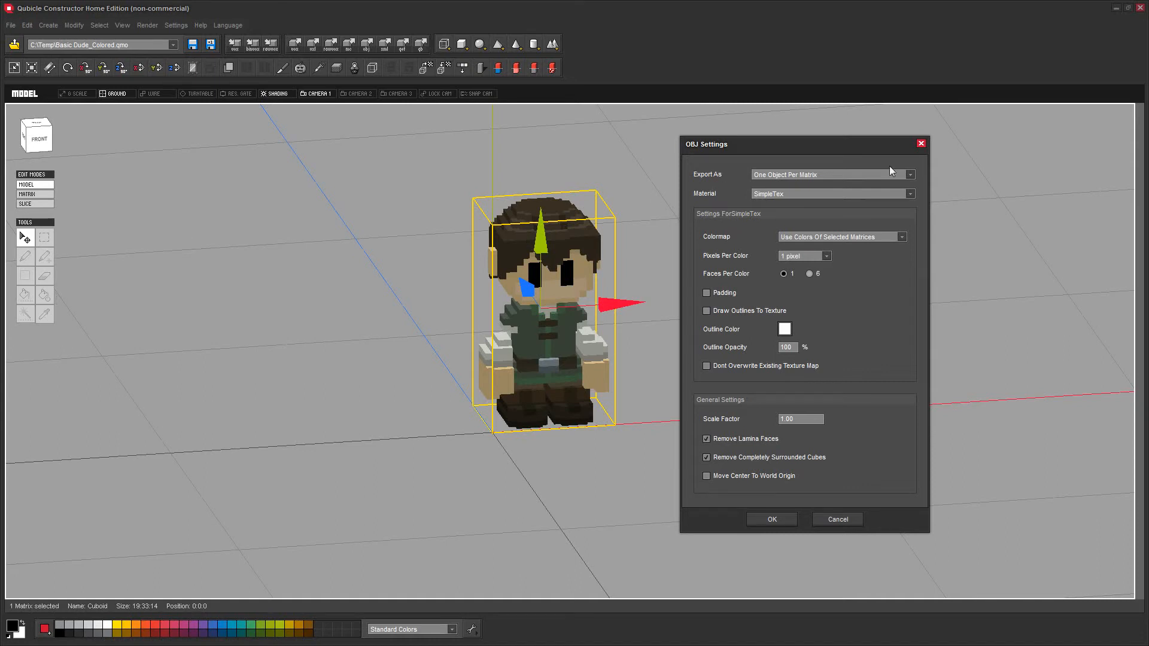
{"action": "mouse_move", "coordinate": [852, 158]}
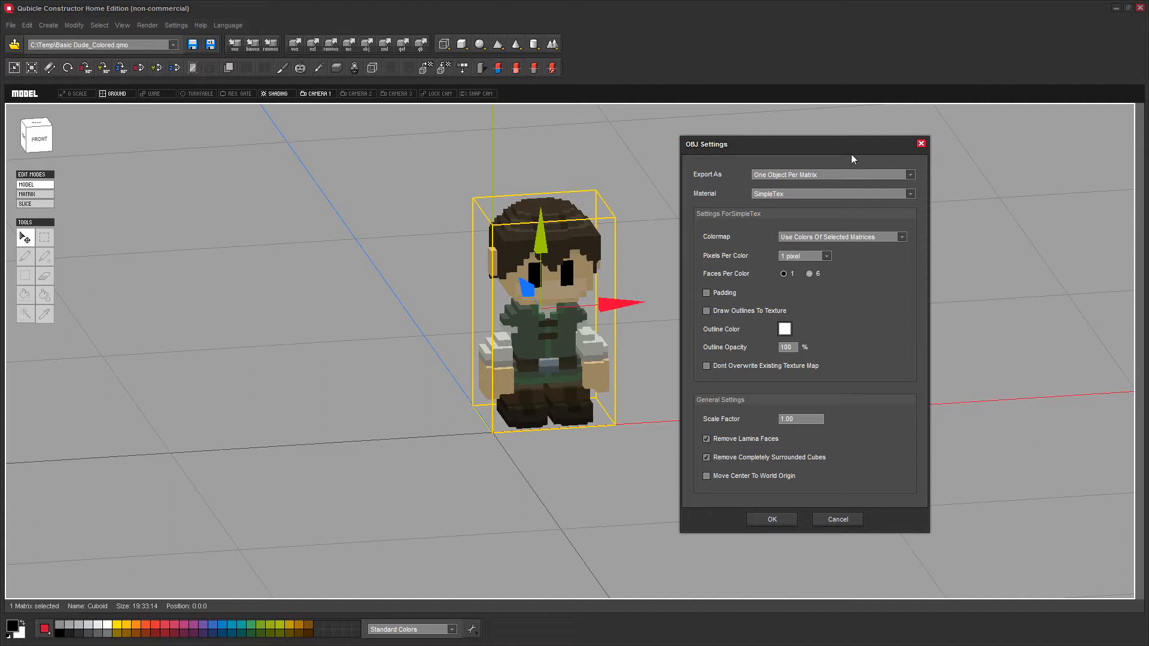
{"action": "mouse_move", "coordinate": [884, 156]}
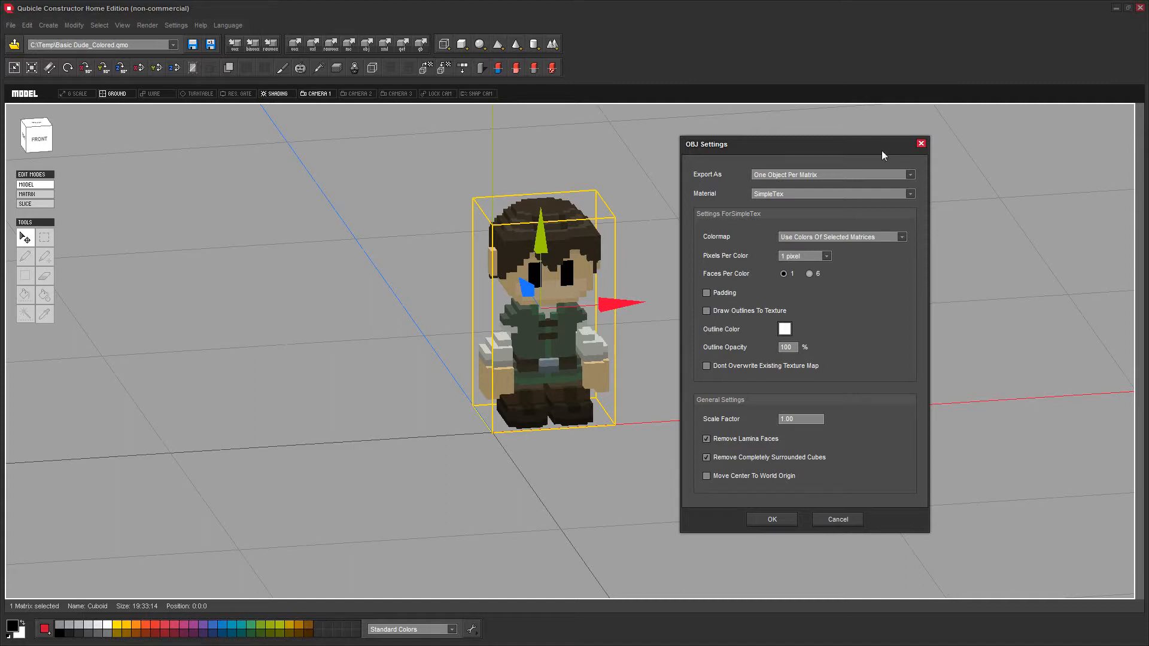
{"action": "mouse_move", "coordinate": [865, 152]}
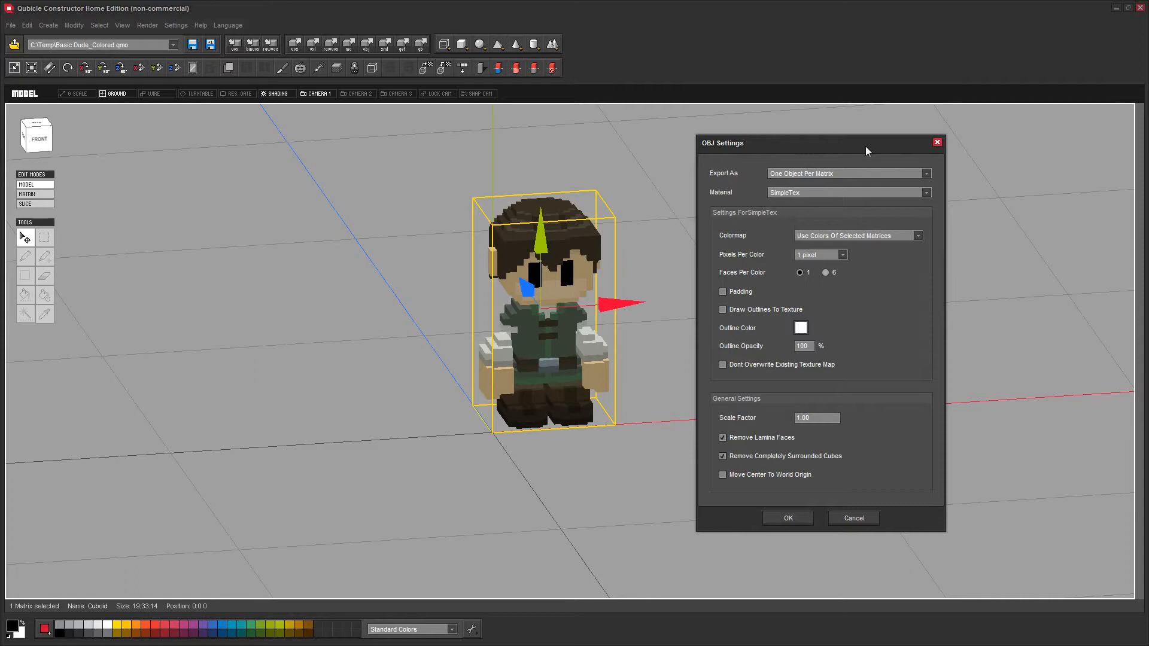
{"action": "mouse_move", "coordinate": [641, 388]}
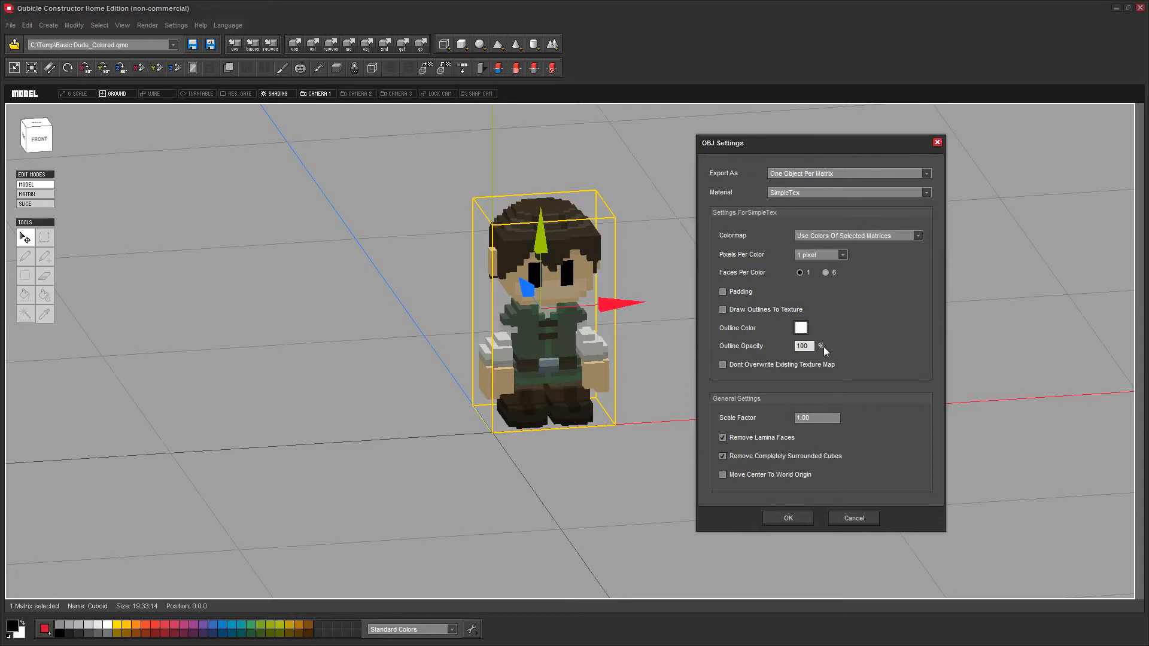
{"action": "mouse_move", "coordinate": [900, 329]}
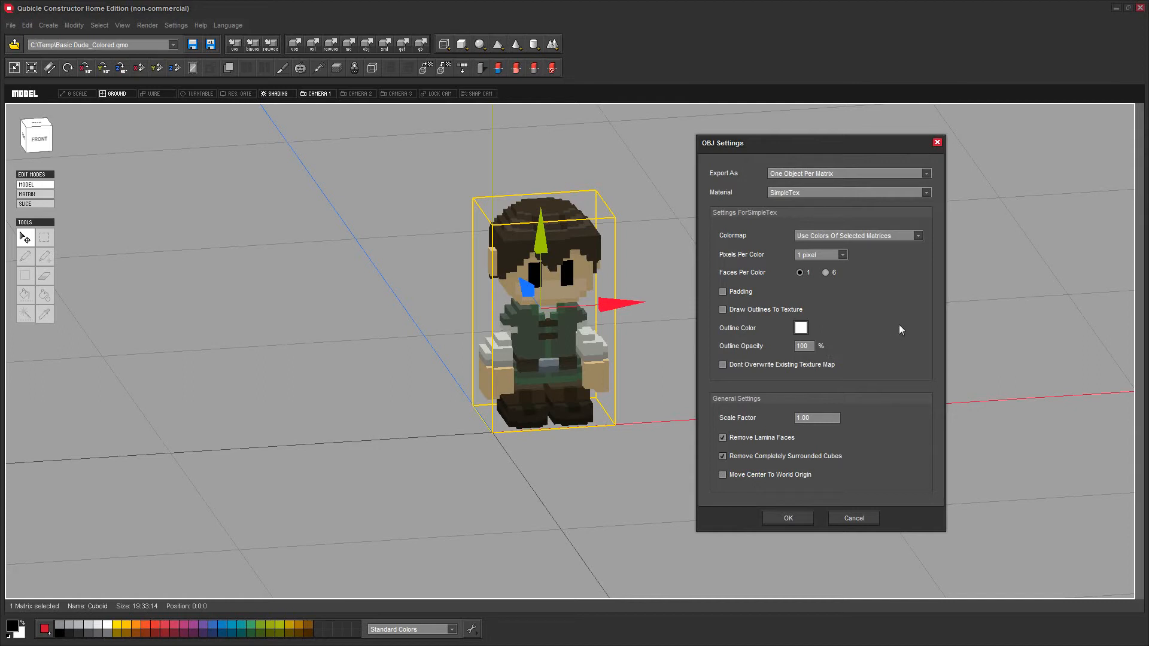
{"action": "mouse_move", "coordinate": [892, 318]}
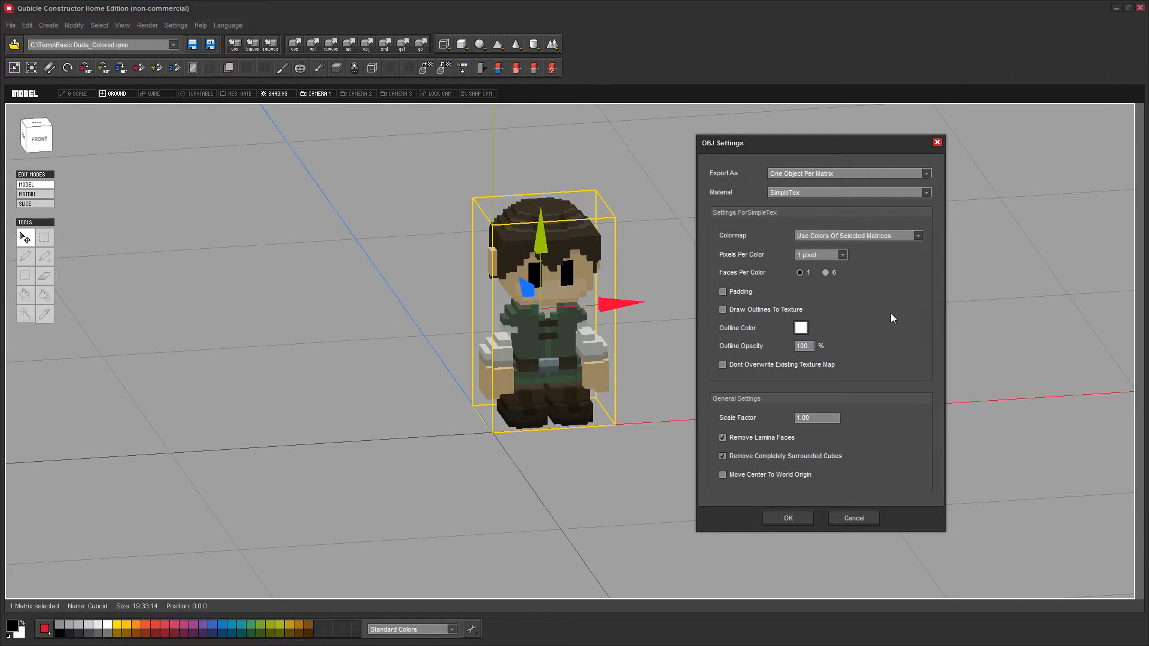
{"action": "mouse_move", "coordinate": [891, 319]}
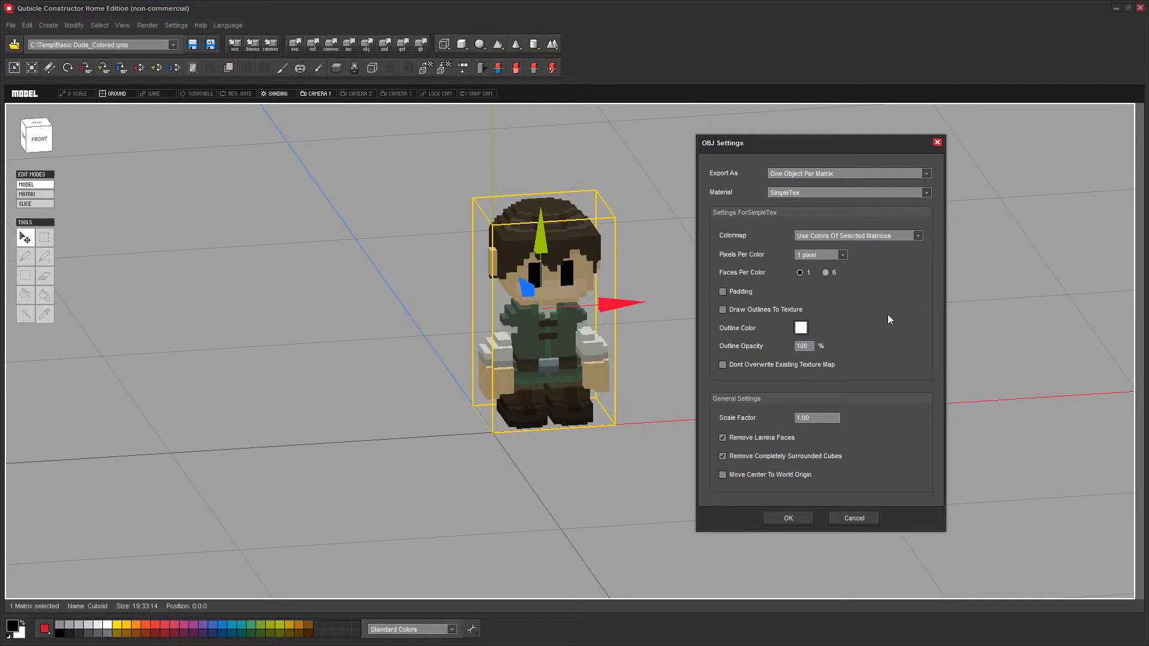
{"action": "mouse_move", "coordinate": [848, 300]}
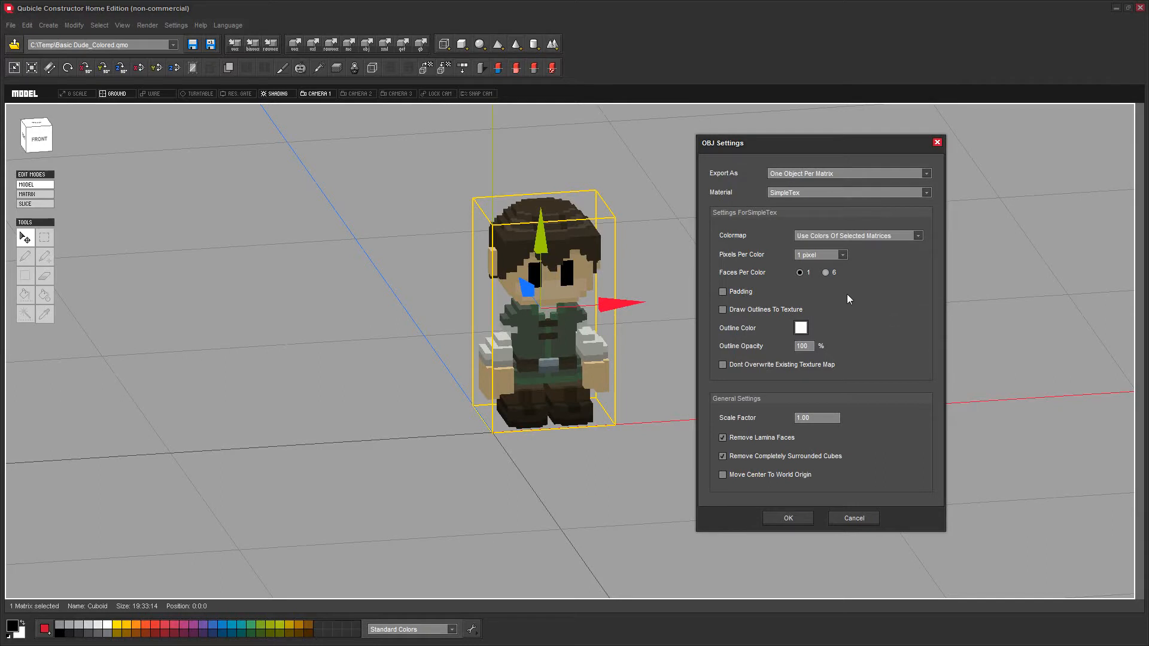
{"action": "mouse_move", "coordinate": [859, 147]}
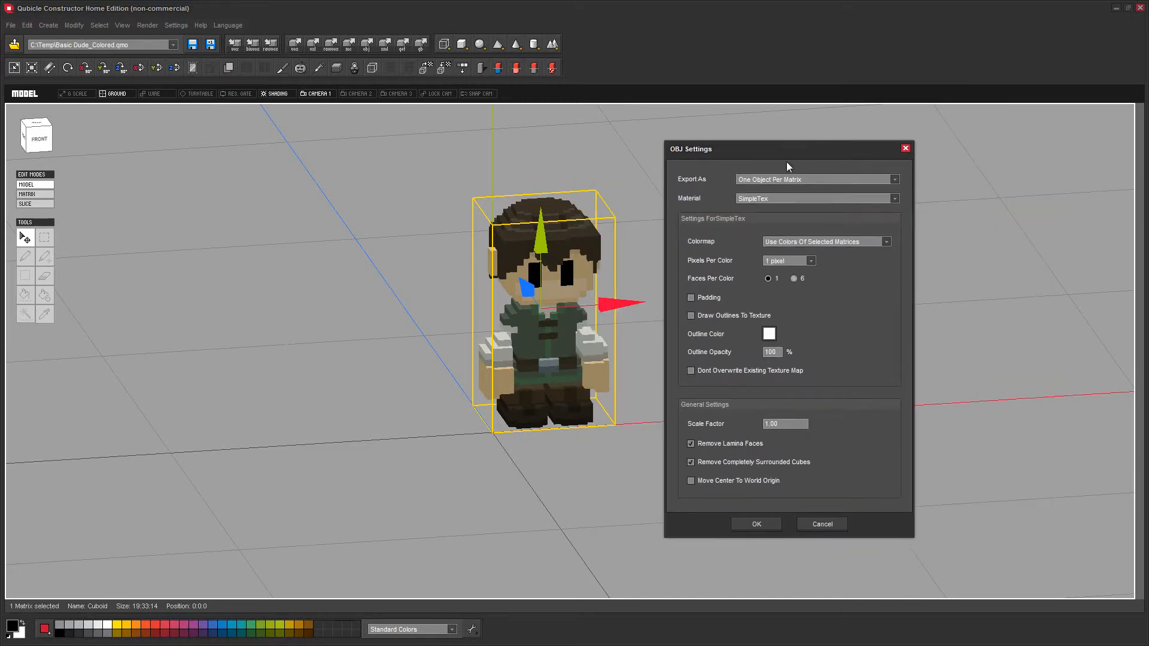
{"action": "mouse_move", "coordinate": [520, 341]}
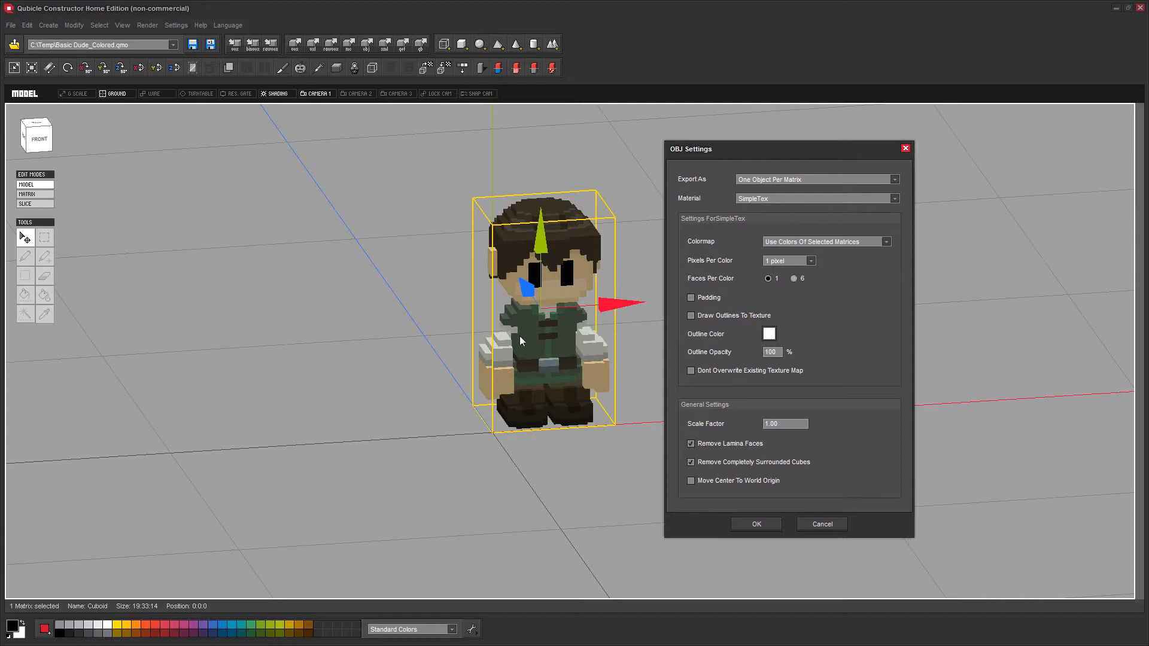
{"action": "mouse_move", "coordinate": [825, 499]}
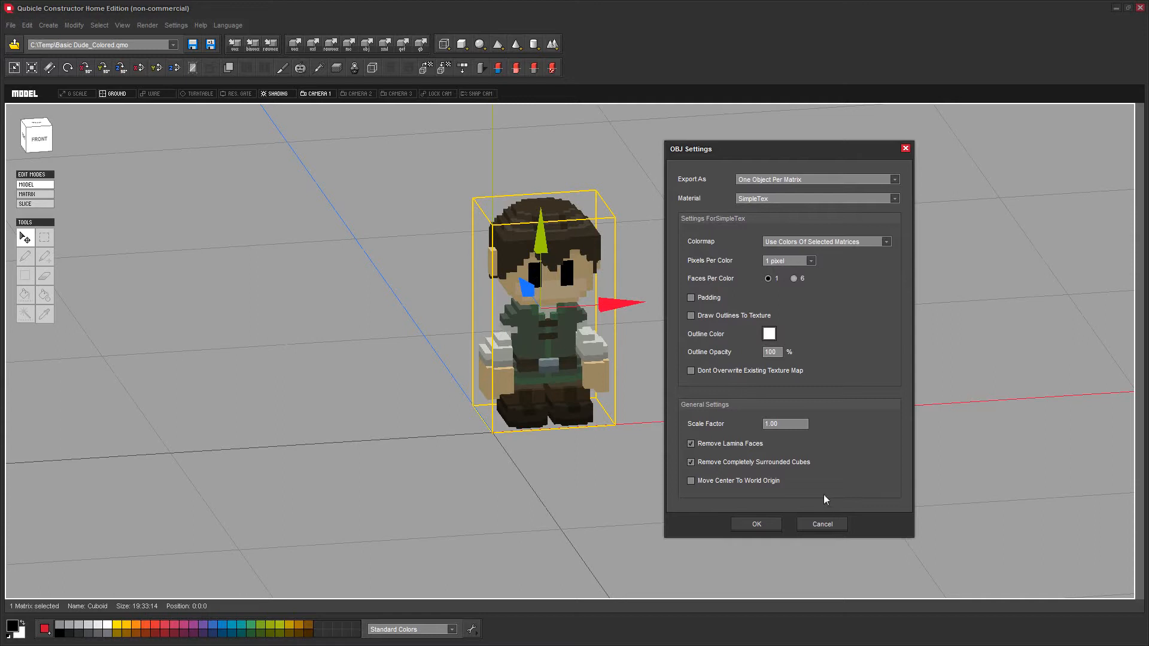
{"action": "mouse_move", "coordinate": [438, 405]}
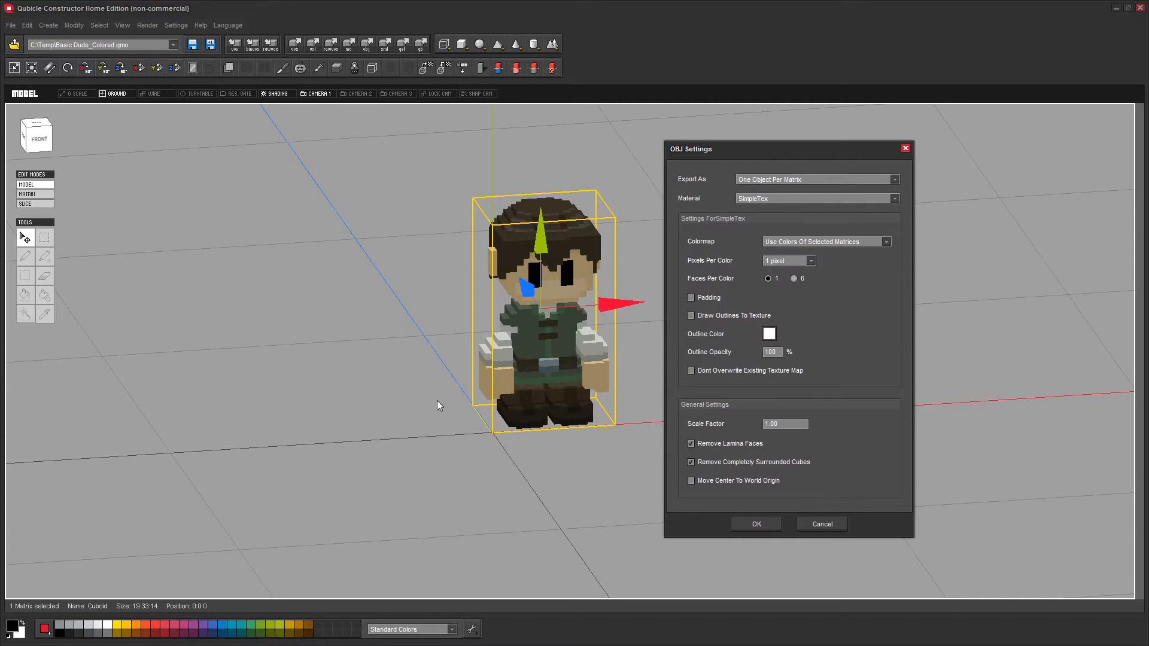
{"action": "mouse_move", "coordinate": [539, 301]}
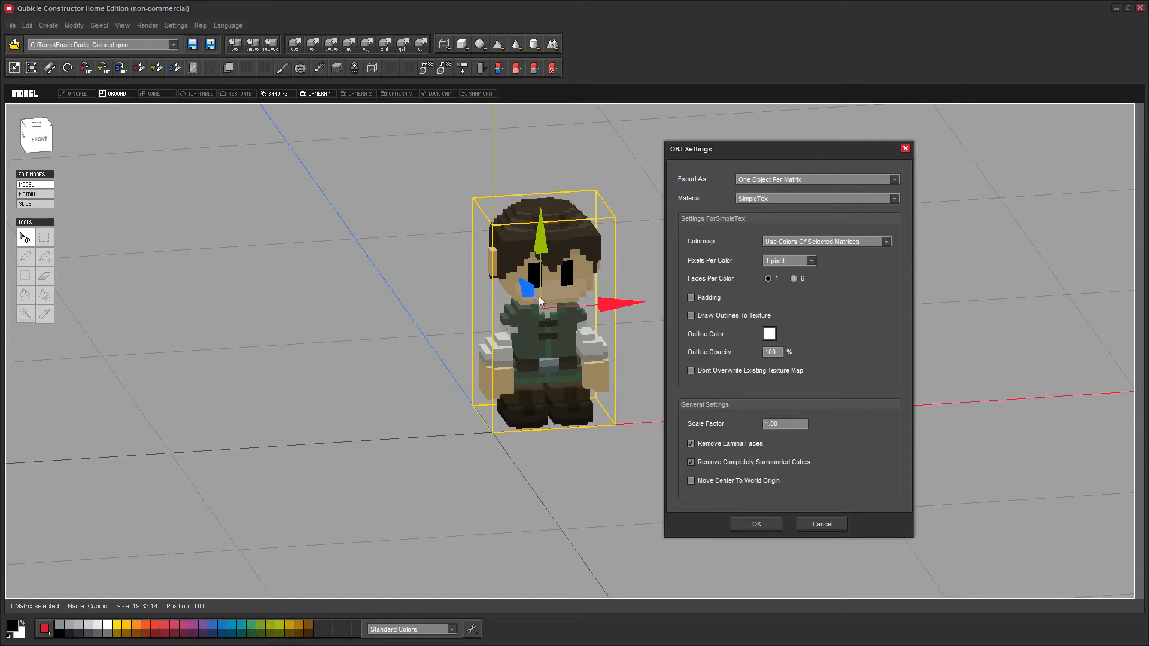
{"action": "mouse_move", "coordinate": [754, 159]}
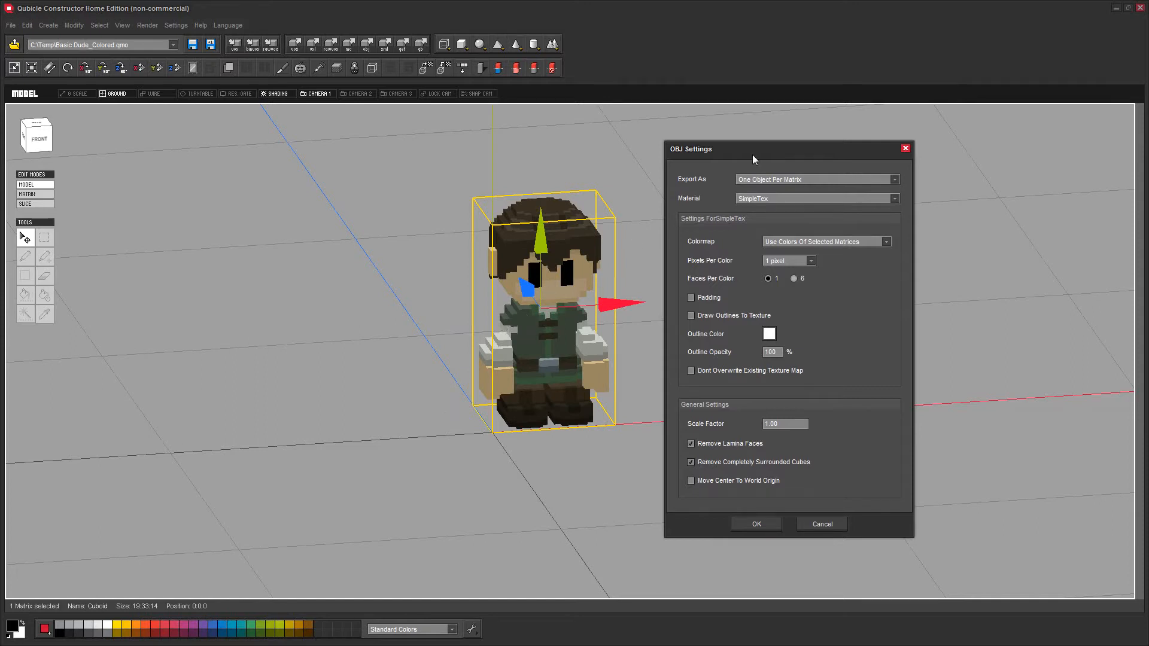
{"action": "mouse_move", "coordinate": [14, 24]}
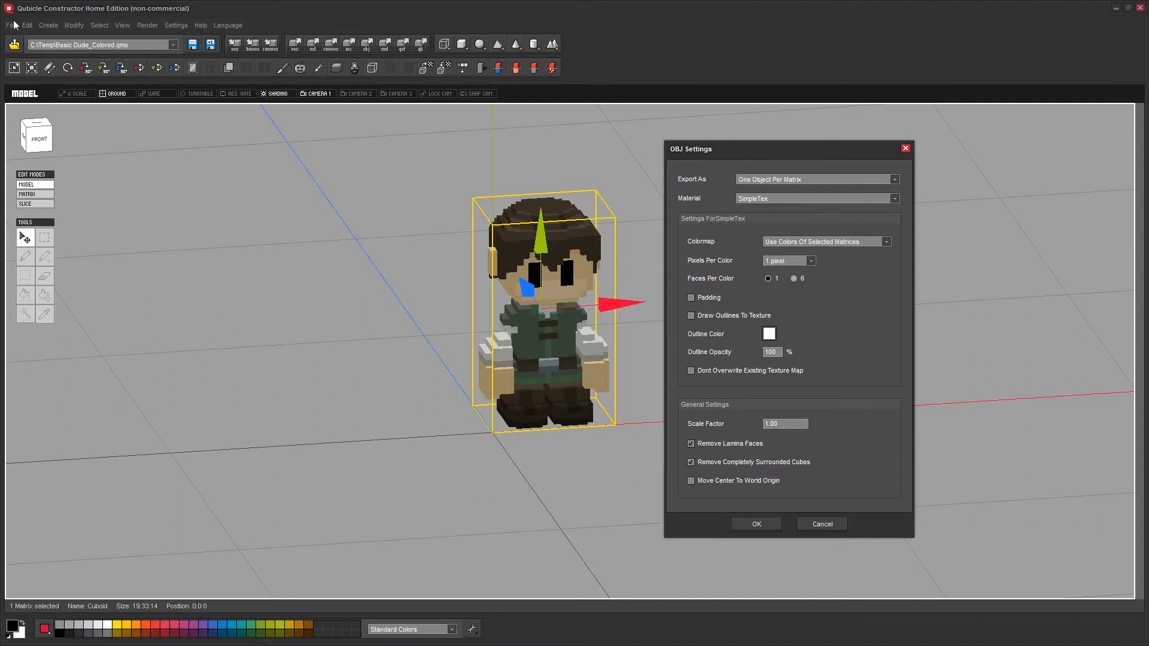
{"action": "mouse_move", "coordinate": [318, 187]}
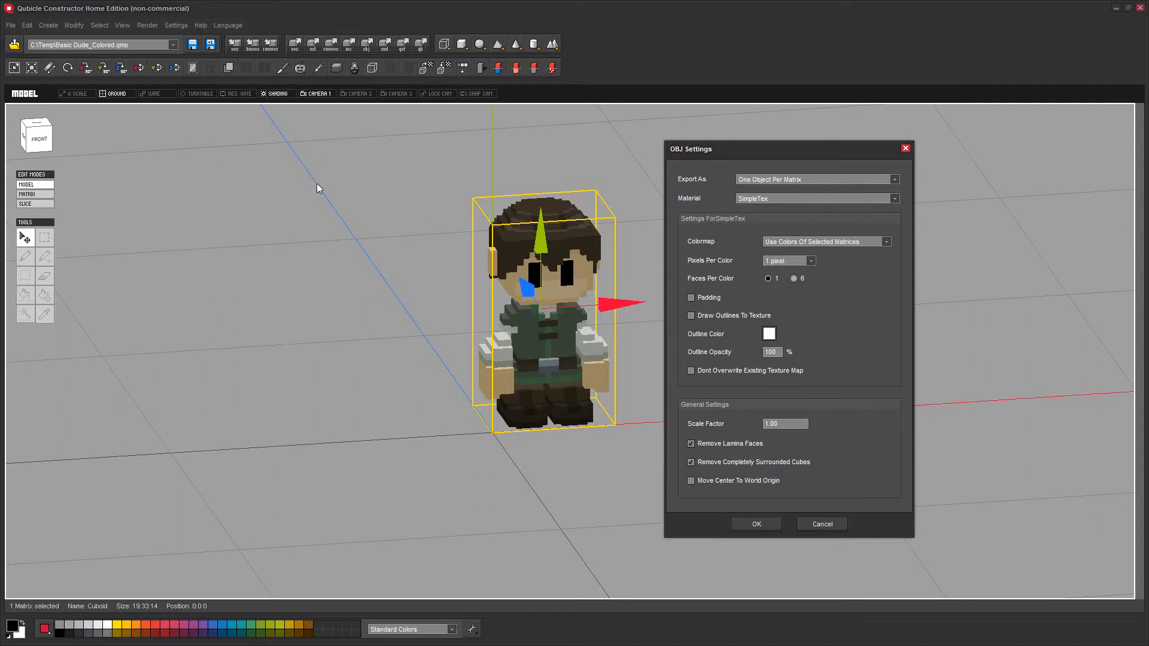
{"action": "mouse_move", "coordinate": [245, 51]}
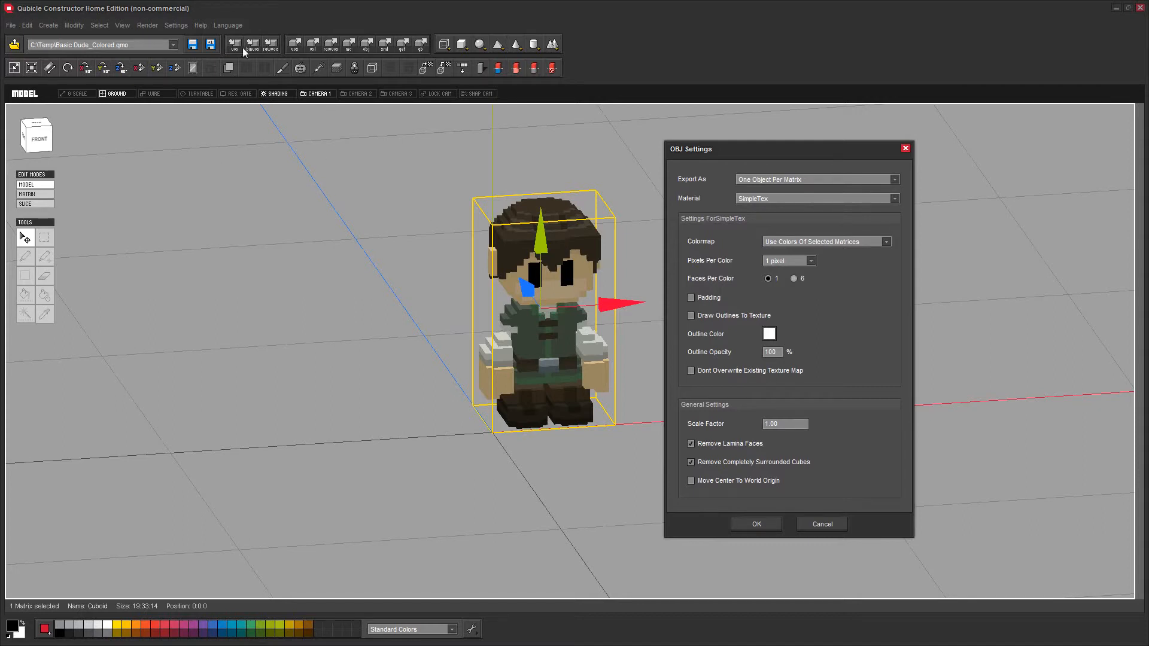
{"action": "mouse_move", "coordinate": [287, 55]}
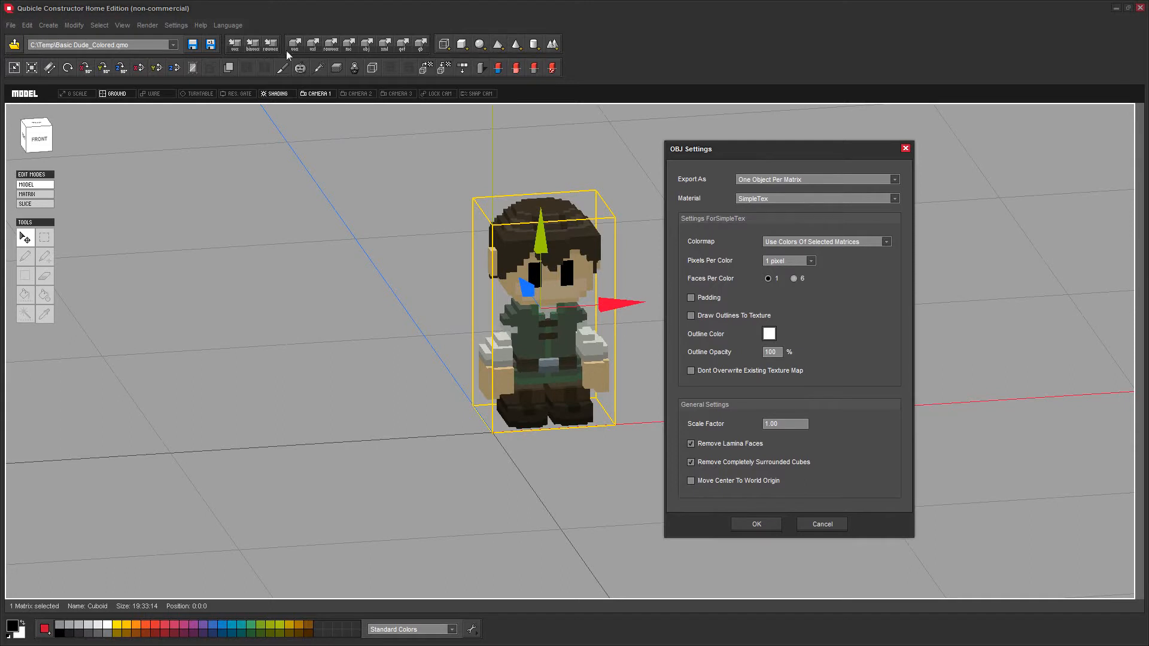
{"action": "mouse_move", "coordinate": [687, 187]}
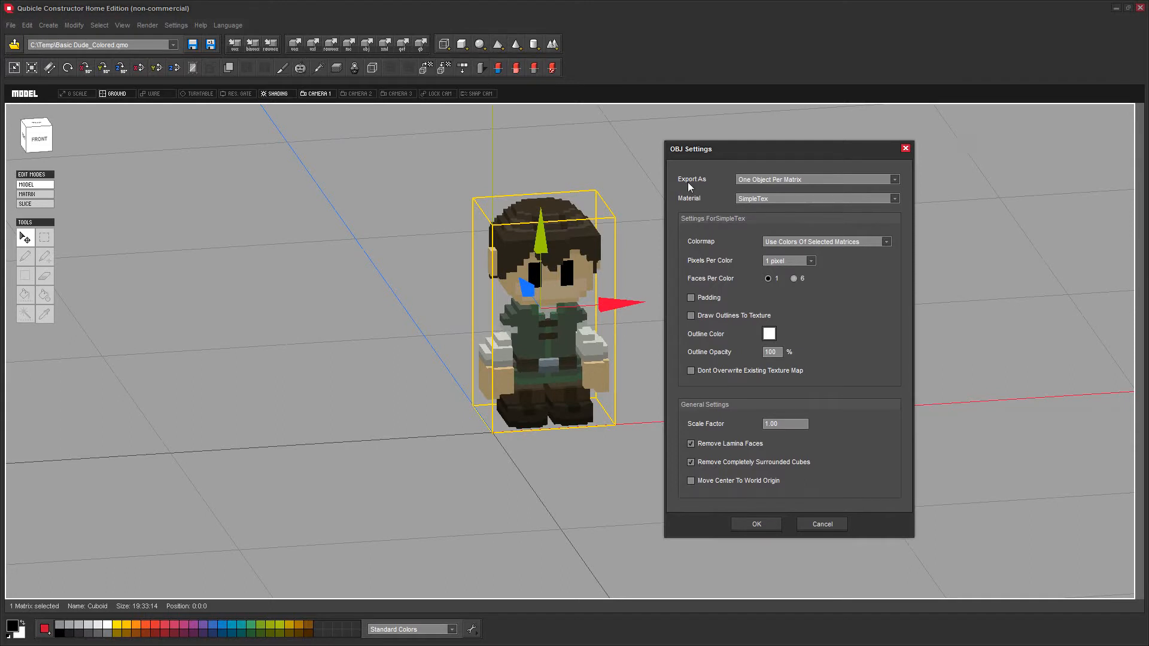
{"action": "mouse_move", "coordinate": [781, 355]}
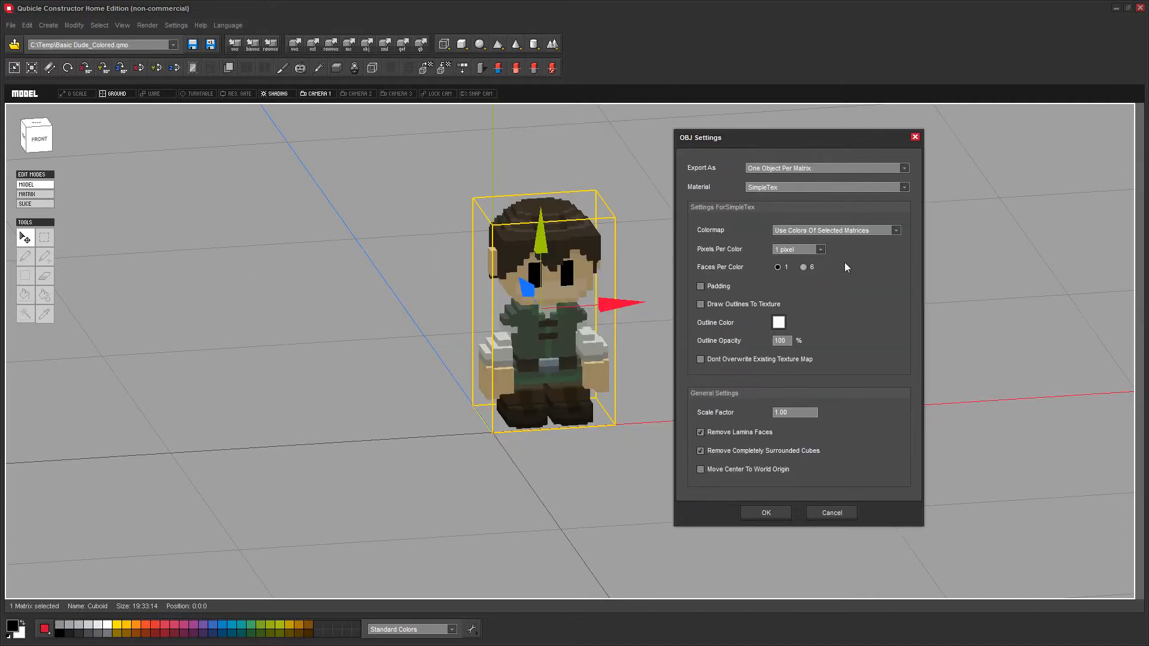
{"action": "mouse_move", "coordinate": [733, 258]}
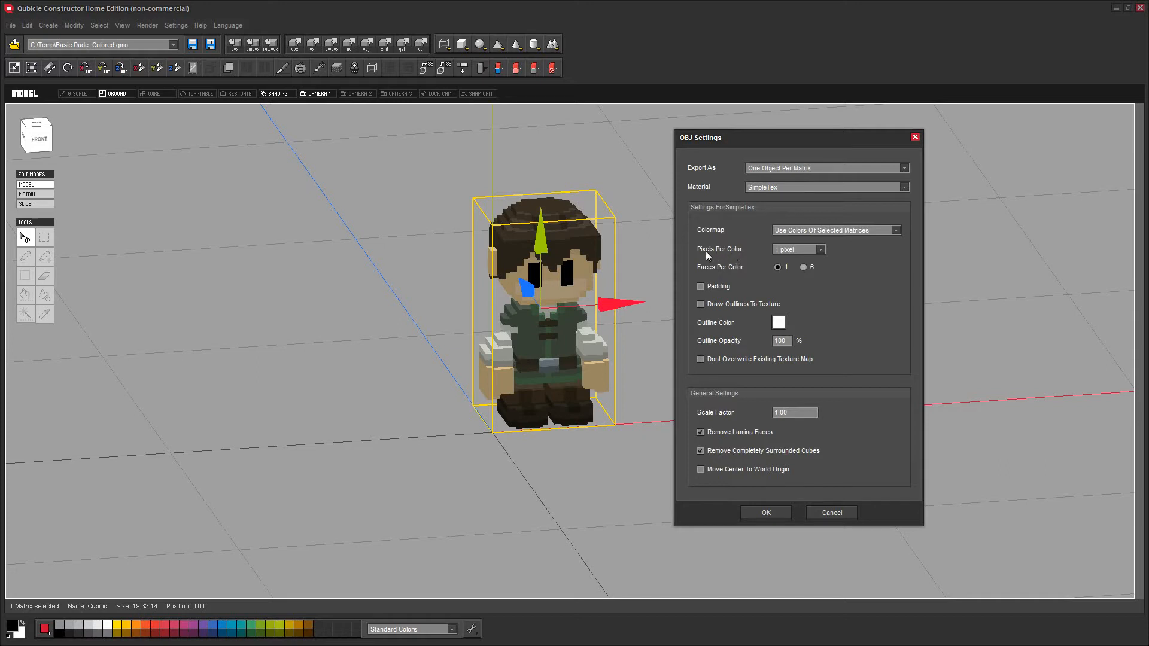
{"action": "mouse_move", "coordinate": [714, 276]}
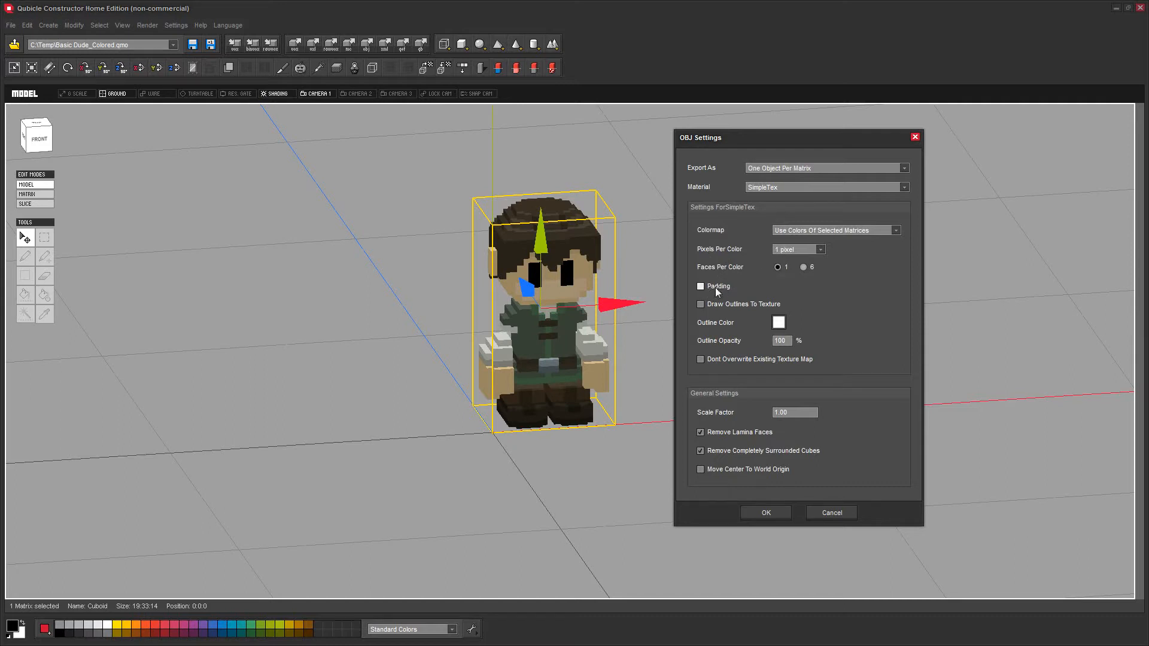
{"action": "mouse_move", "coordinate": [715, 274]}
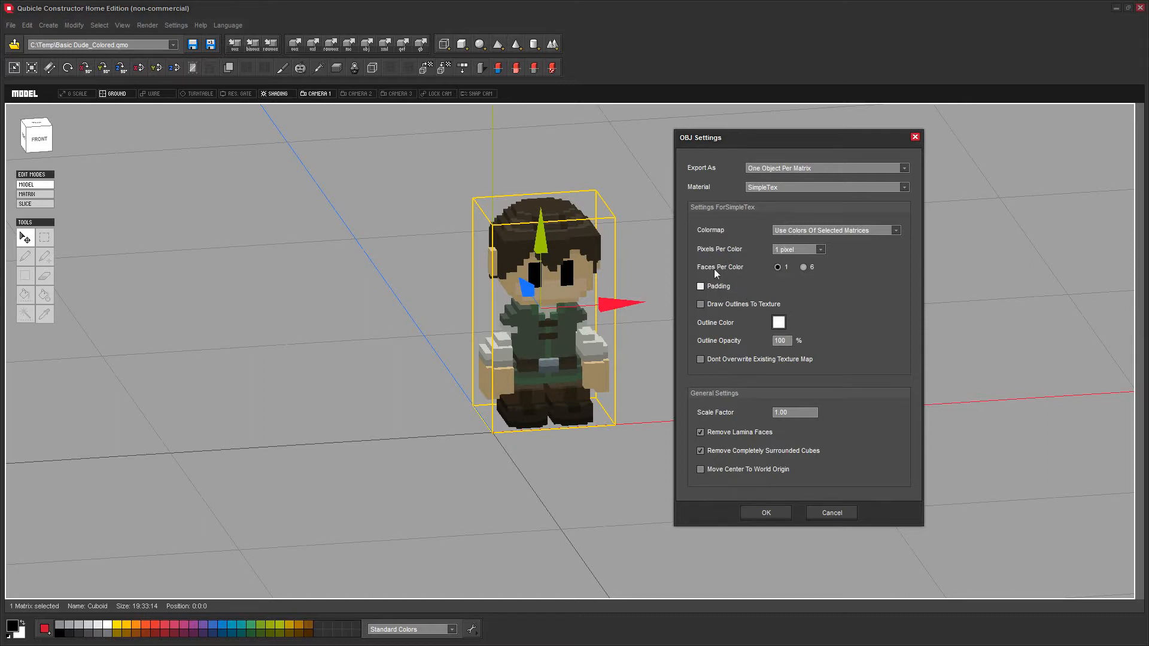
{"action": "mouse_move", "coordinate": [761, 284]}
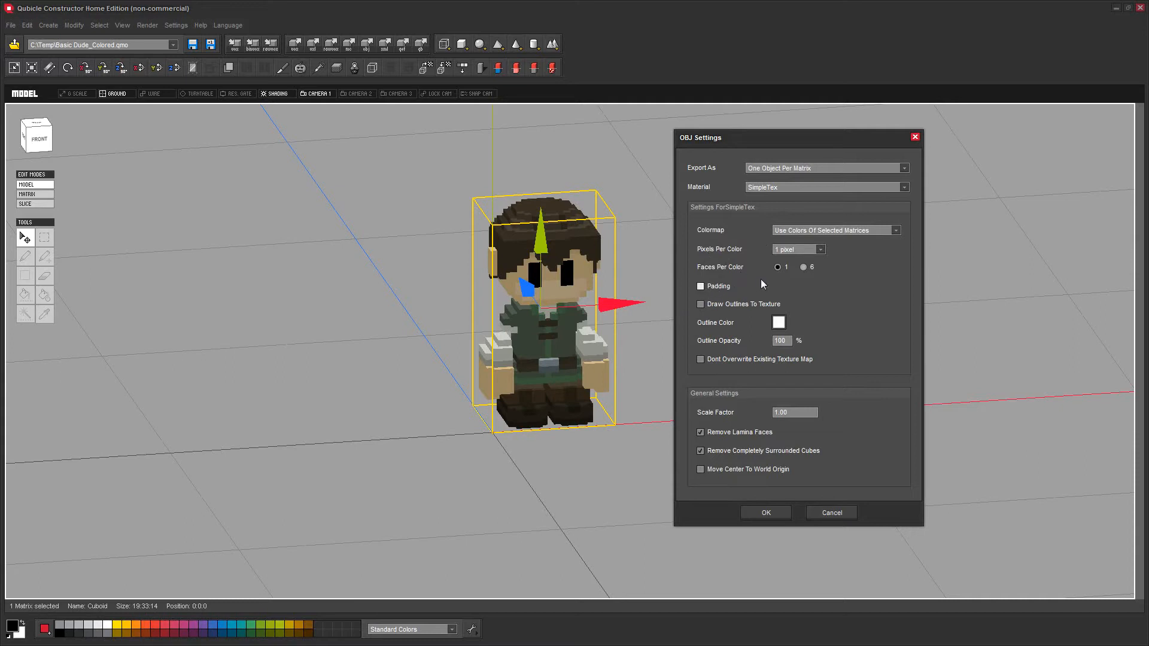
{"action": "mouse_move", "coordinate": [748, 292]}
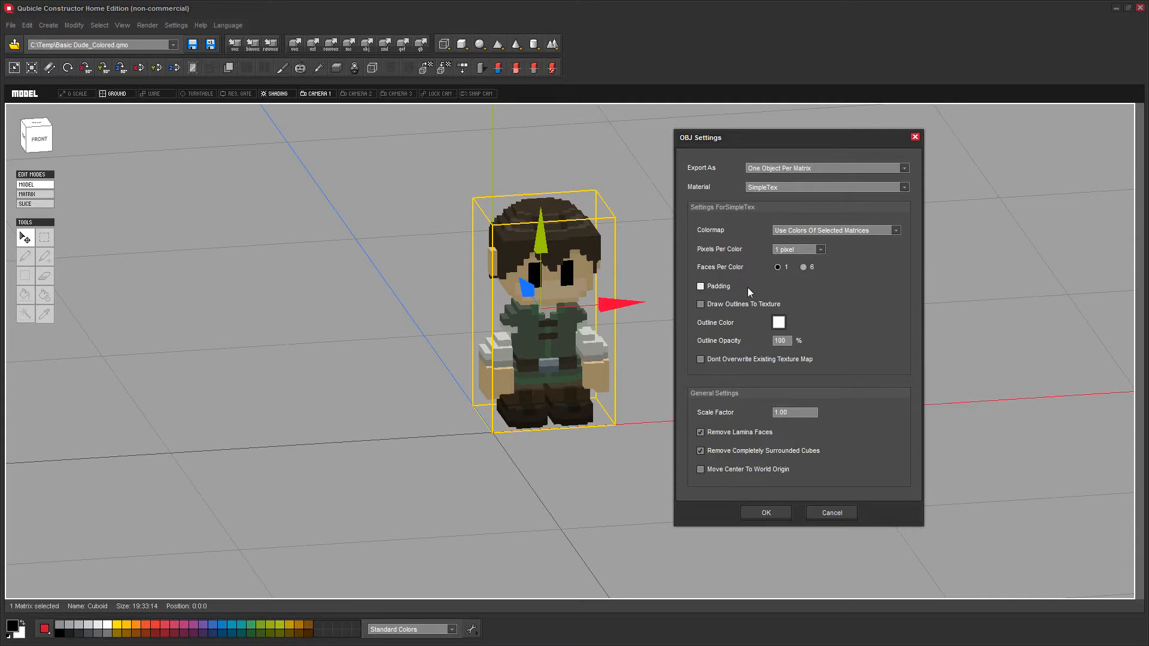
{"action": "mouse_move", "coordinate": [732, 288]}
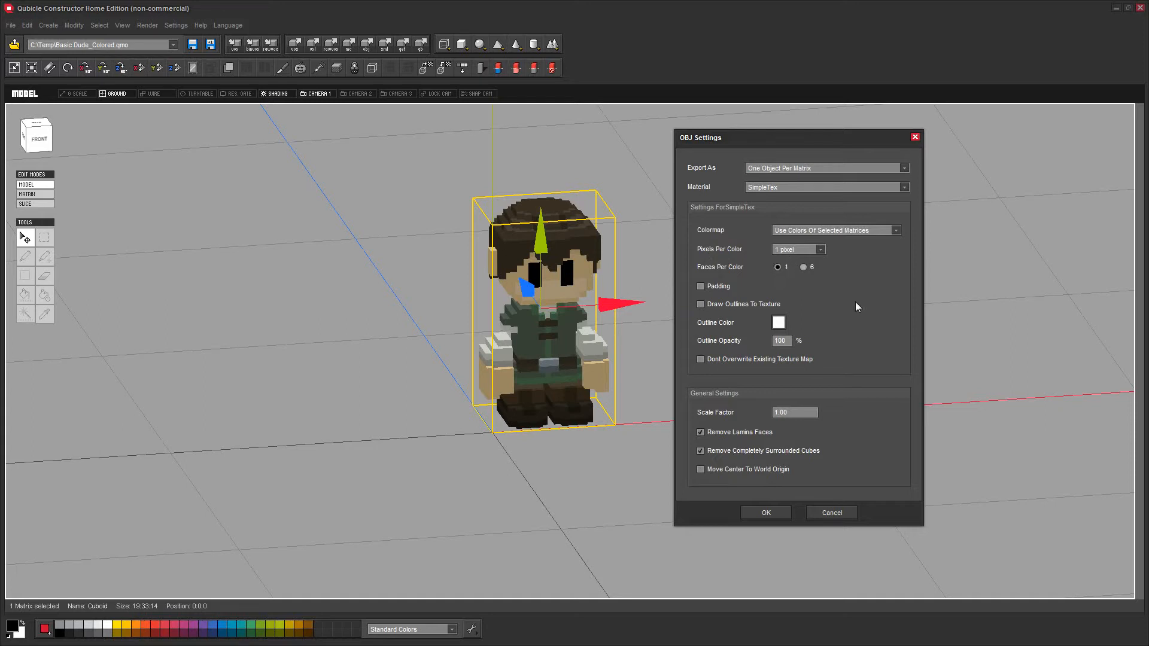
- Choose One Object Per Matrix, SimpleTex material and Use Colors Of Selected Matrices in OBJ Settings
{"action": "left_click", "coordinate": [778, 266]}
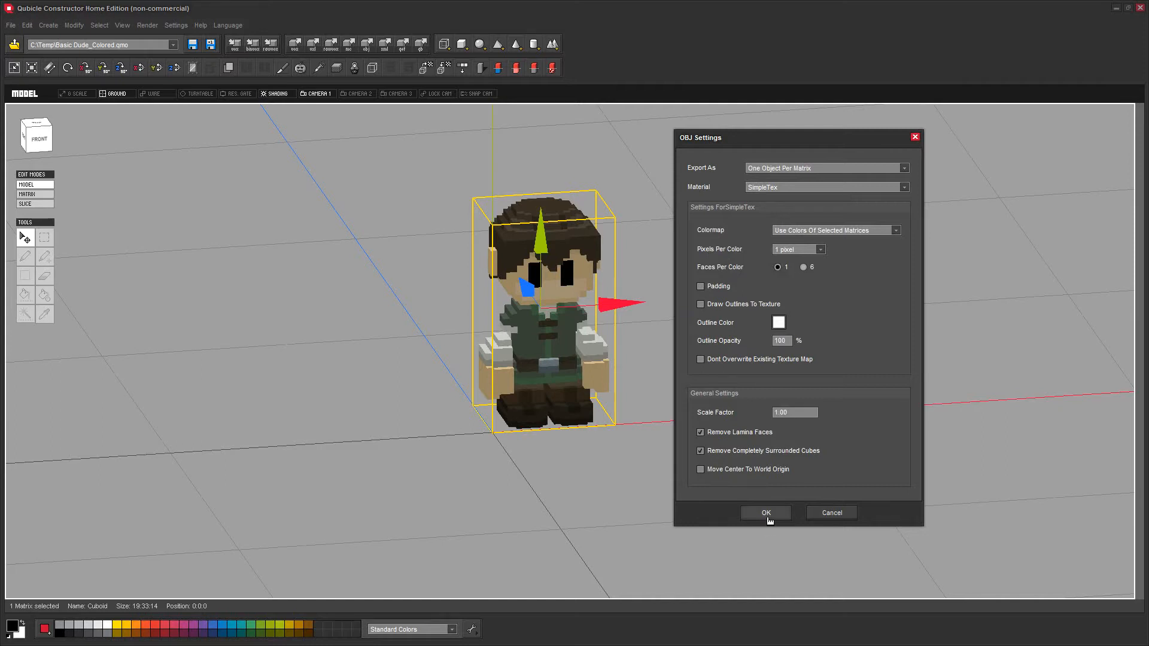
- Confirm the OBJ export and import it, then select and zoom to inspect the right-hand character
{"action": "left_click", "coordinate": [765, 512]}
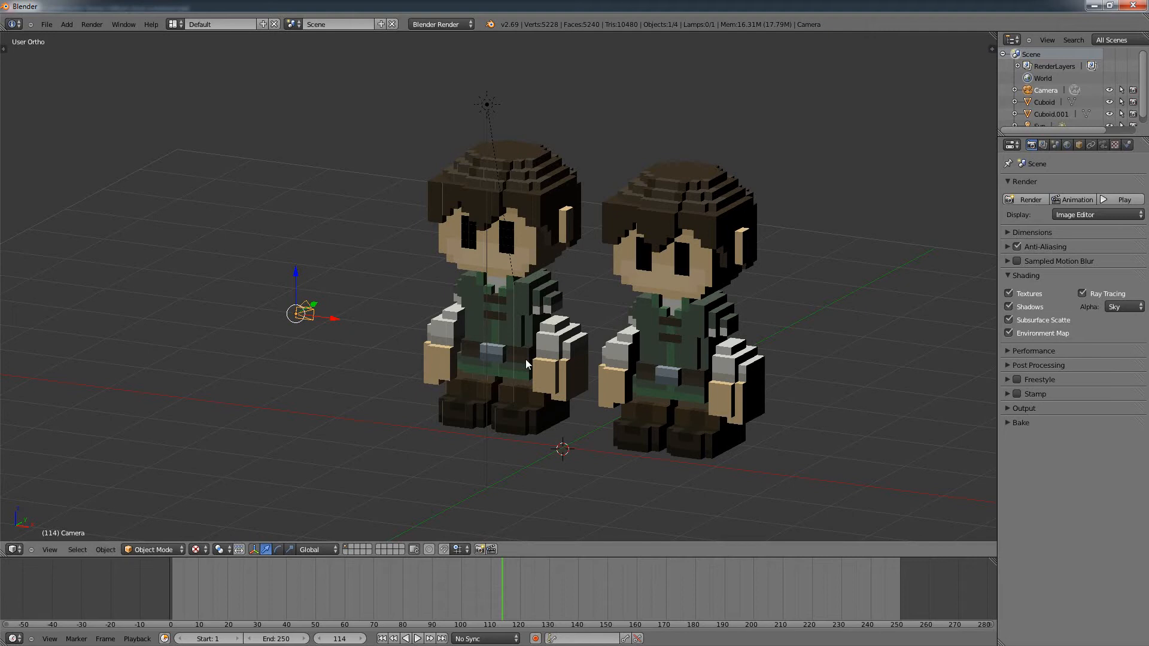
{"action": "mouse_move", "coordinate": [486, 256]}
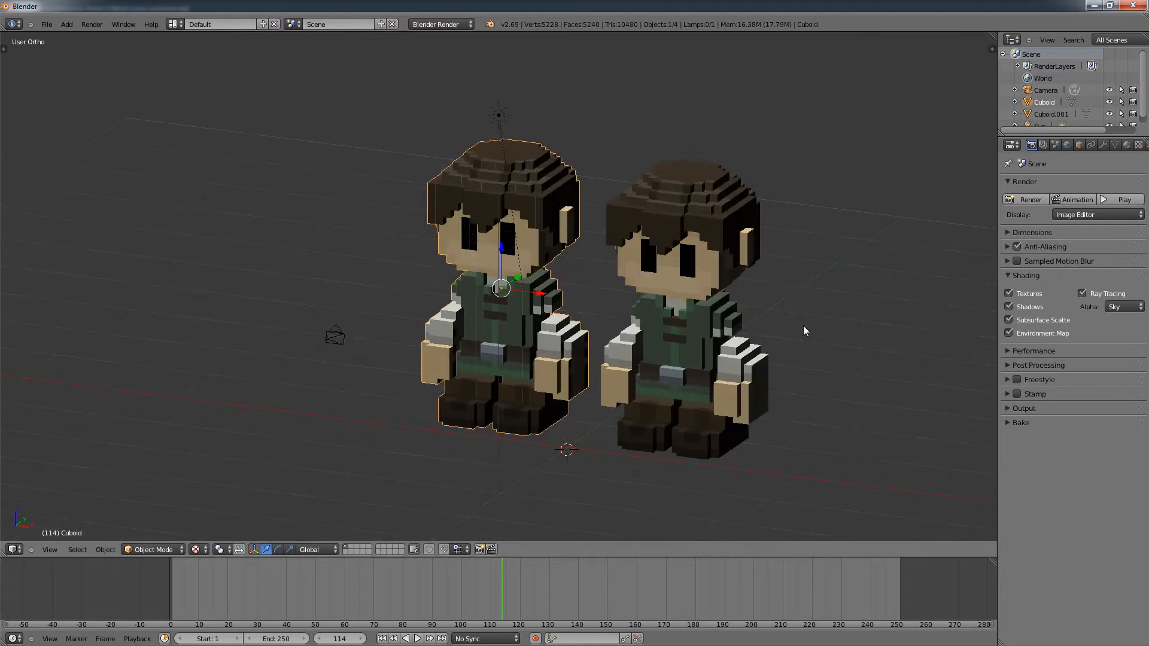
{"action": "mouse_move", "coordinate": [409, 221]}
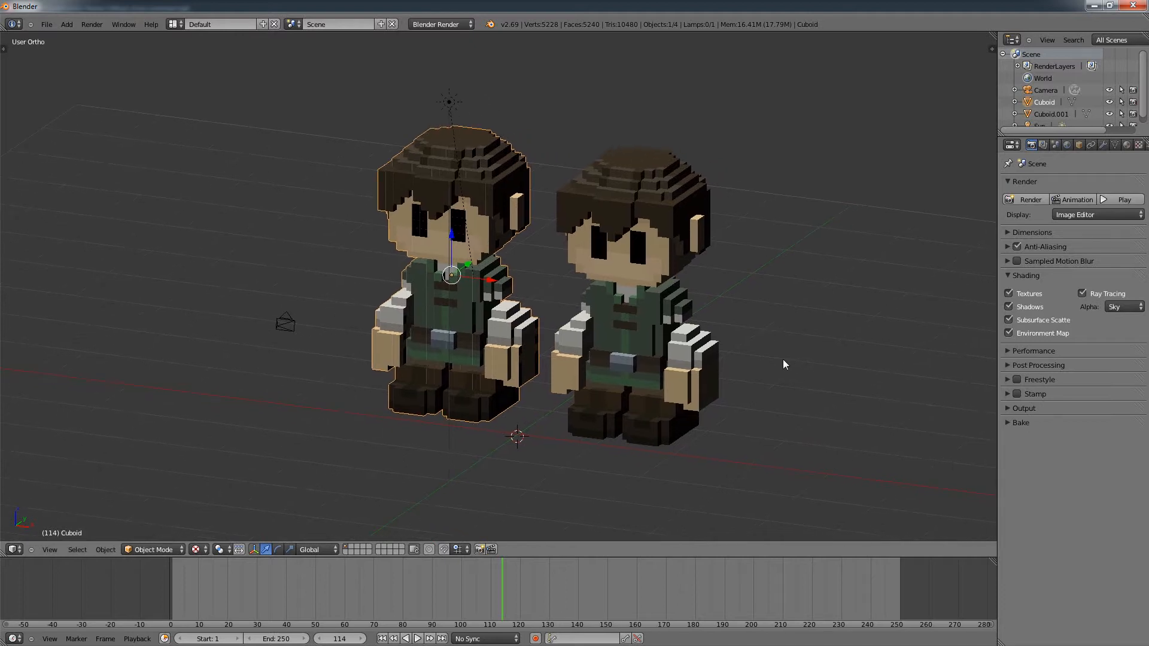
{"action": "left_click", "coordinate": [649, 353]}
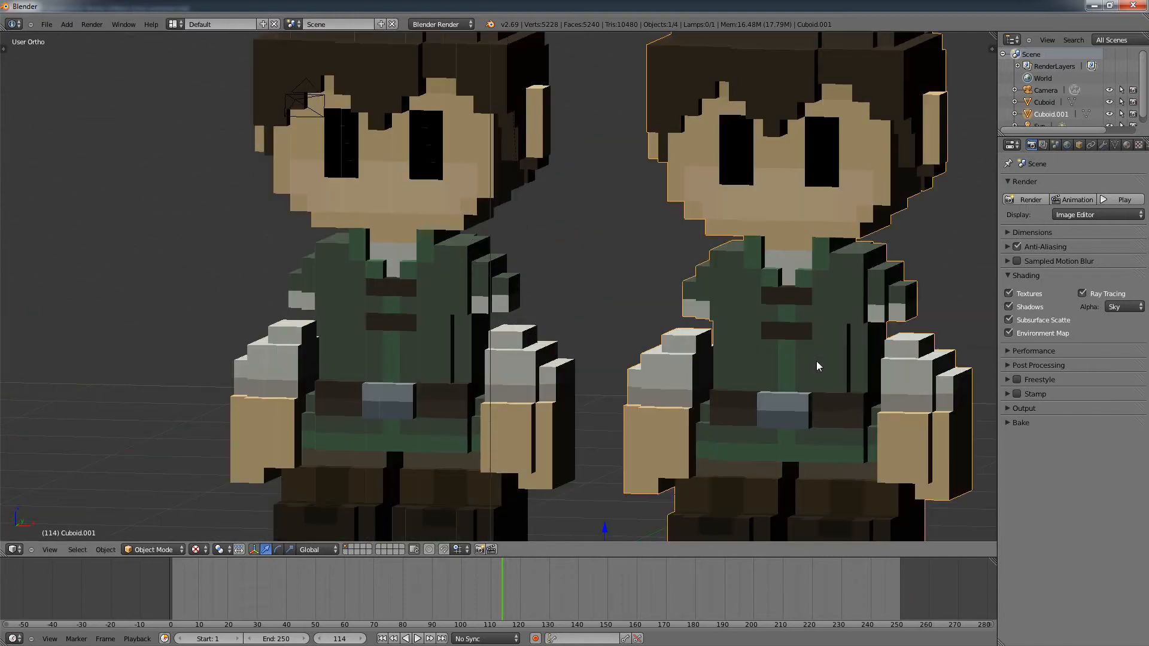
{"action": "scroll", "scroll_direction": "down", "scroll_amount": 3}
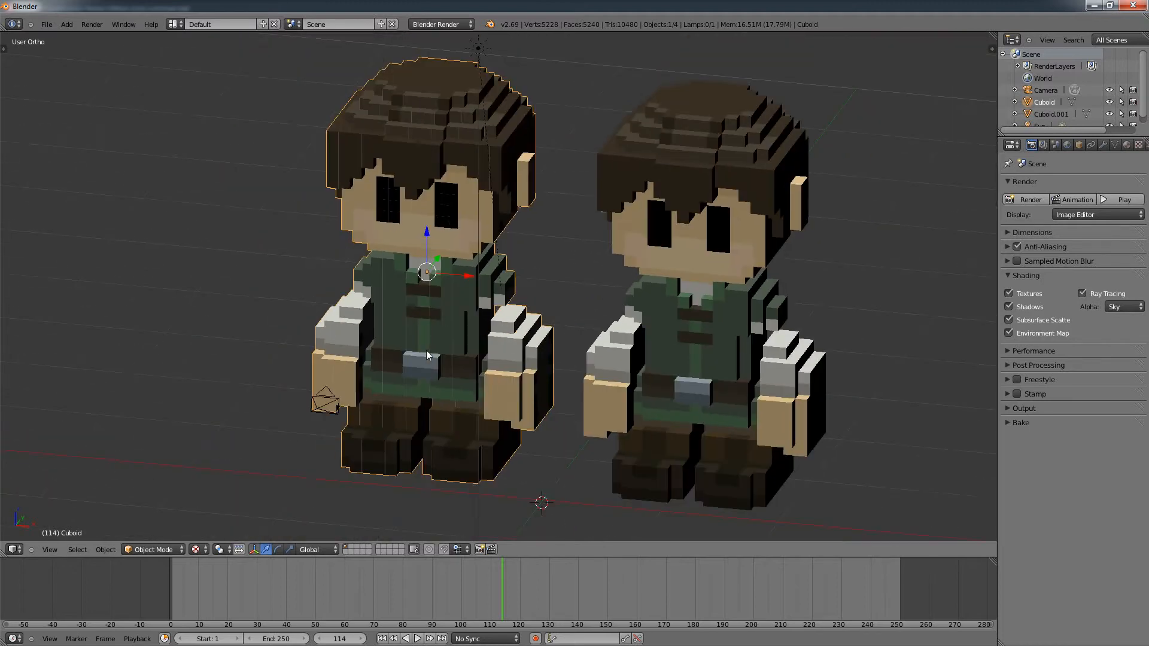
{"action": "scroll", "scroll_direction": "down", "scroll_amount": 3}
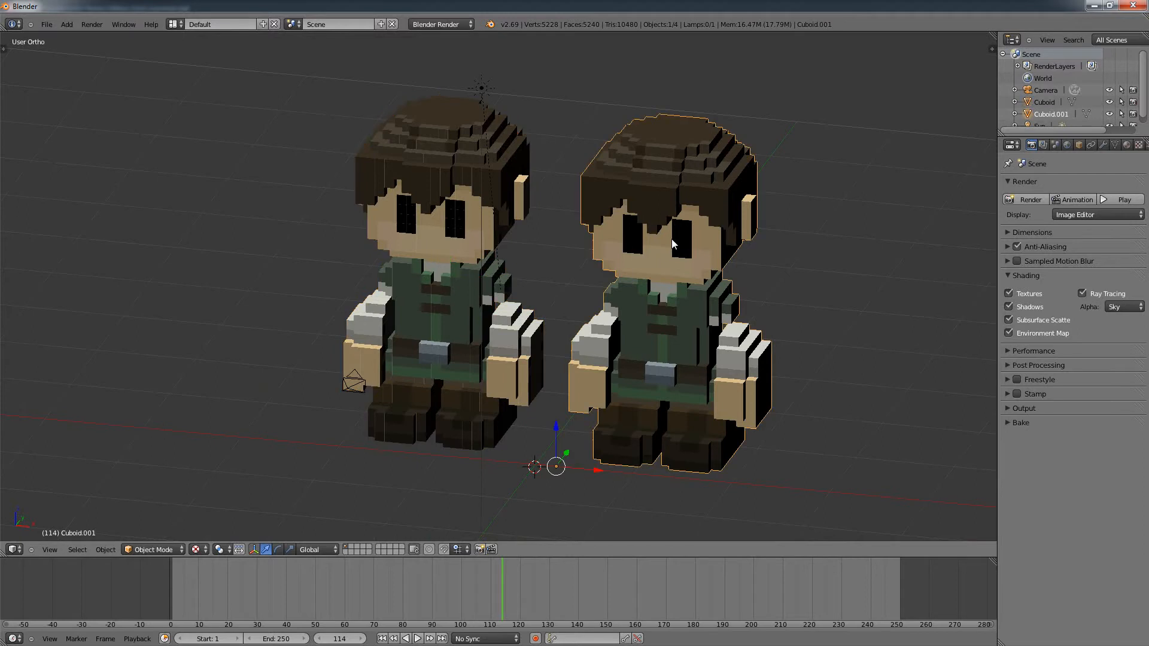
{"action": "mouse_move", "coordinate": [797, 284]}
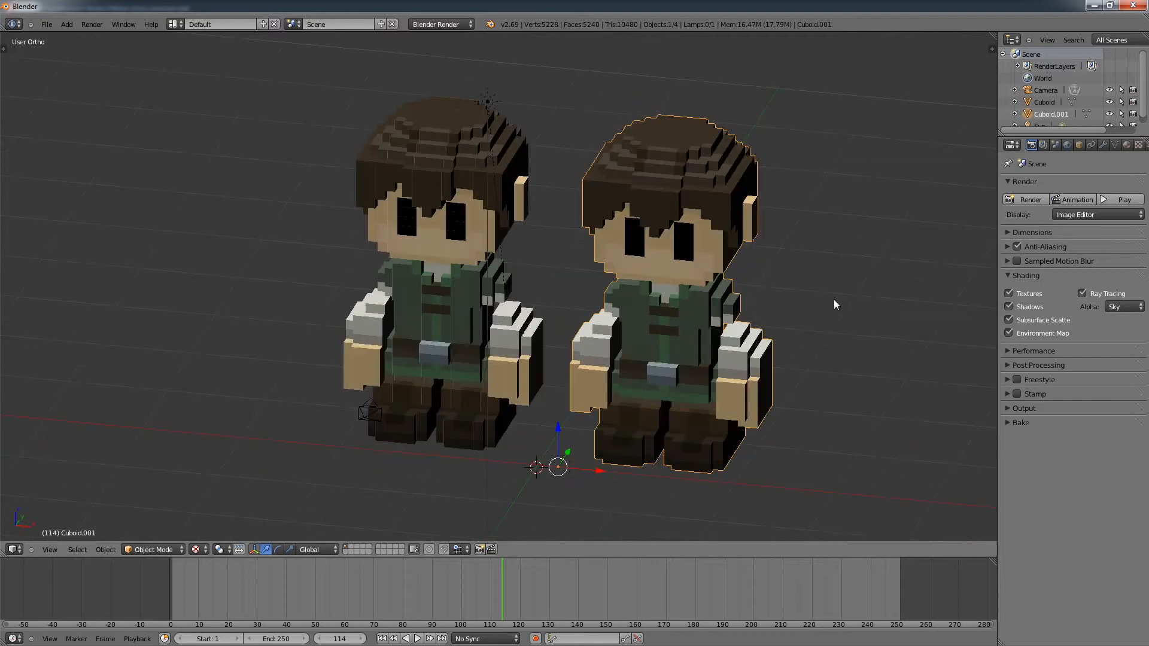
{"action": "scroll", "scroll_direction": "down", "scroll_amount": 3}
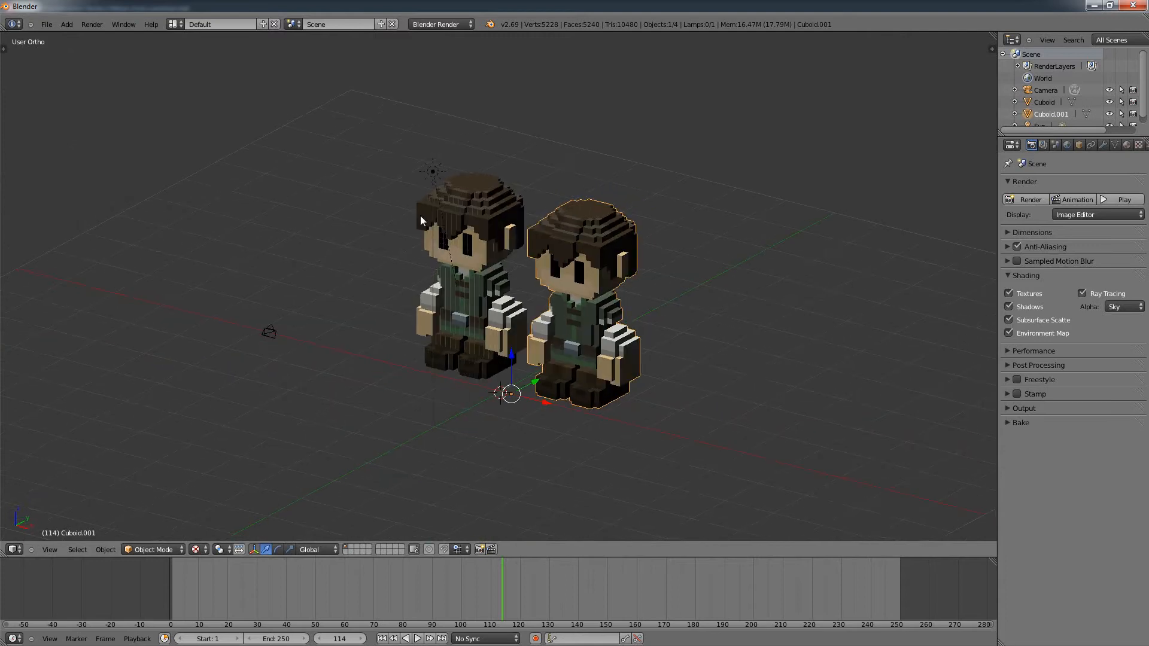
{"action": "left_click", "coordinate": [432, 170]}
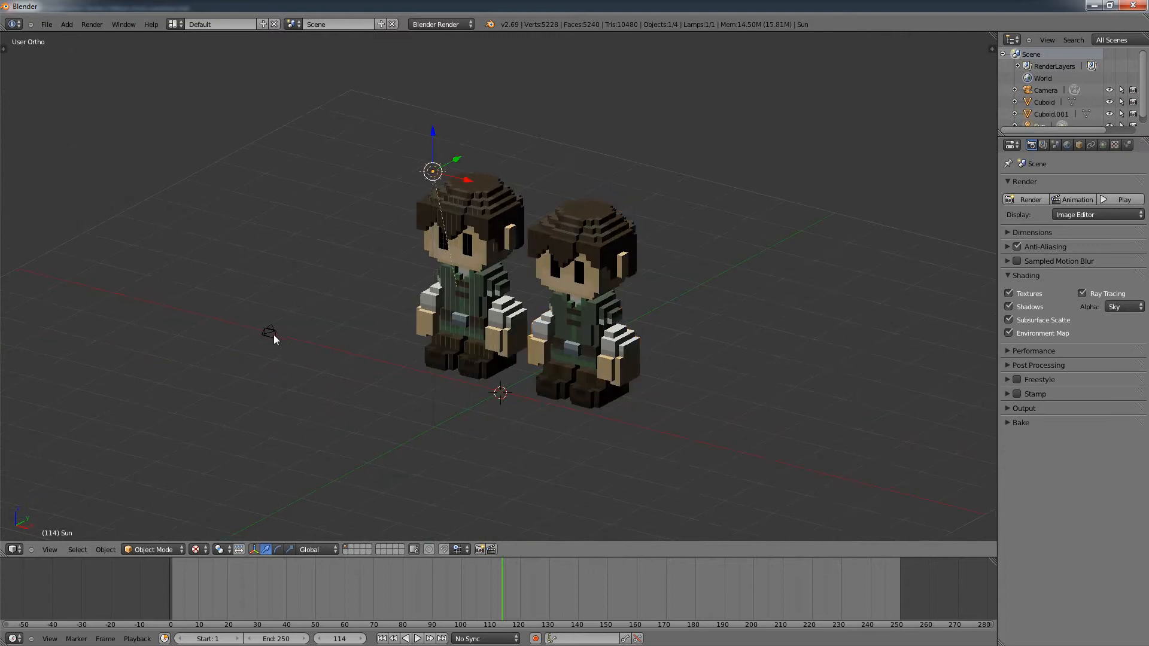
{"action": "left_click", "coordinate": [268, 333]}
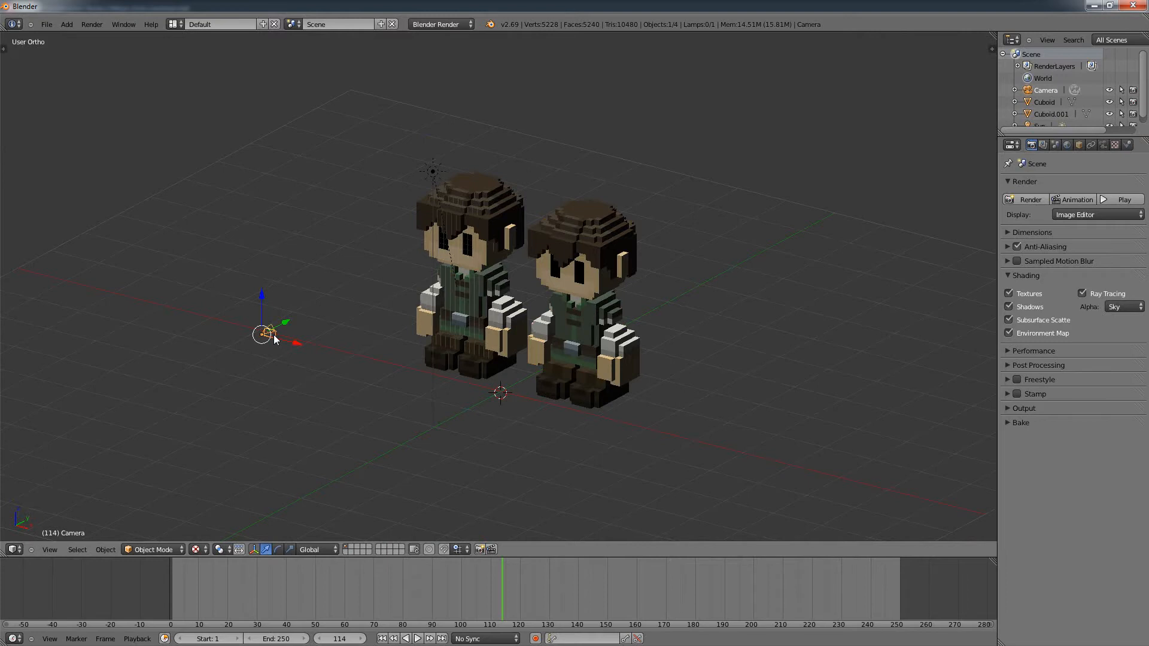
{"action": "mouse_move", "coordinate": [515, 307]}
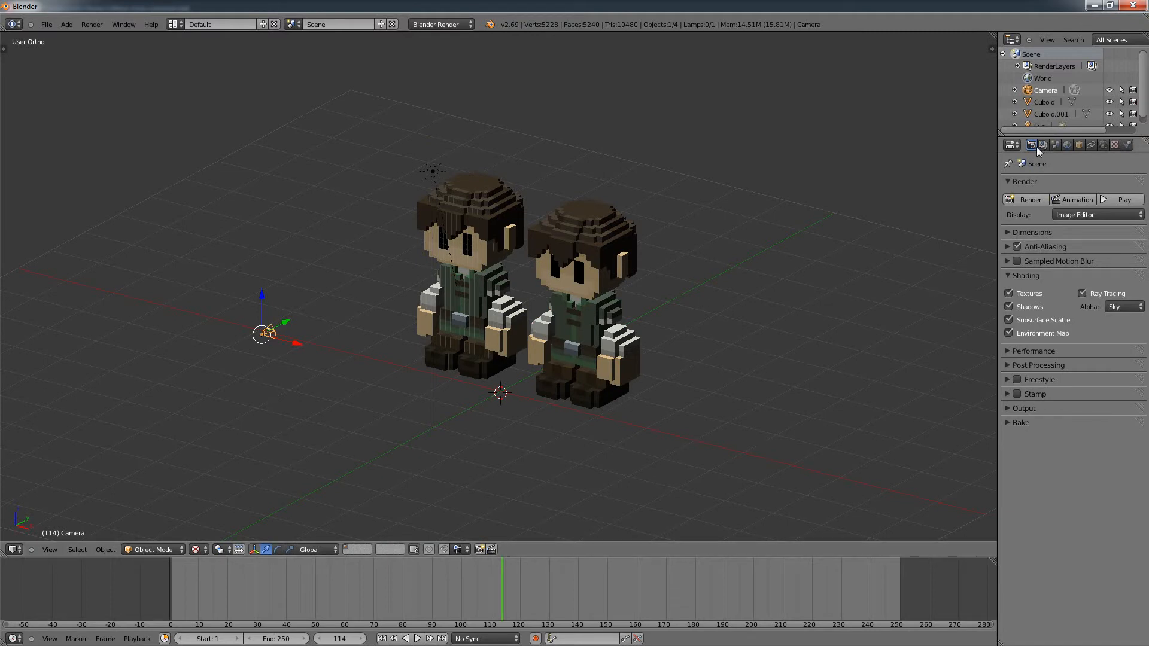
{"action": "mouse_move", "coordinate": [1029, 193]}
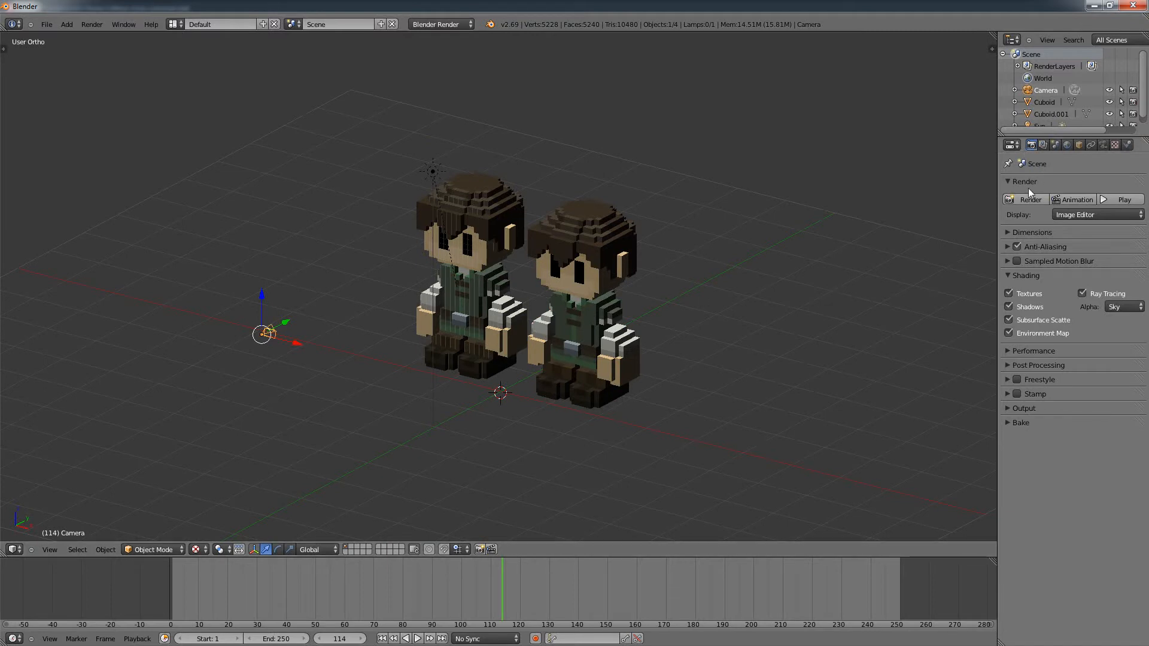
{"action": "mouse_move", "coordinate": [1031, 144]}
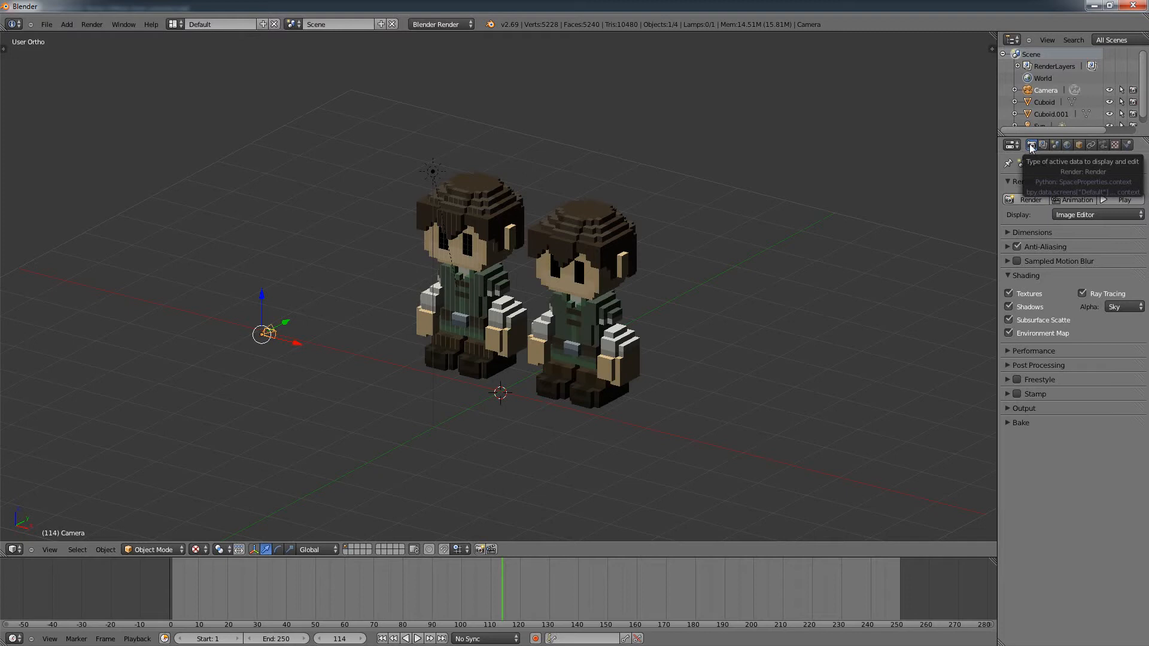
{"action": "mouse_move", "coordinate": [1029, 199]}
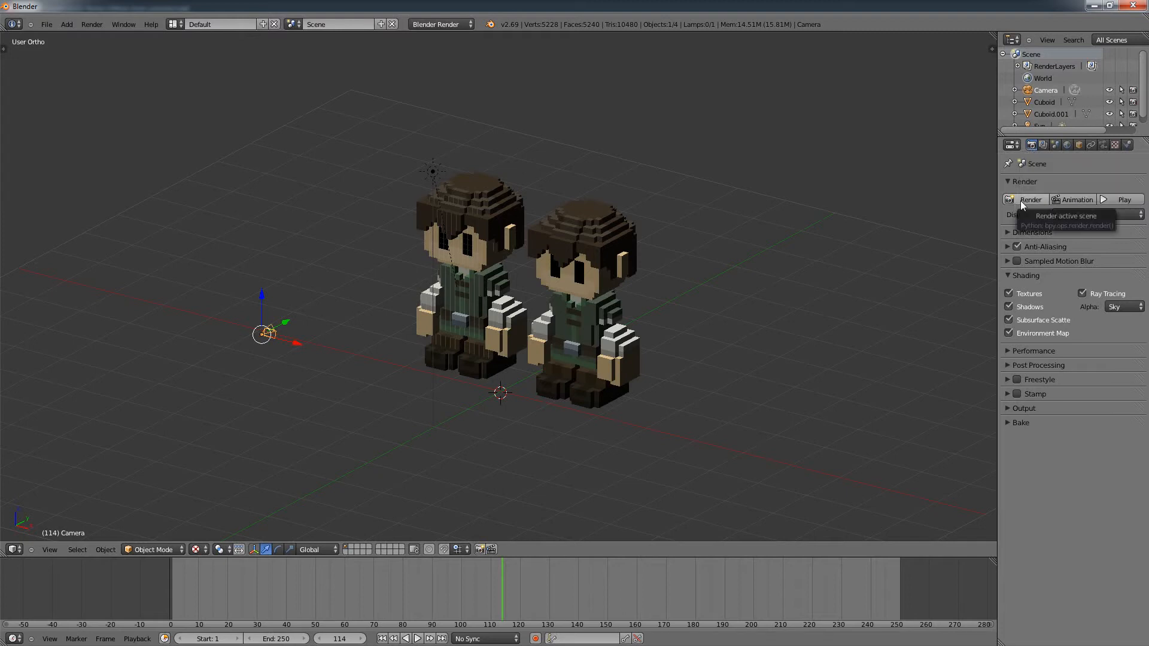
- Render the scene from the camera, showing both characters as untextured white figures
{"action": "left_click", "coordinate": [1029, 199]}
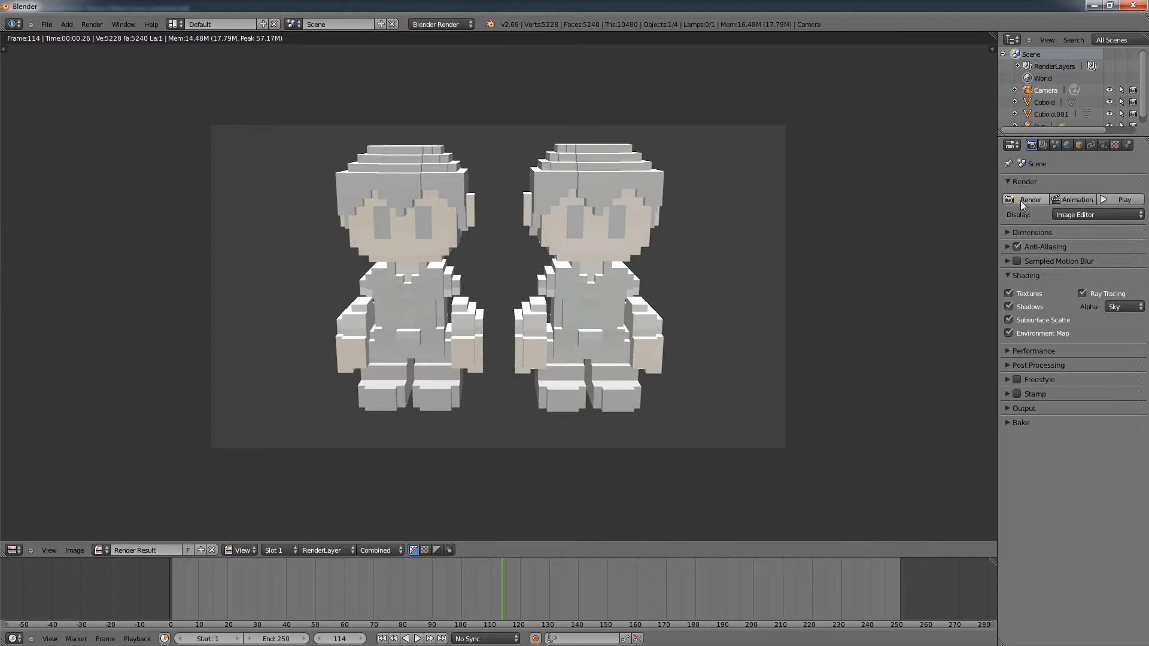
{"action": "mouse_move", "coordinate": [802, 389]}
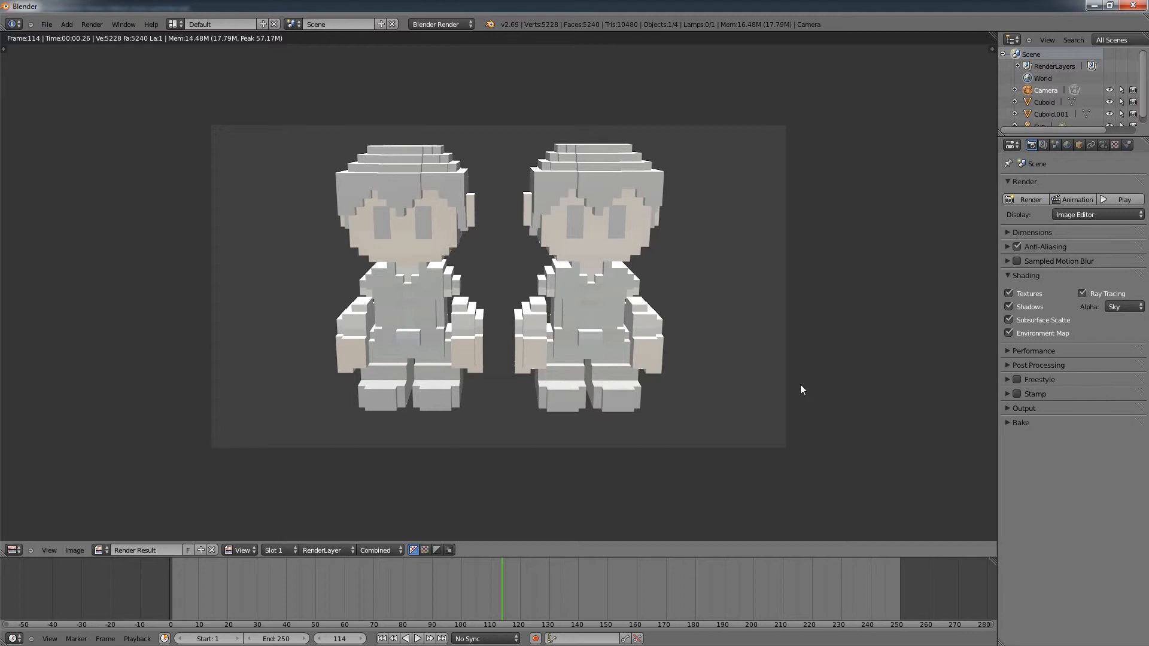
{"action": "mouse_move", "coordinate": [641, 303]}
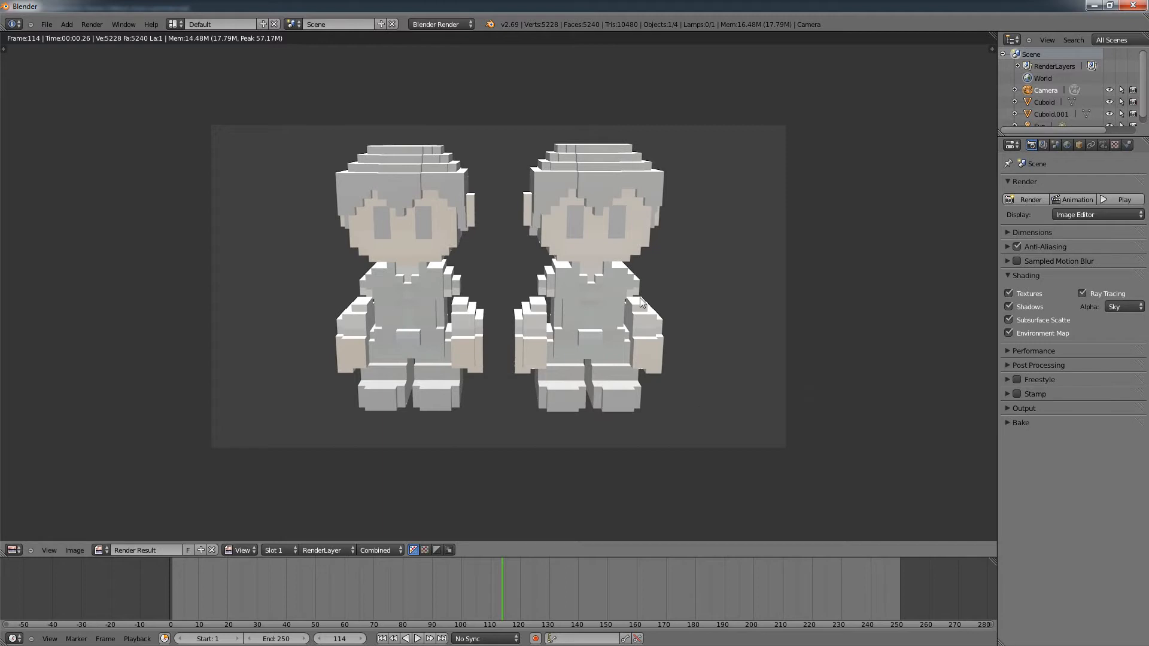
{"action": "mouse_move", "coordinate": [675, 365]}
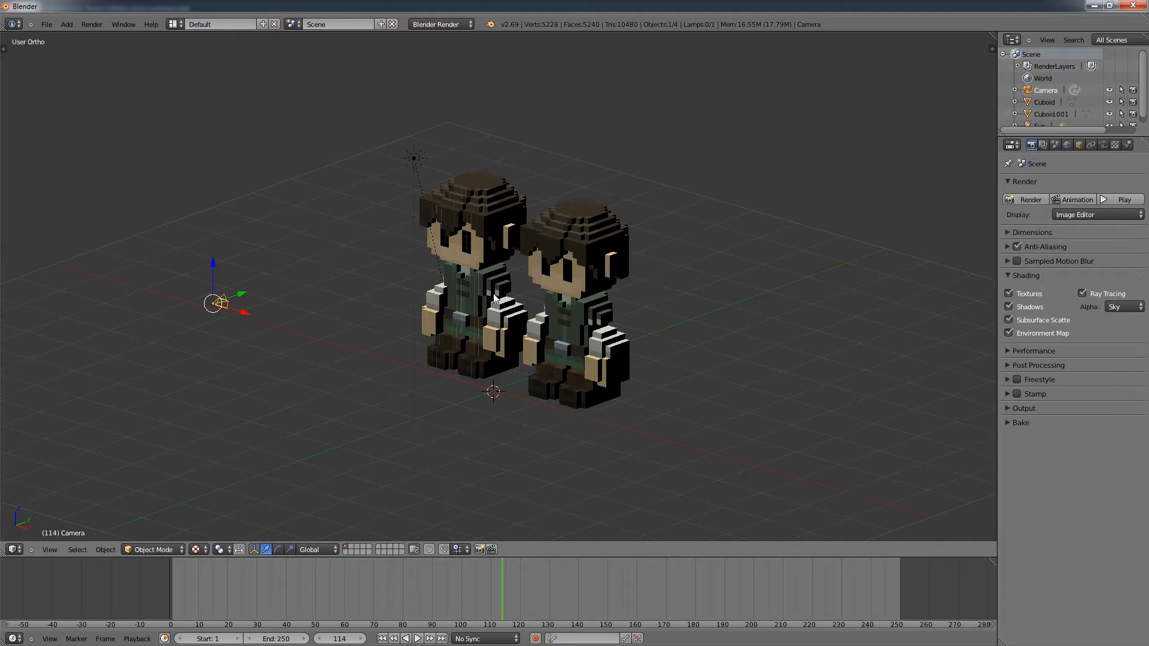
{"action": "mouse_move", "coordinate": [520, 333]}
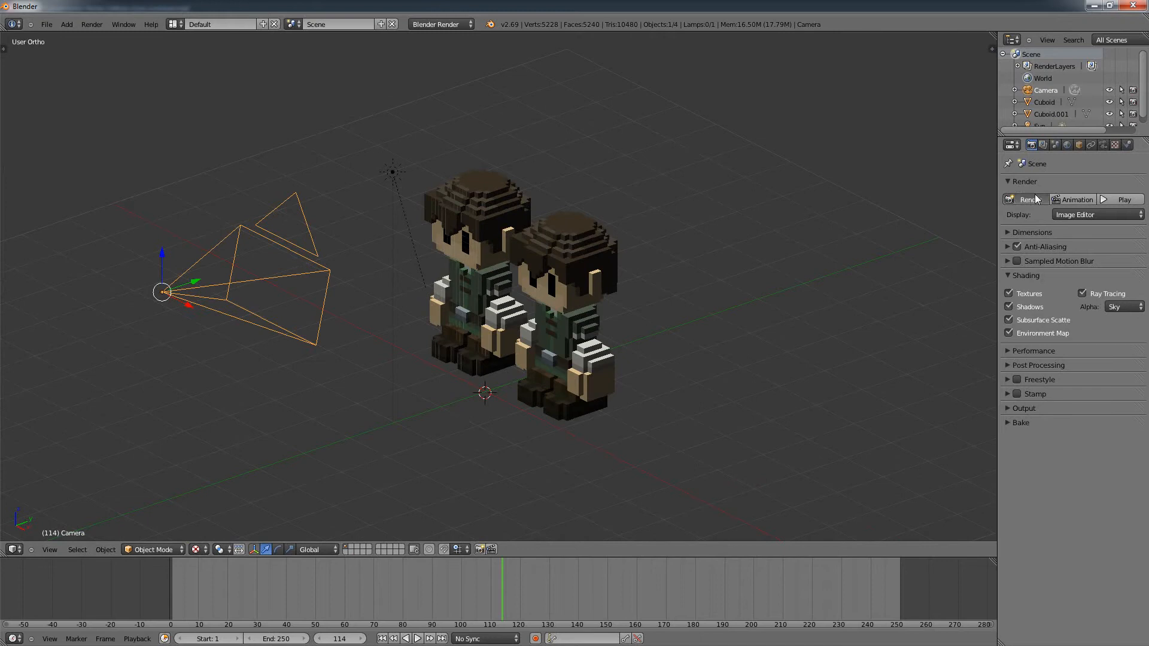
- Click Render again in the Render panel after enlarging the camera
{"action": "left_click", "coordinate": [1029, 200]}
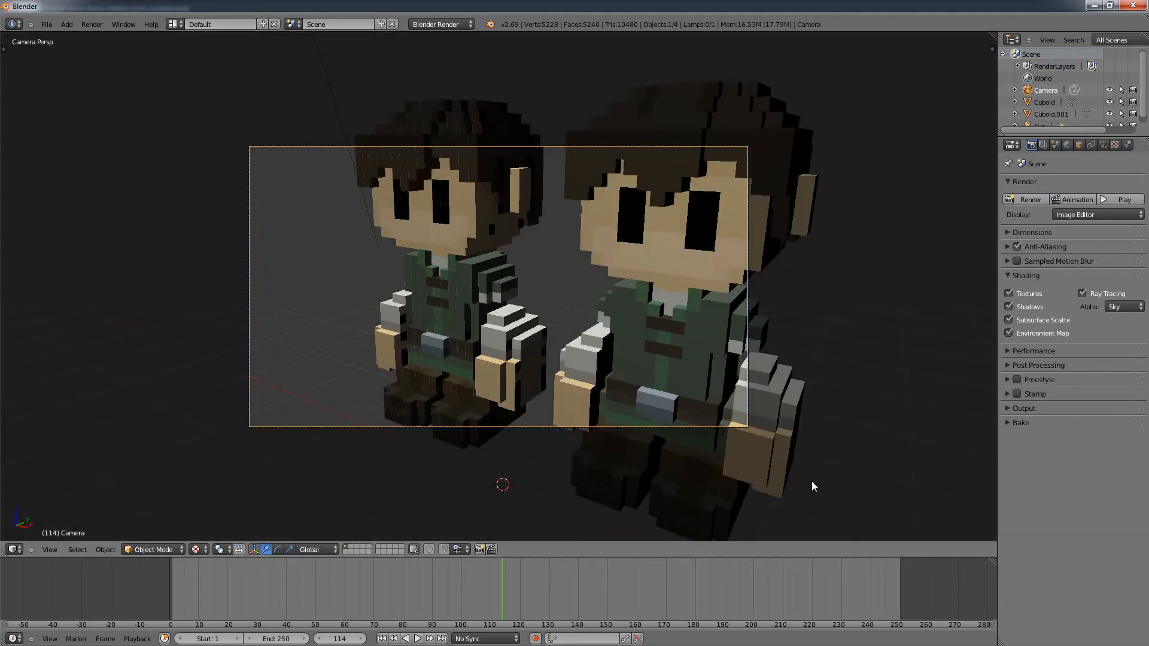
{"action": "mouse_move", "coordinate": [716, 293]}
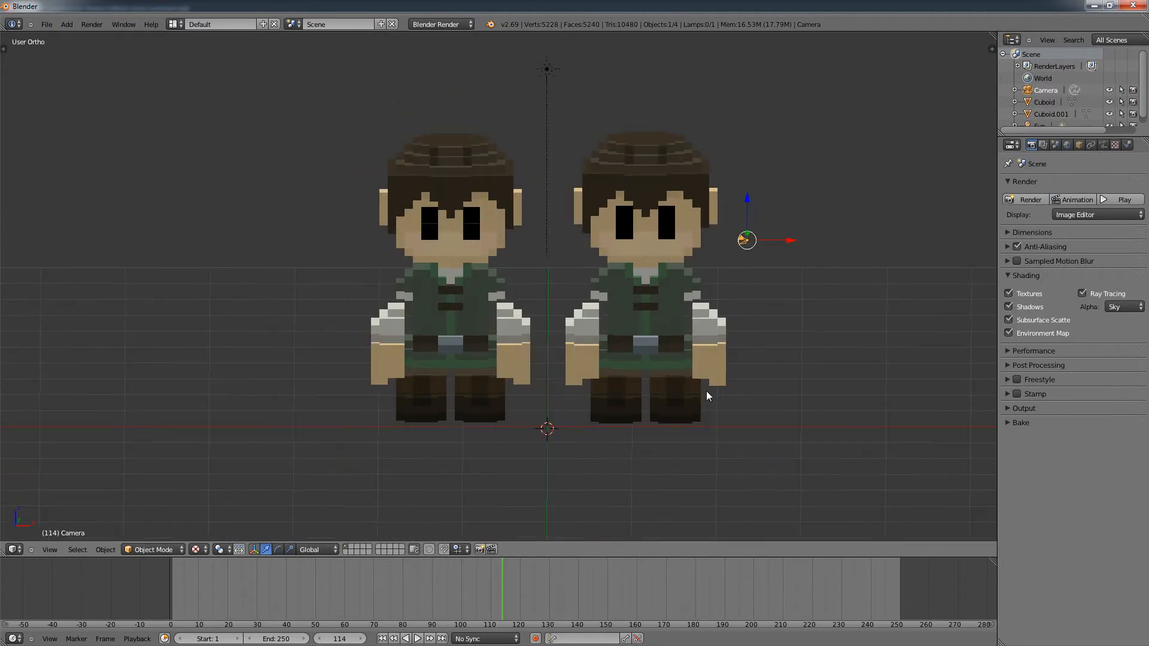
{"action": "mouse_move", "coordinate": [737, 418]}
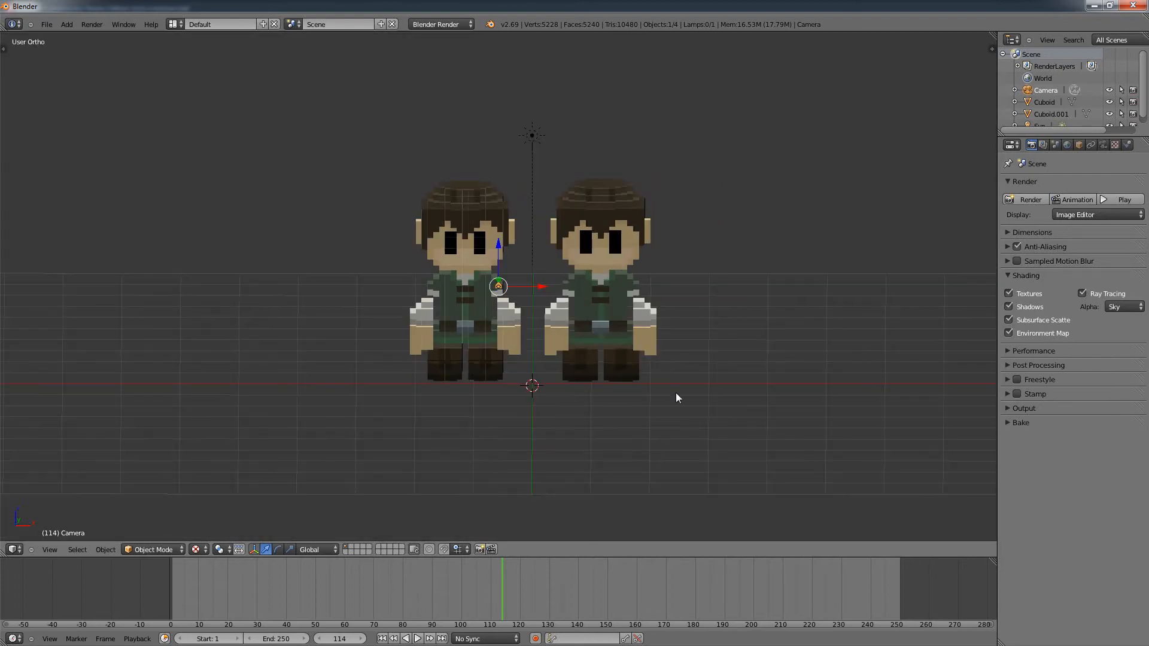
{"action": "mouse_move", "coordinate": [522, 267]}
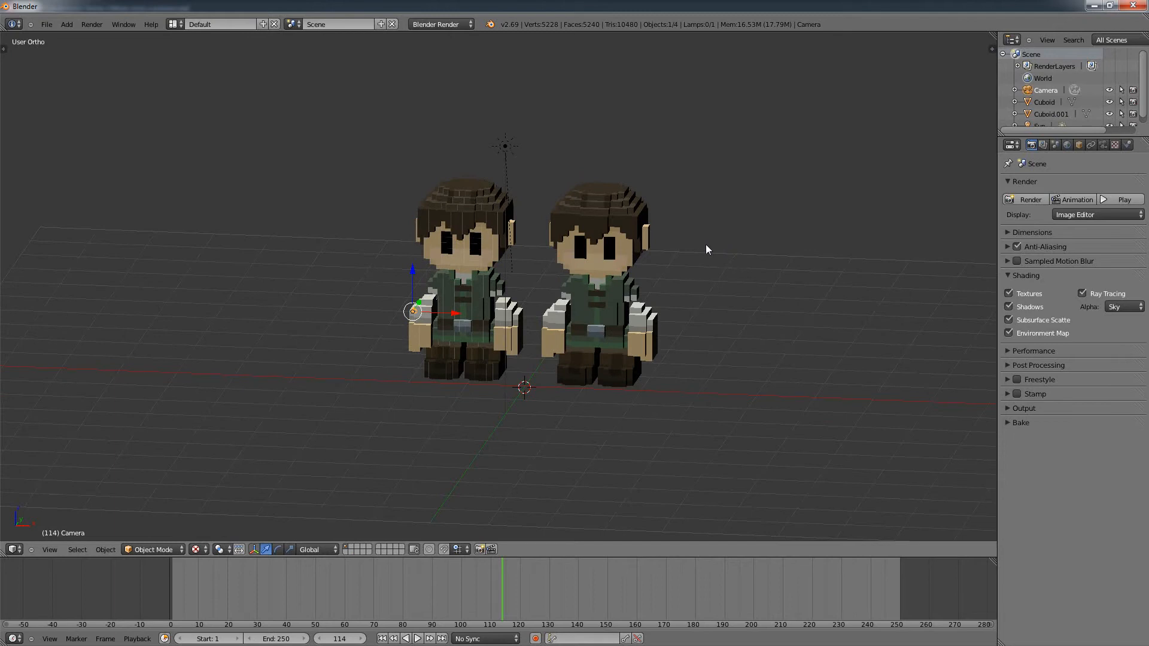
{"action": "mouse_move", "coordinate": [888, 267]}
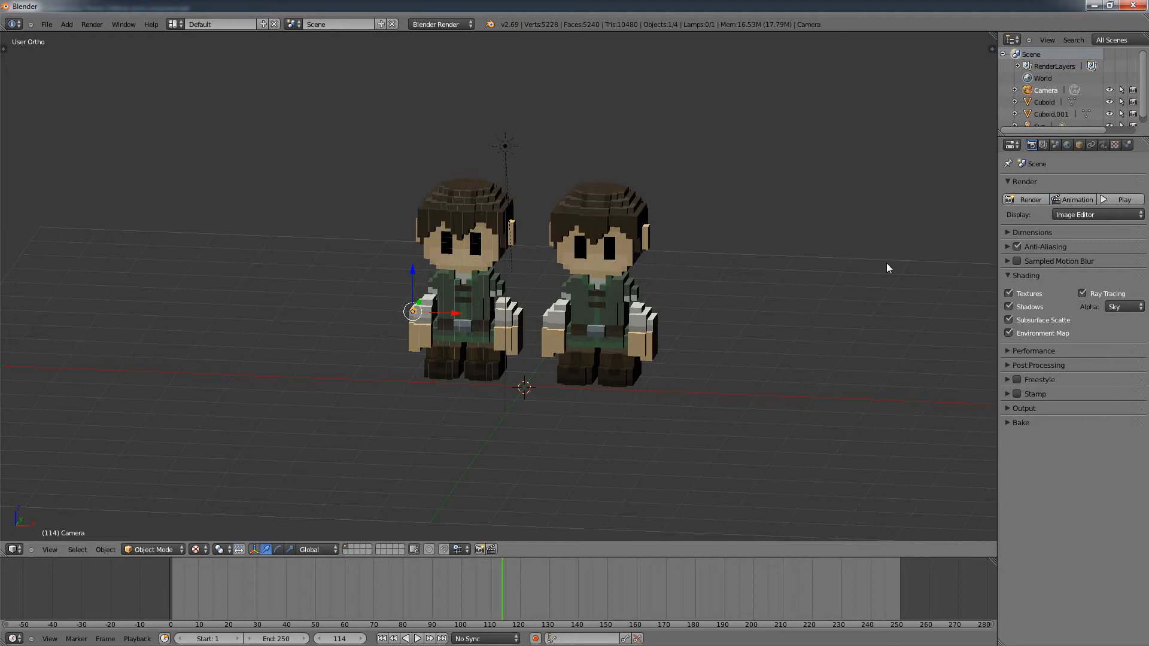
{"action": "mouse_move", "coordinate": [586, 301]}
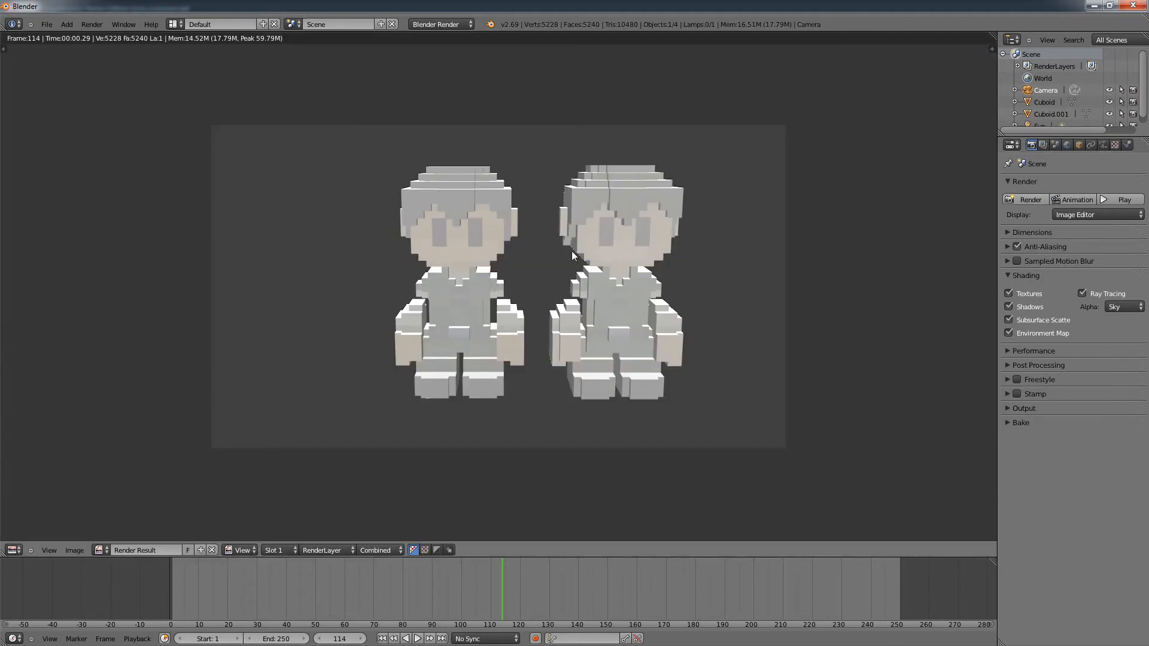
{"action": "mouse_move", "coordinate": [564, 284]}
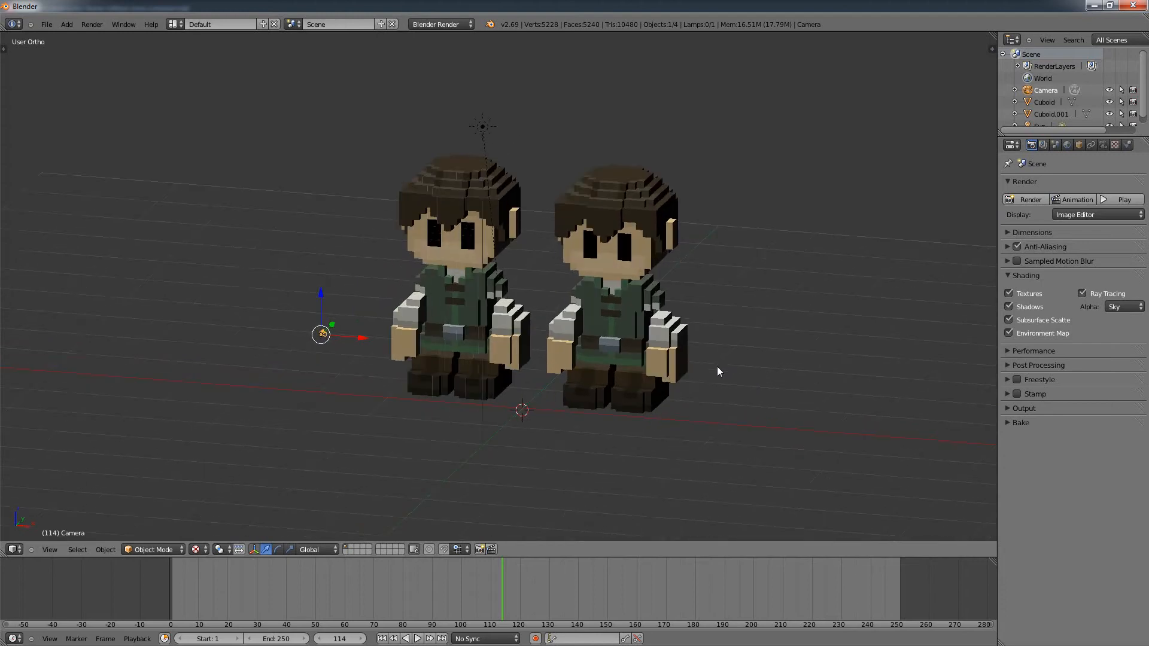
{"action": "mouse_move", "coordinate": [858, 356]}
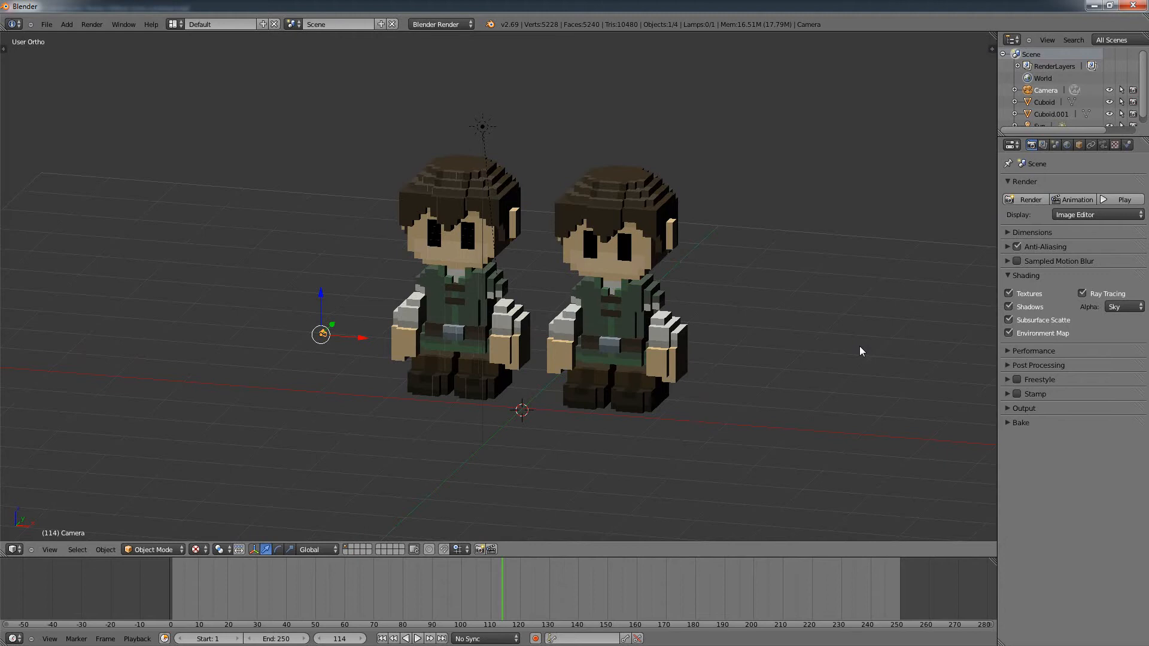
{"action": "mouse_move", "coordinate": [865, 338]}
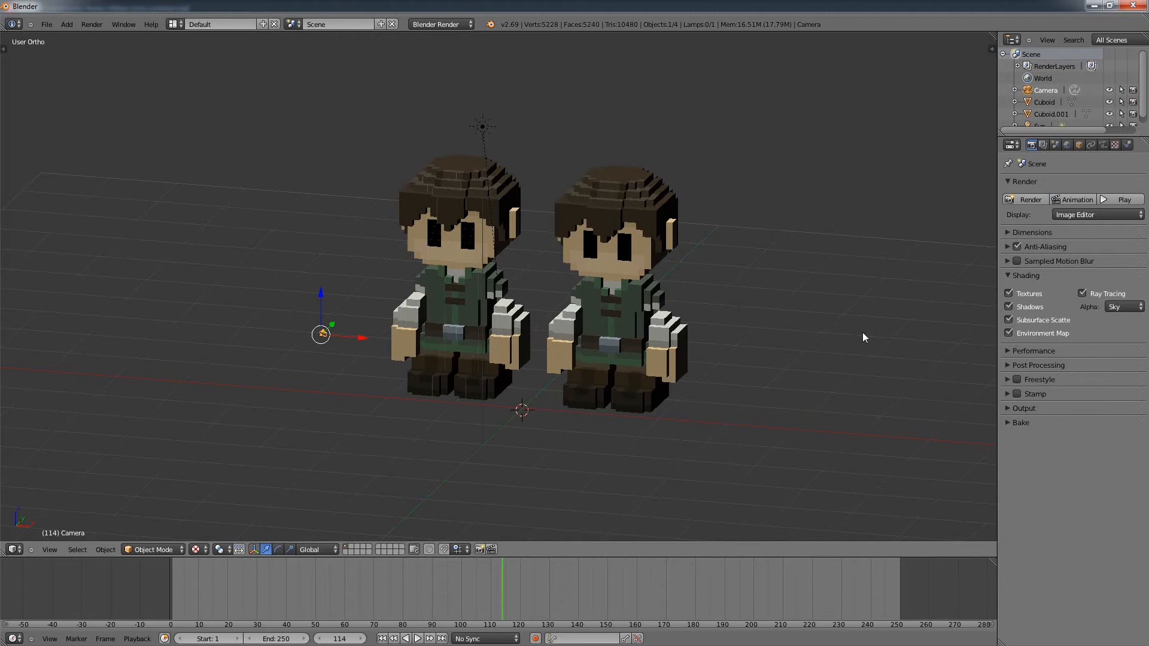
{"action": "mouse_move", "coordinate": [761, 313]}
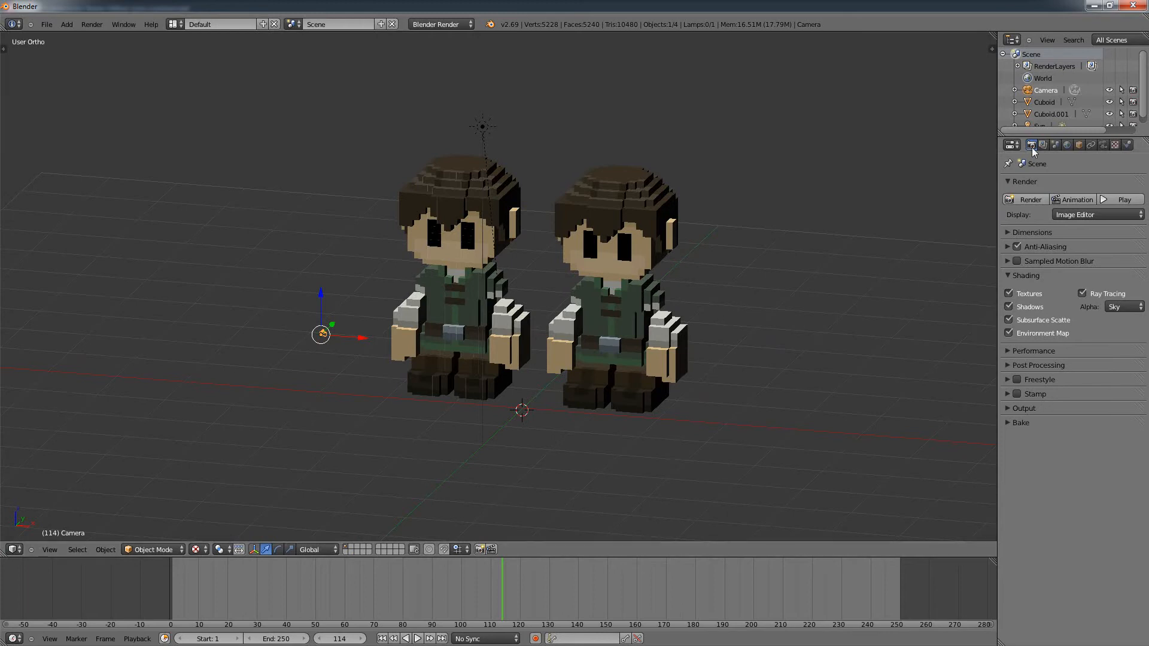
{"action": "mouse_move", "coordinate": [1031, 144]}
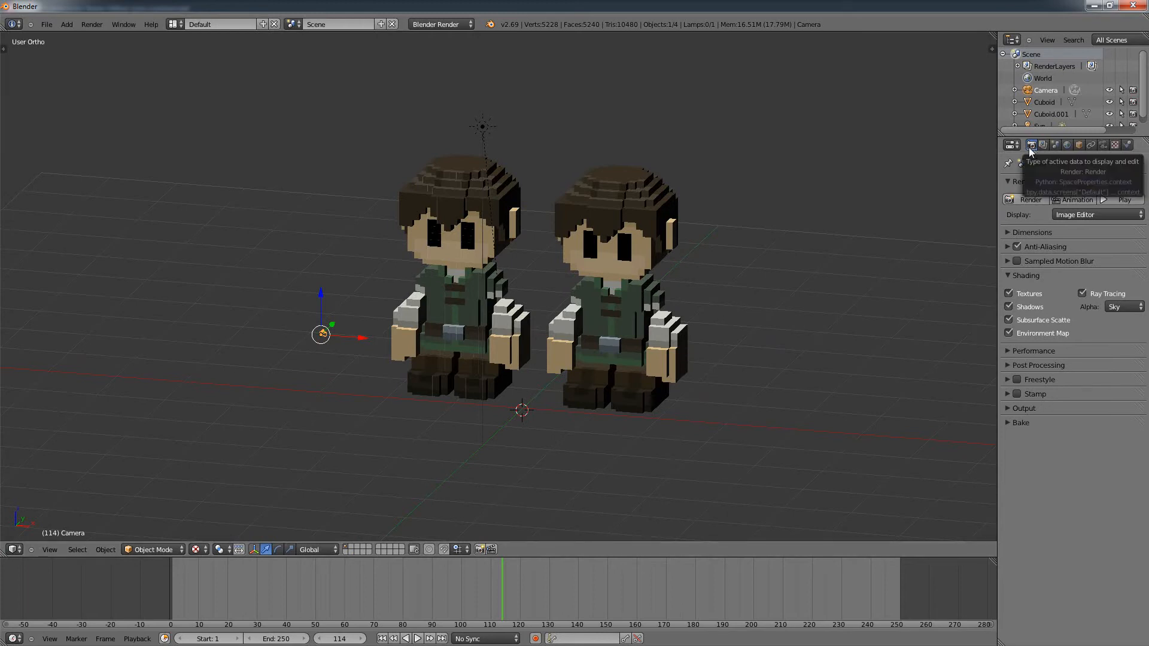
{"action": "mouse_move", "coordinate": [1063, 281]}
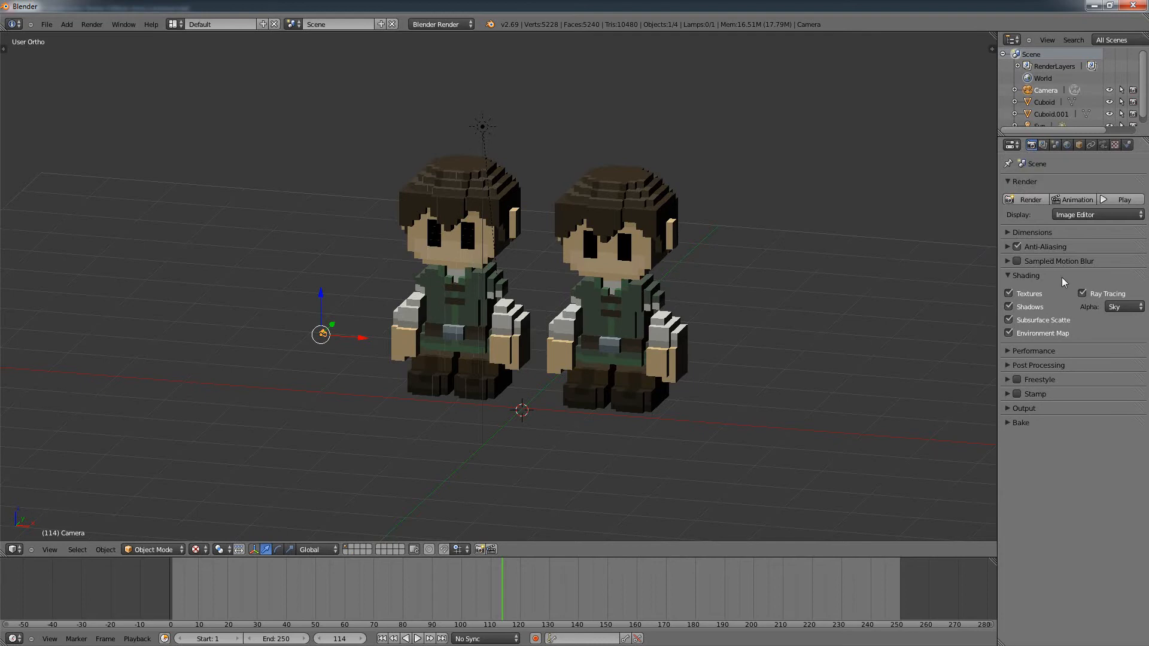
- Toggle Anti-Aliasing, view the Scene and World settings, and select the right-hand character
{"action": "left_click", "coordinate": [1012, 246]}
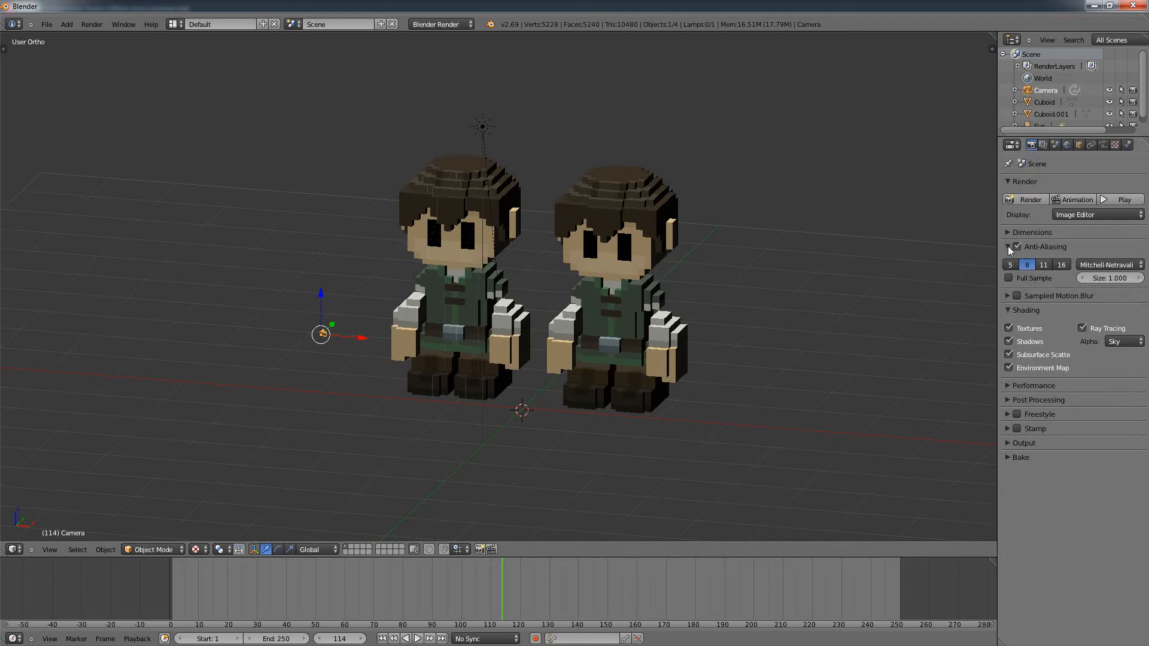
{"action": "left_click", "coordinate": [1010, 246]}
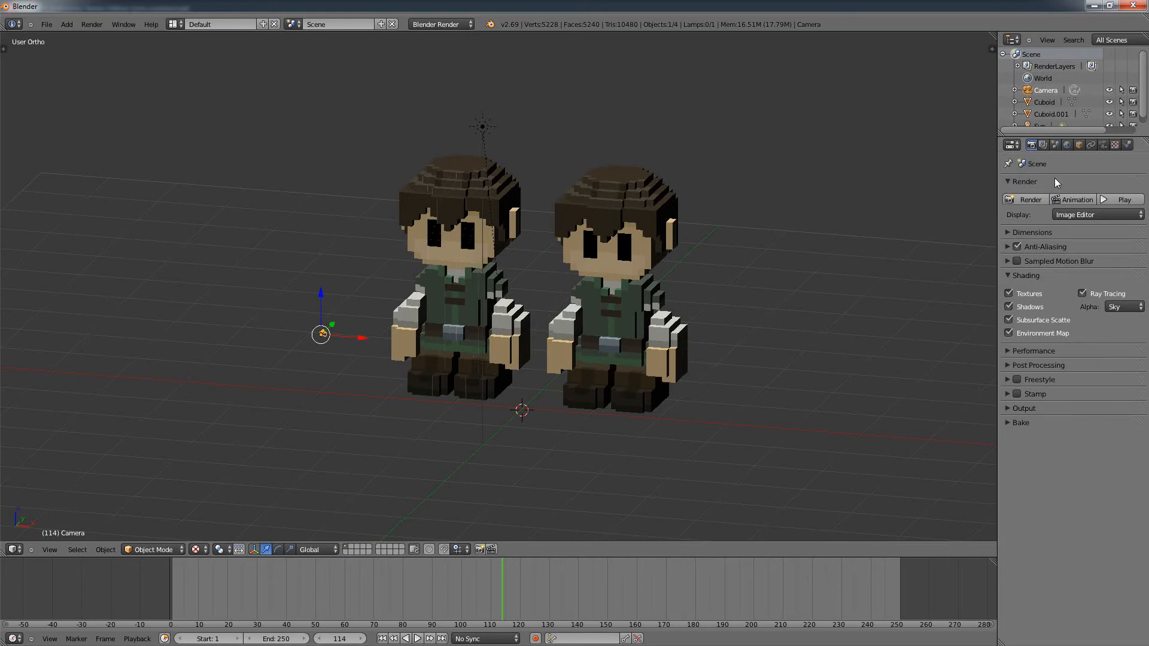
{"action": "left_click", "coordinate": [1055, 144]}
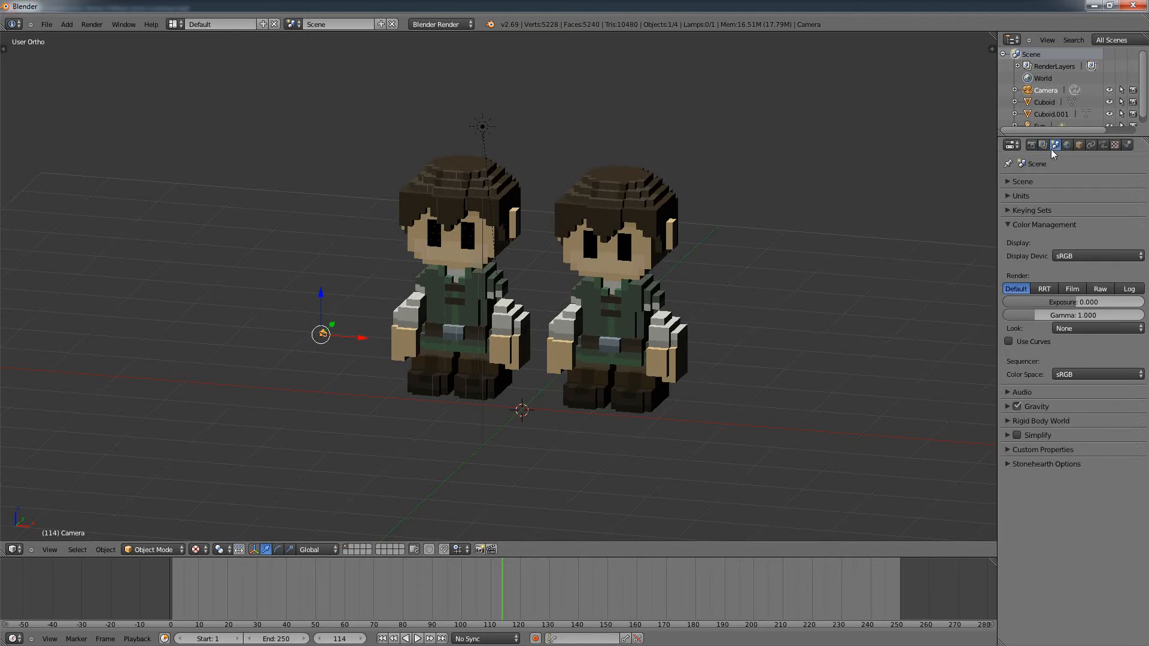
{"action": "mouse_move", "coordinate": [1109, 369]}
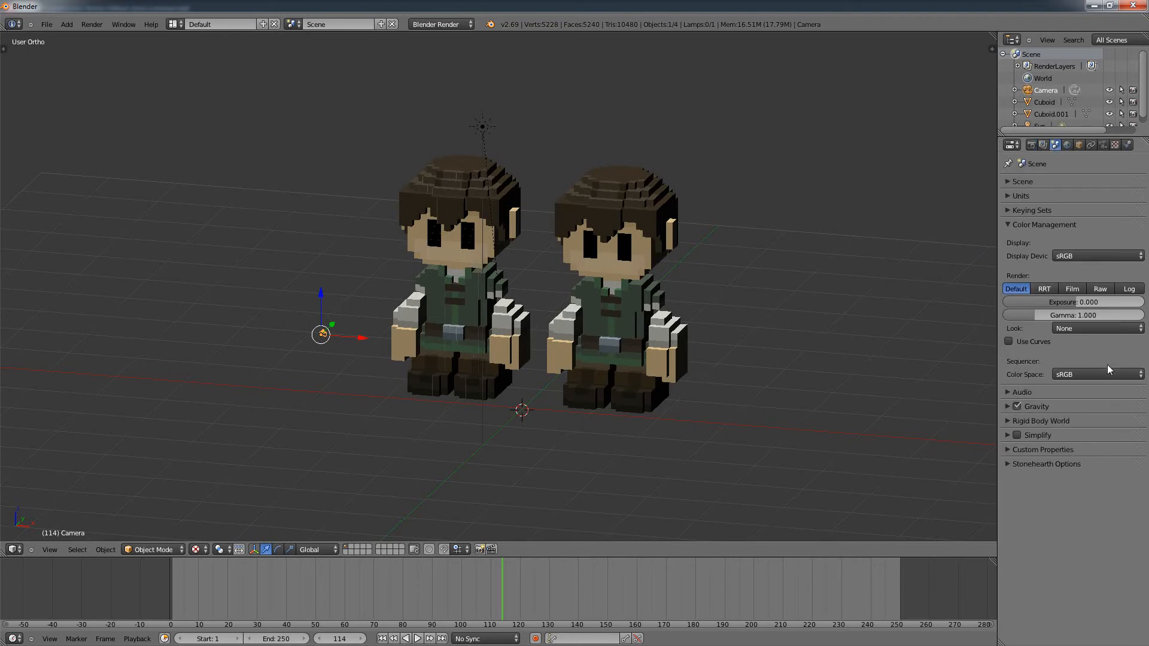
{"action": "mouse_move", "coordinate": [1074, 220]}
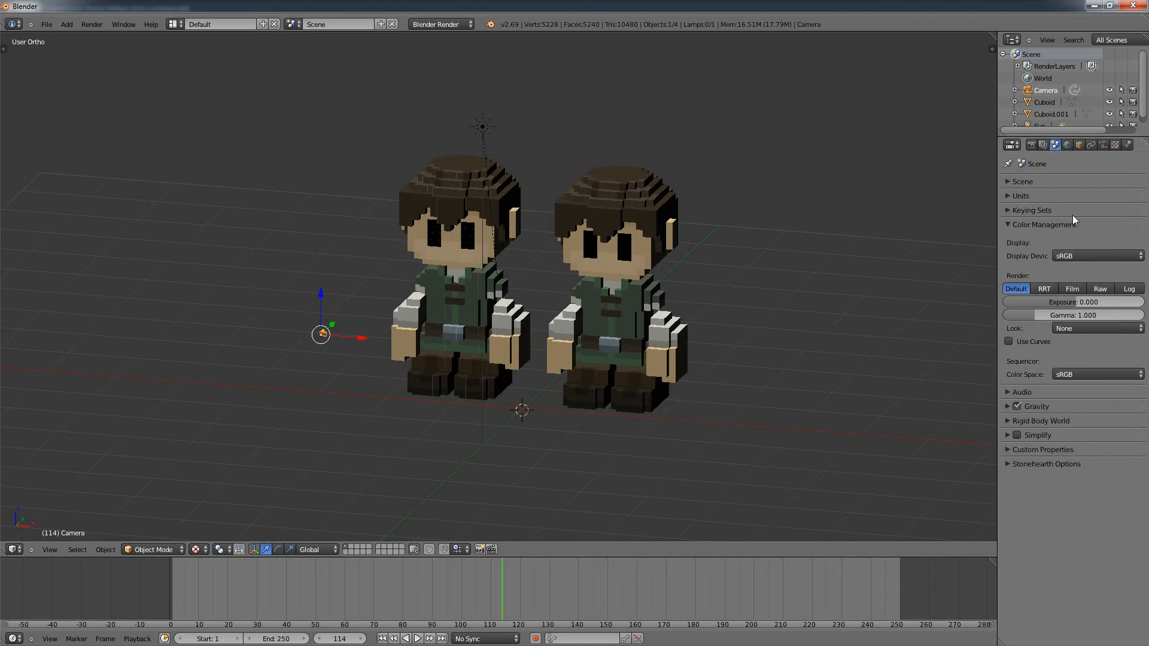
{"action": "left_click", "coordinate": [1066, 144]}
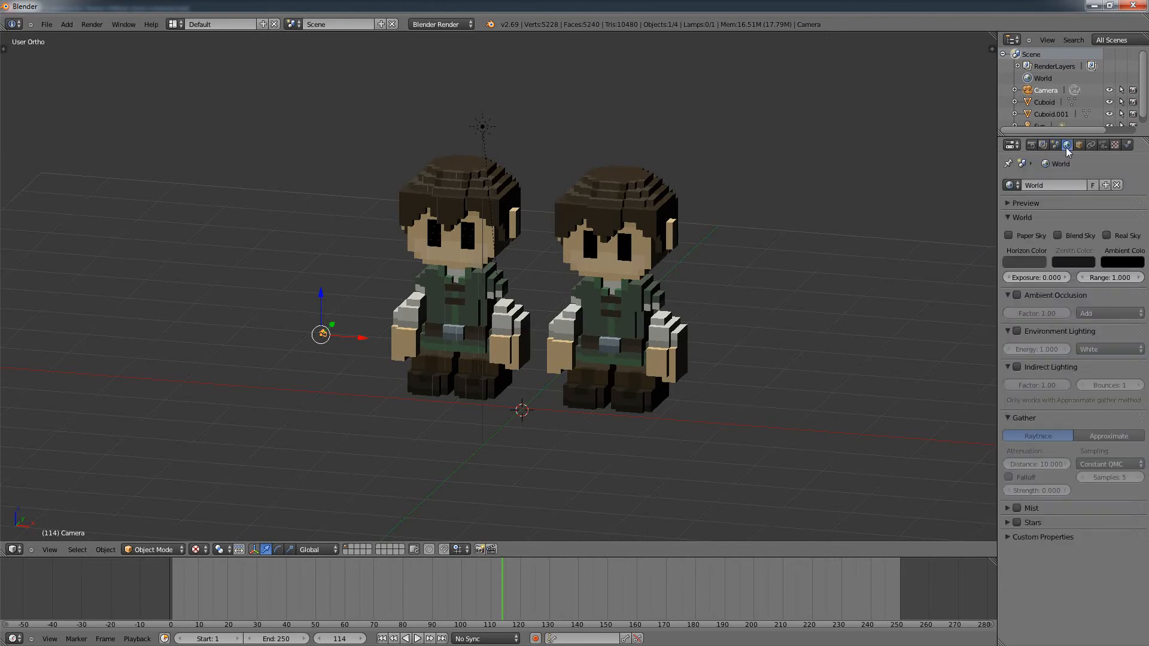
{"action": "mouse_move", "coordinate": [1022, 300]}
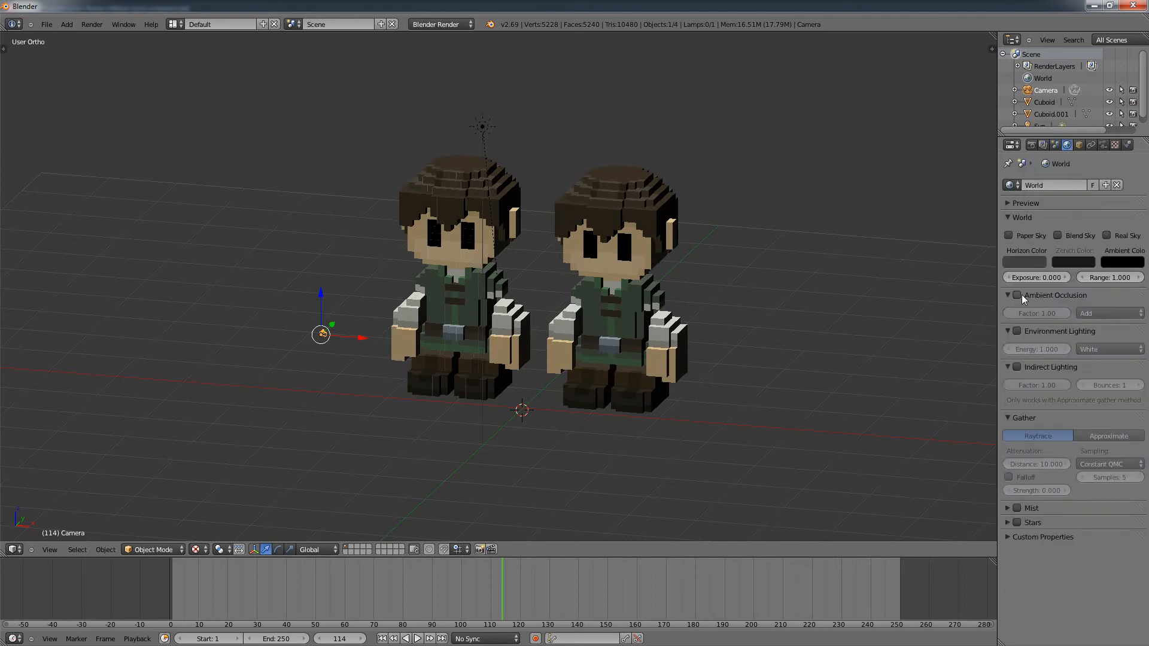
{"action": "mouse_move", "coordinate": [1017, 295]}
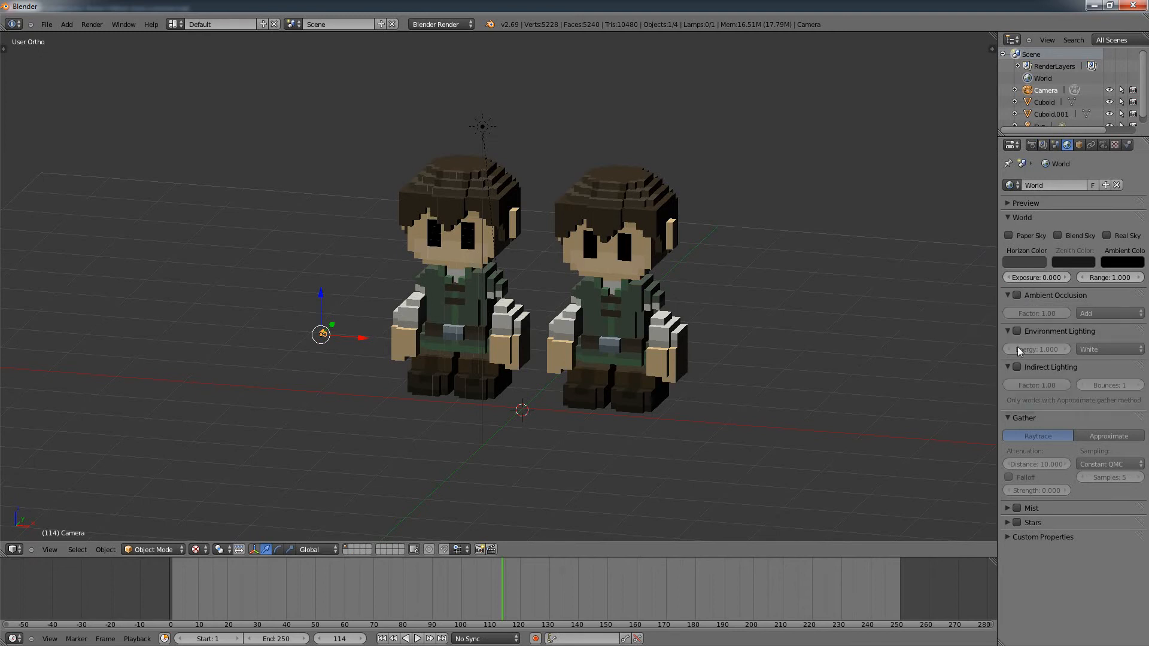
{"action": "mouse_move", "coordinate": [1047, 216]}
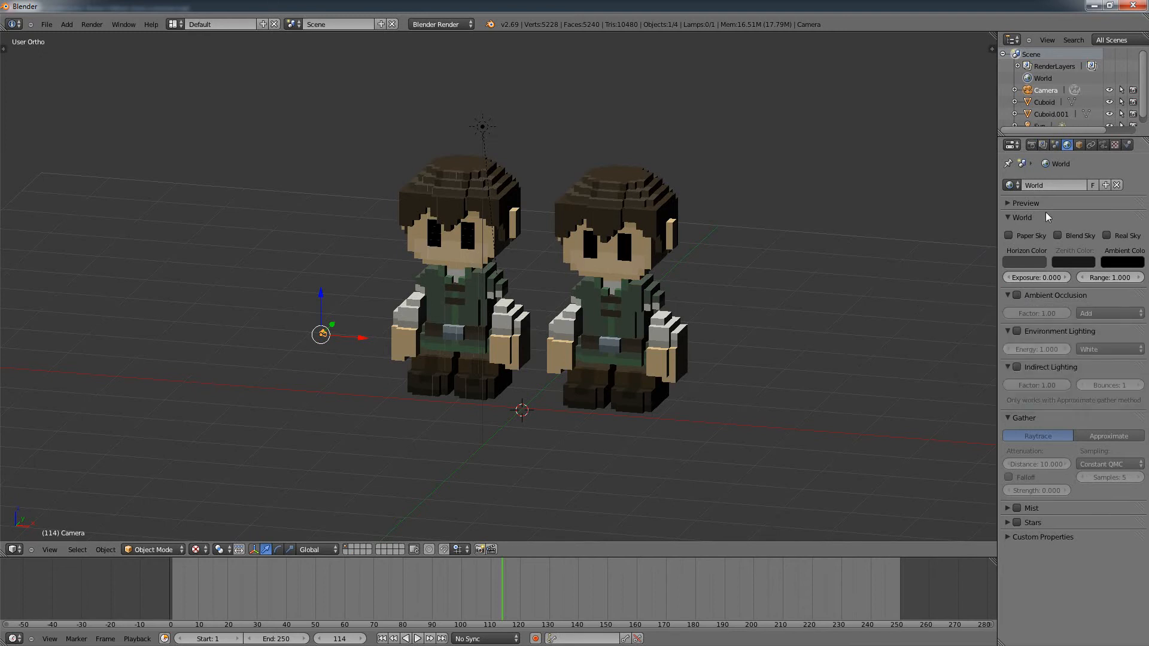
{"action": "left_click", "coordinate": [594, 252]}
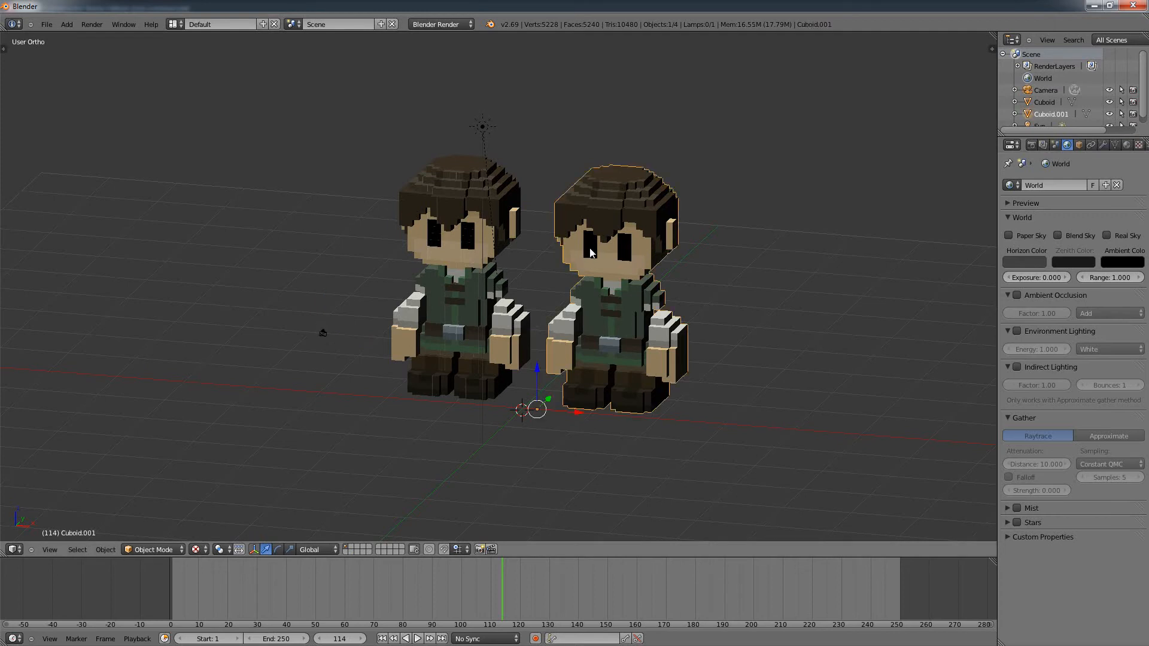
{"action": "mouse_move", "coordinate": [709, 280]}
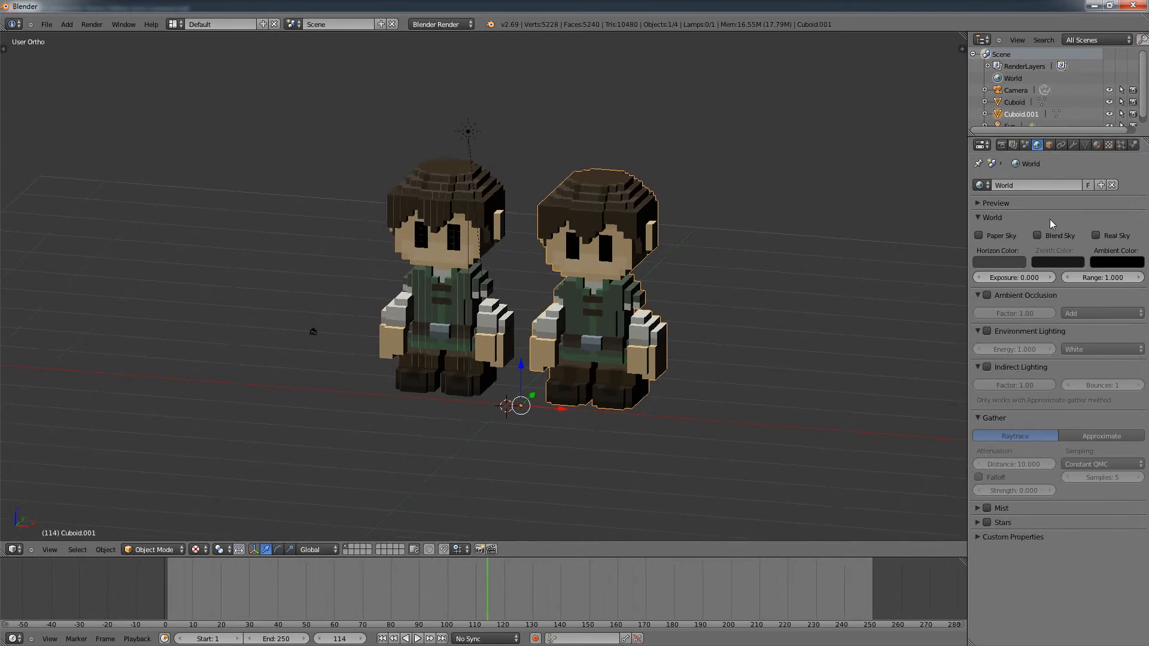
{"action": "mouse_move", "coordinate": [1108, 145]}
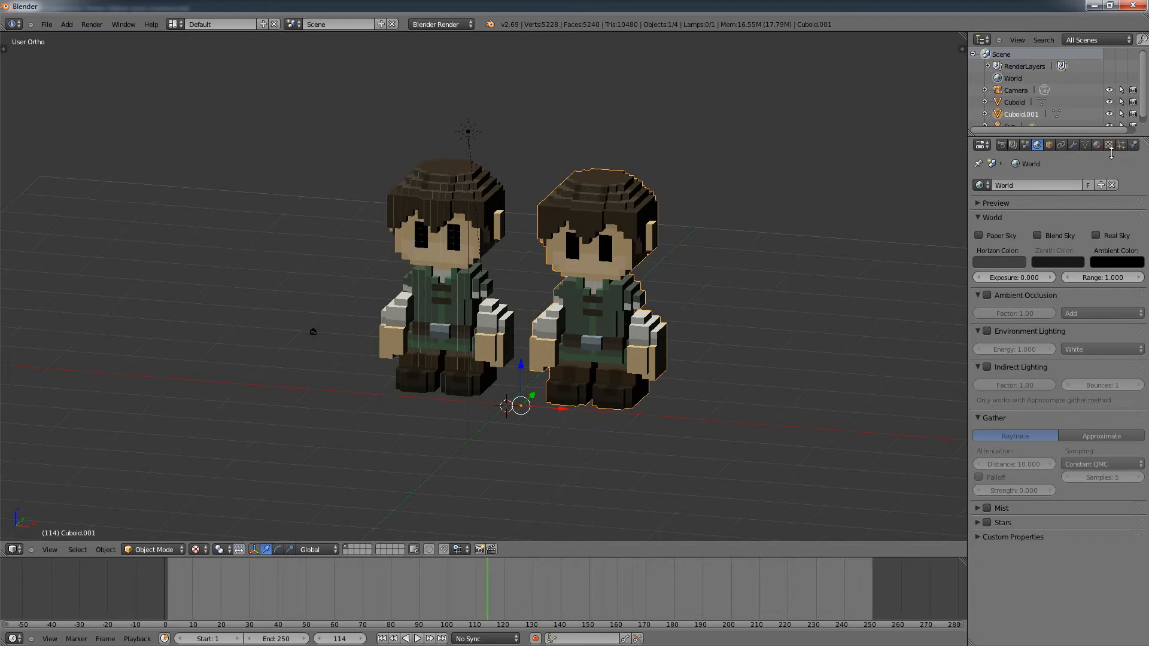
- Check the right-hand character's image texture, then return to its Material settings
{"action": "left_click", "coordinate": [1097, 144]}
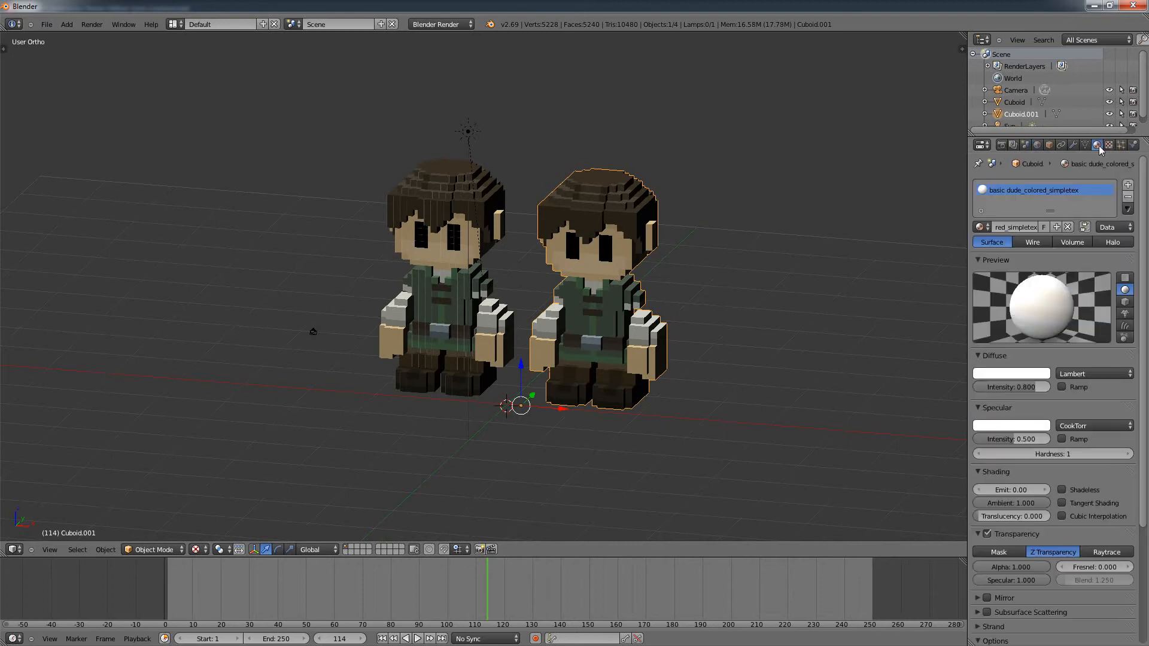
{"action": "left_click", "coordinate": [1107, 144]}
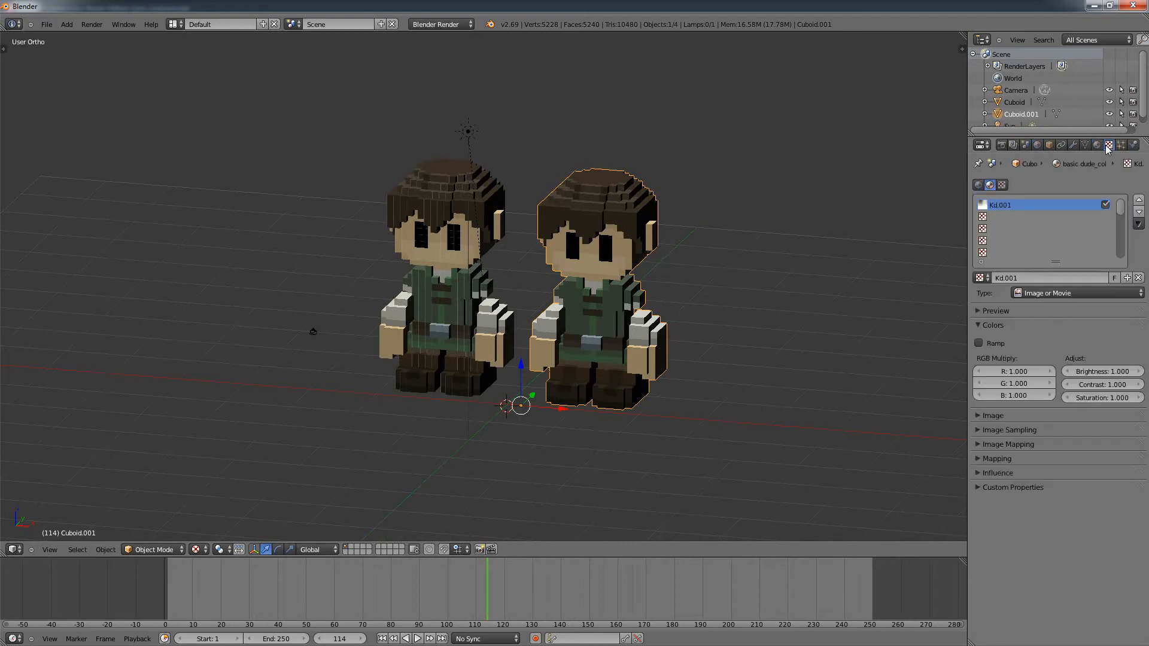
{"action": "mouse_move", "coordinate": [1097, 144]}
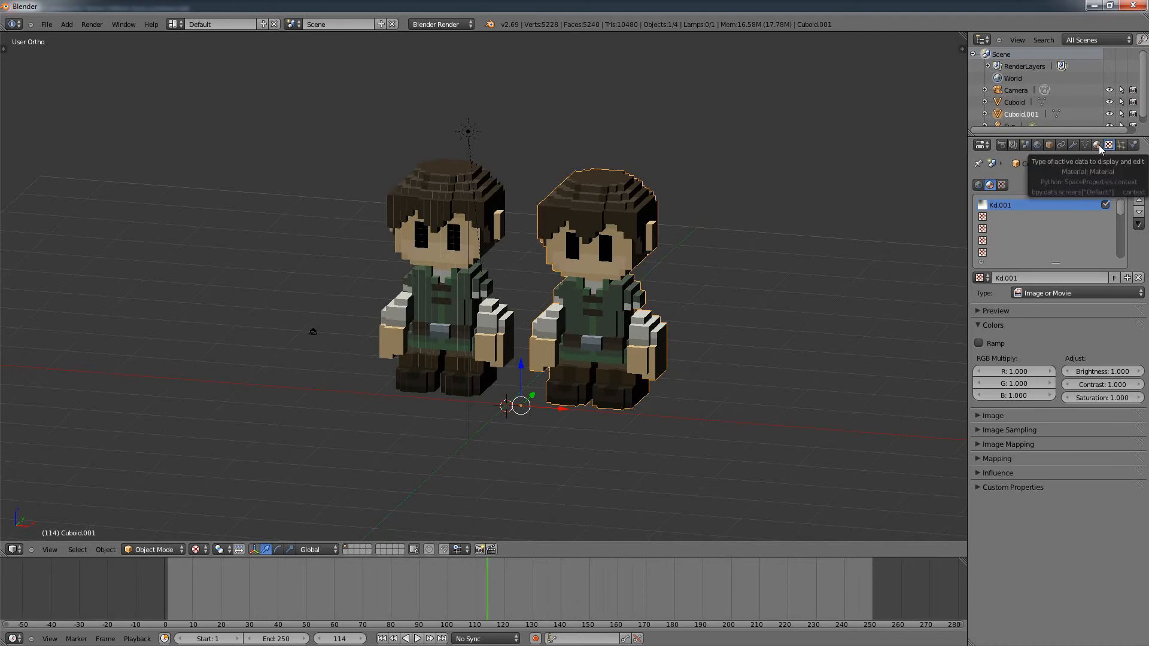
{"action": "left_click", "coordinate": [1097, 144]}
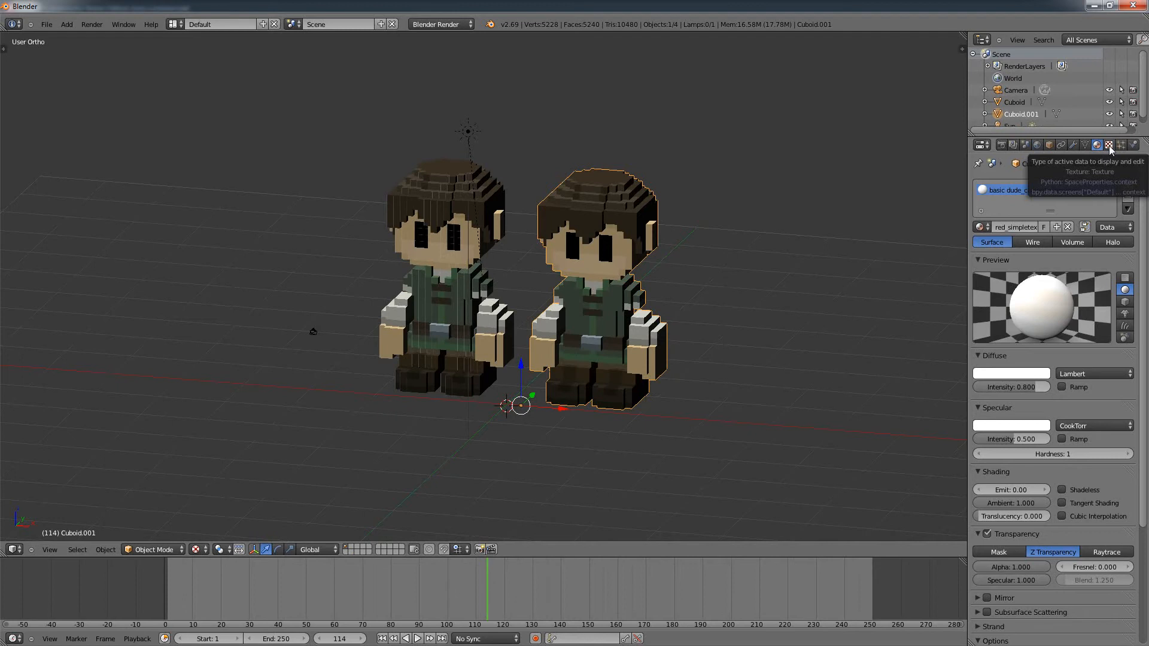
{"action": "mouse_move", "coordinate": [1098, 144]}
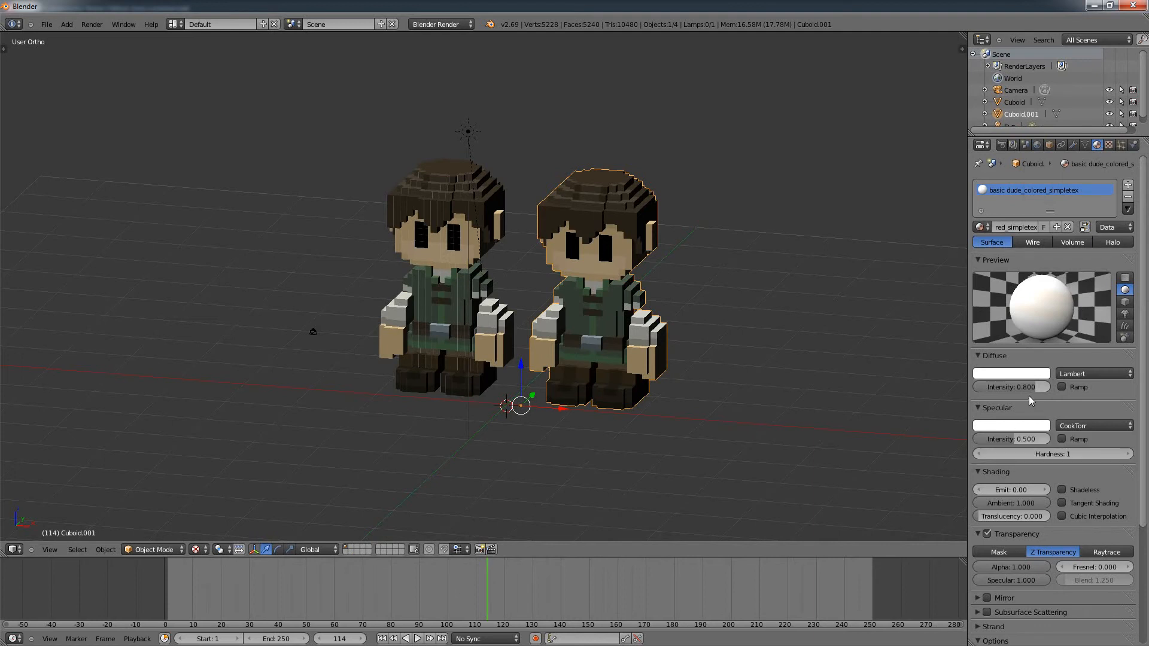
{"action": "mouse_move", "coordinate": [1011, 425]}
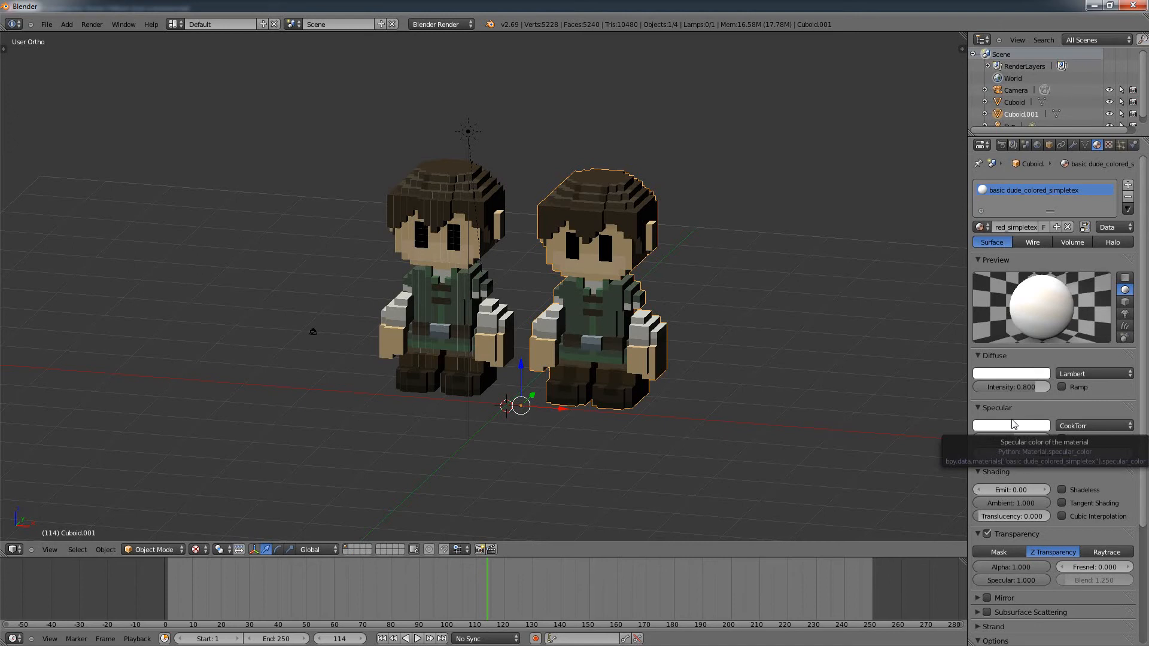
{"action": "mouse_move", "coordinate": [693, 327]}
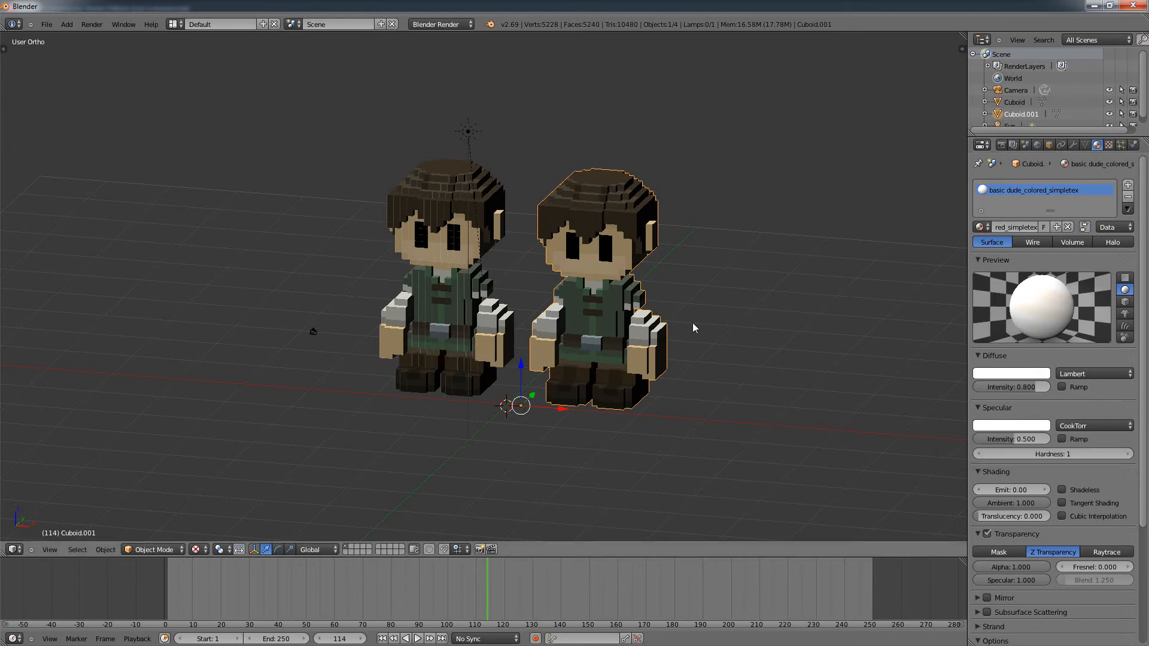
{"action": "mouse_move", "coordinate": [1044, 405]}
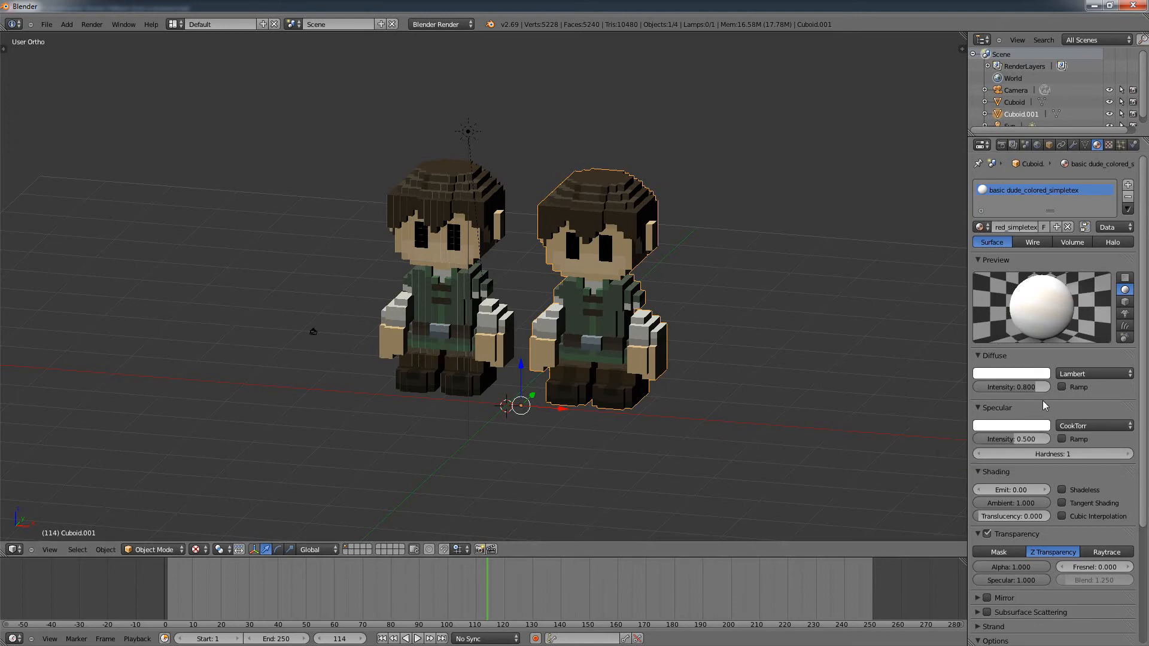
{"action": "mouse_move", "coordinate": [672, 389]}
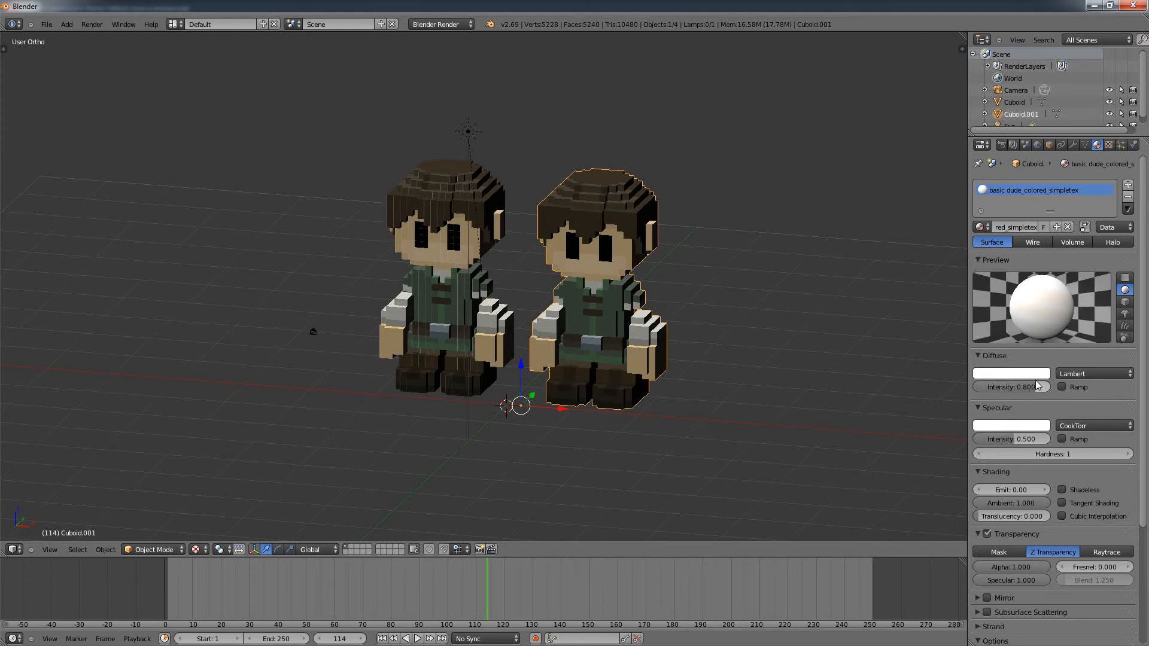
{"action": "mouse_move", "coordinate": [1011, 387]}
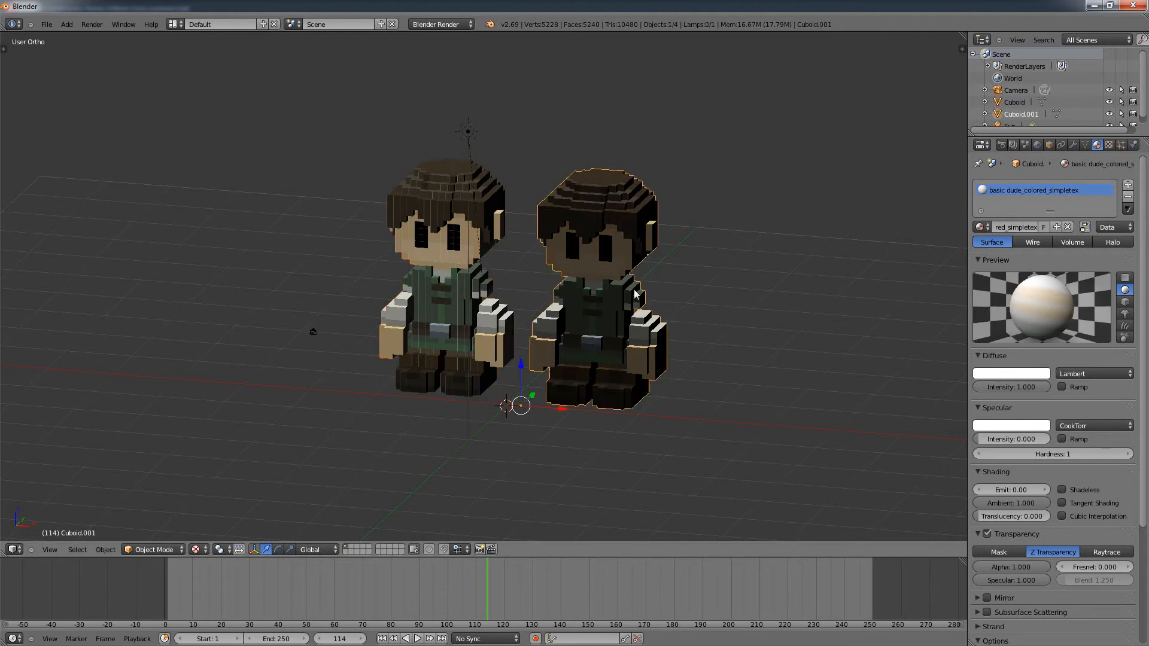
{"action": "mouse_move", "coordinate": [1008, 409]}
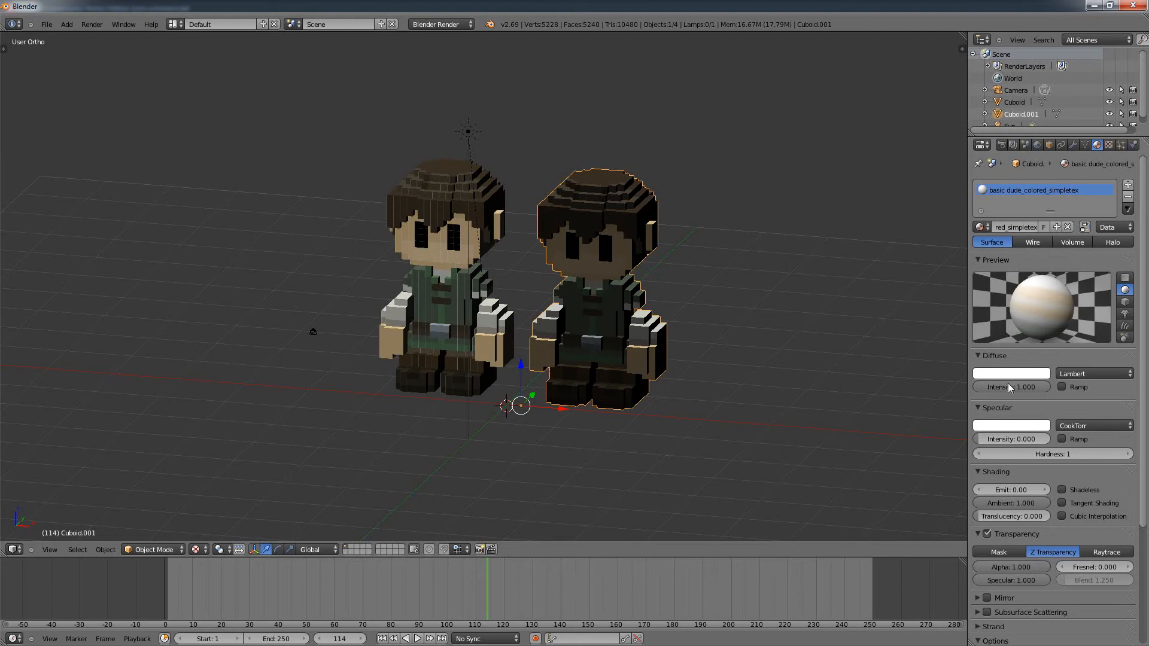
{"action": "mouse_move", "coordinate": [1006, 163]}
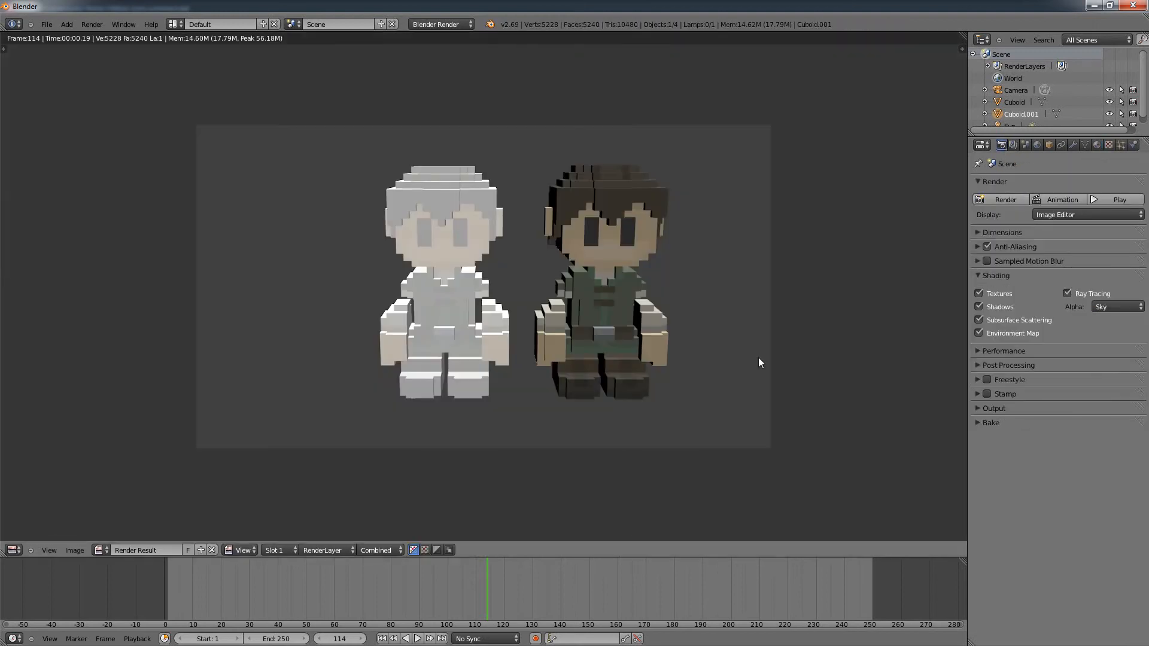
{"action": "mouse_move", "coordinate": [460, 274]}
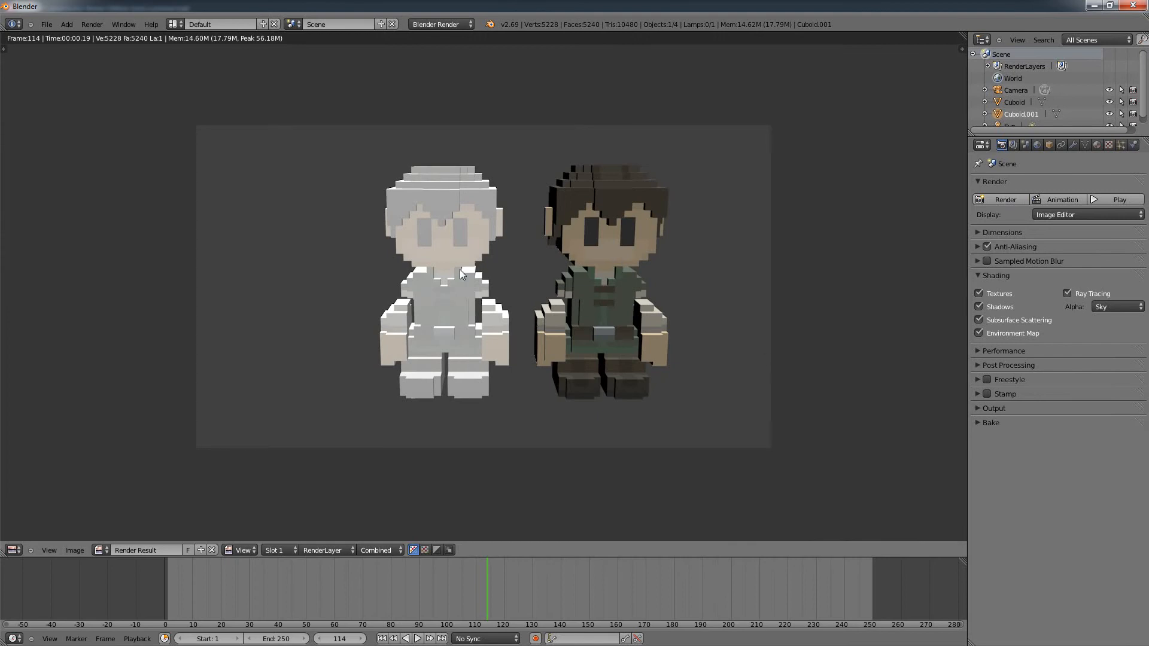
{"action": "mouse_move", "coordinate": [647, 301]}
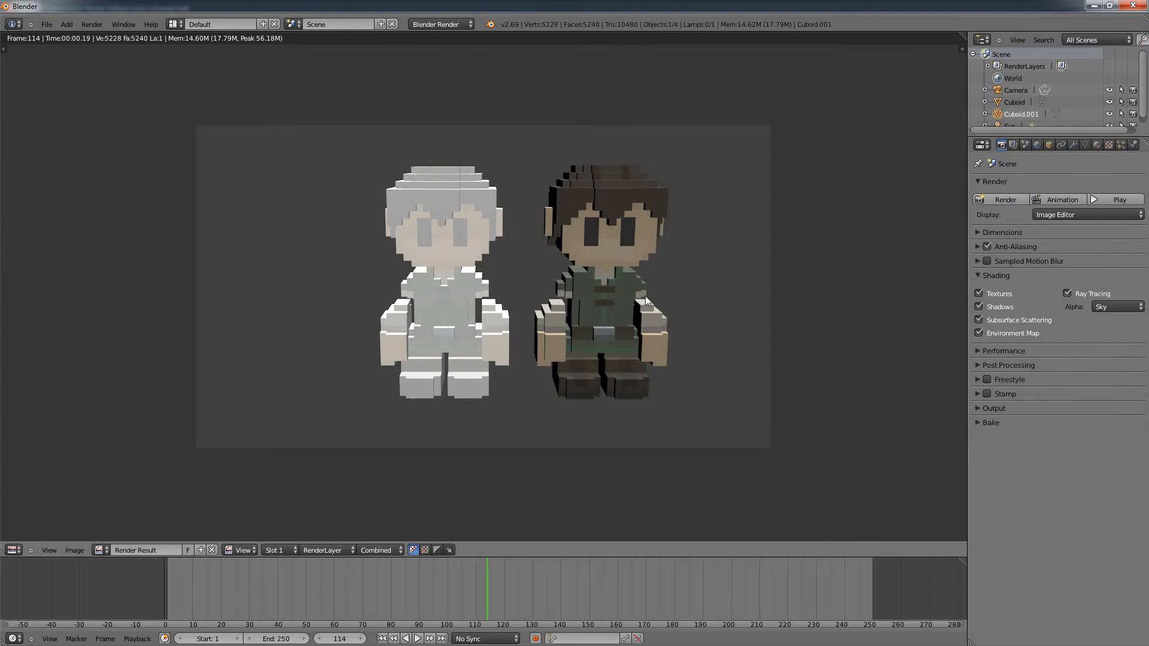
{"action": "mouse_move", "coordinate": [760, 345]}
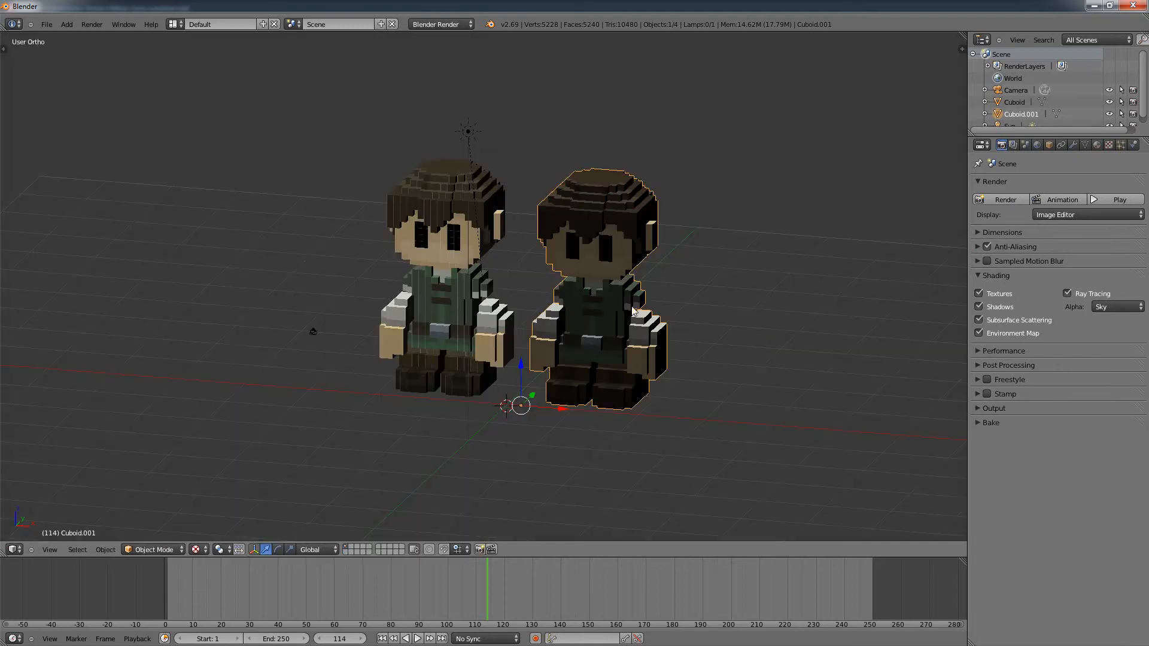
- Render the white and textured workers side by side from the Render panel
{"action": "left_click", "coordinate": [1005, 199]}
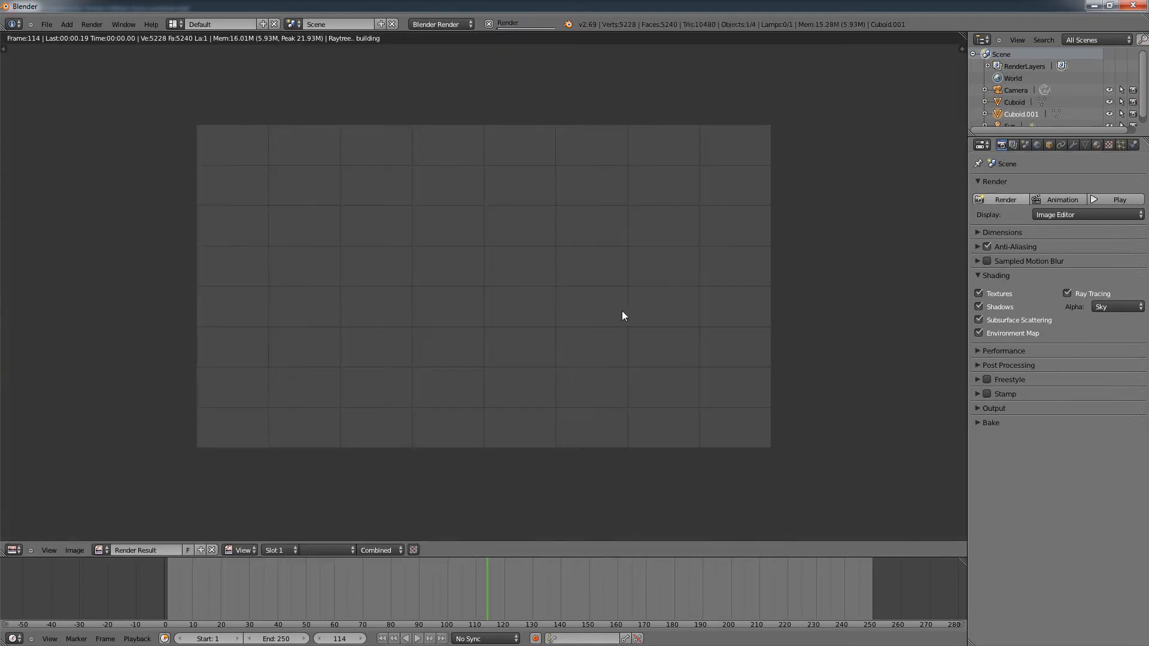
{"action": "left_click", "coordinate": [1004, 200]}
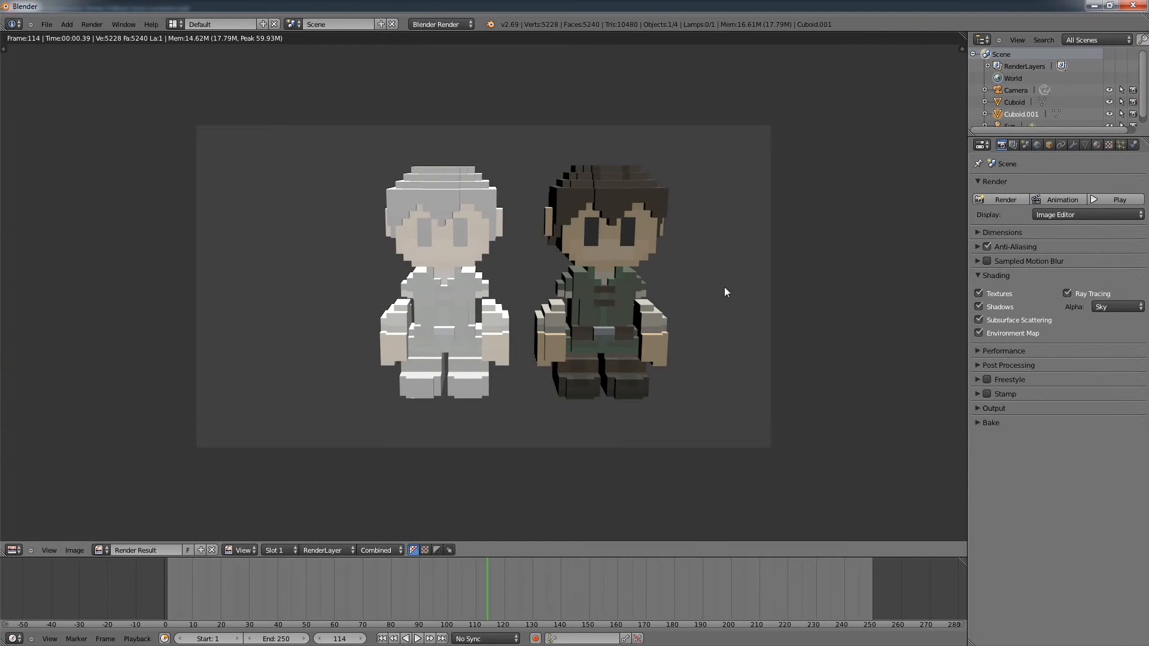
{"action": "mouse_move", "coordinate": [578, 318]}
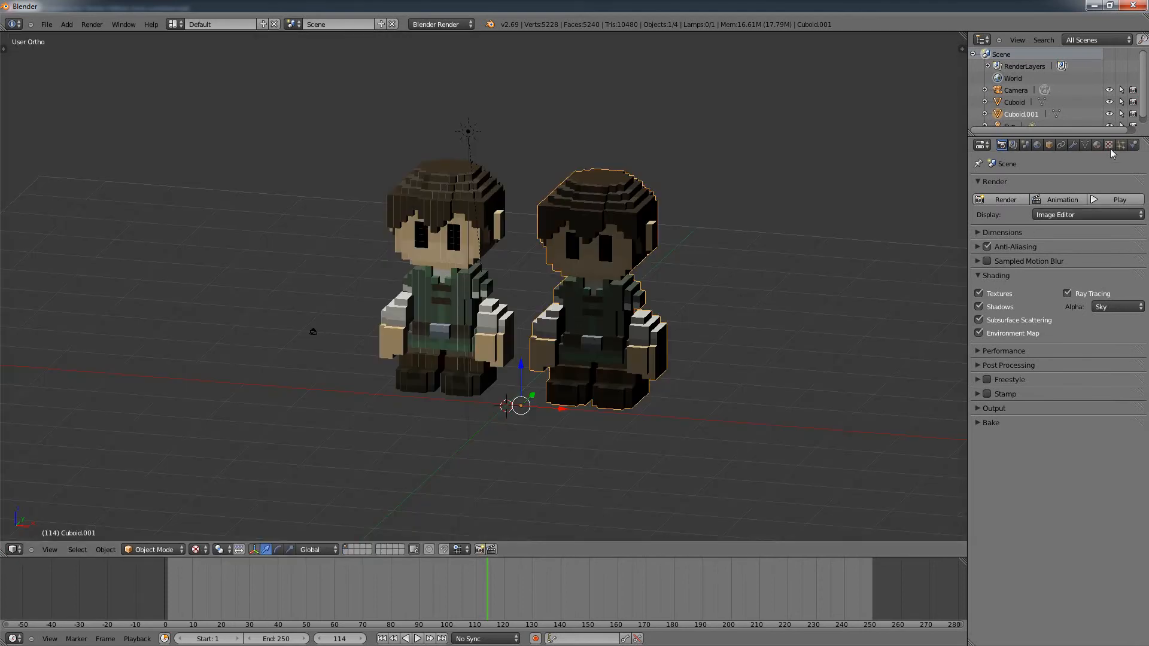
{"action": "mouse_move", "coordinate": [1111, 144]}
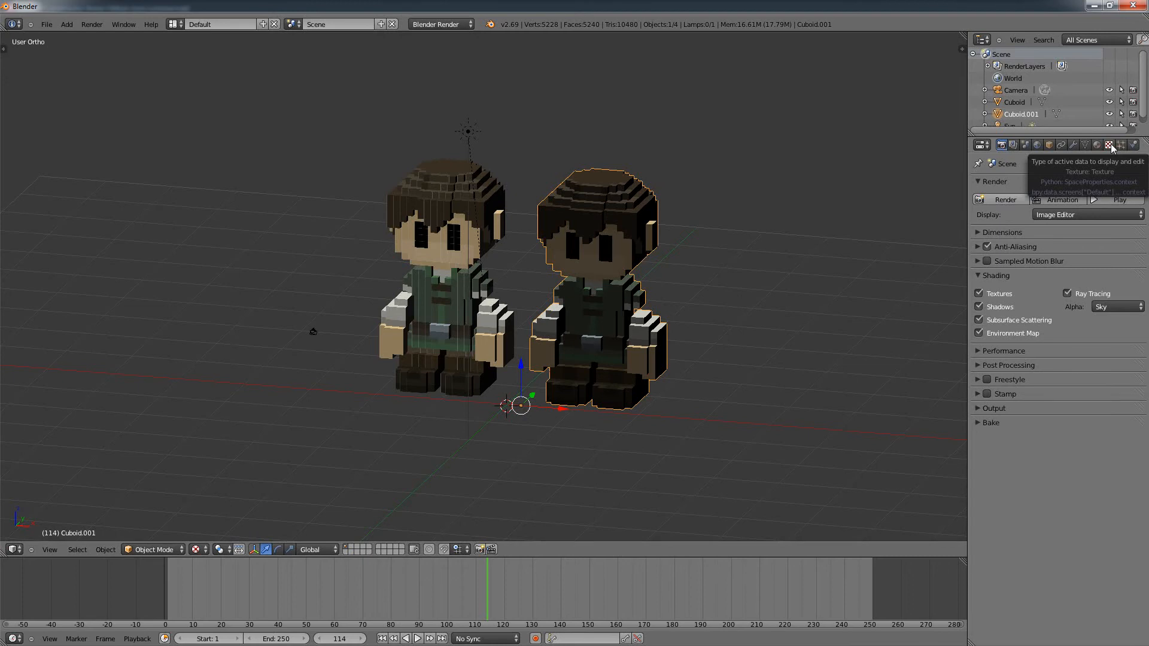
- Lower the Kd.001 texture brightness to 0.9 and return to the Render settings
{"action": "left_click", "coordinate": [1108, 144]}
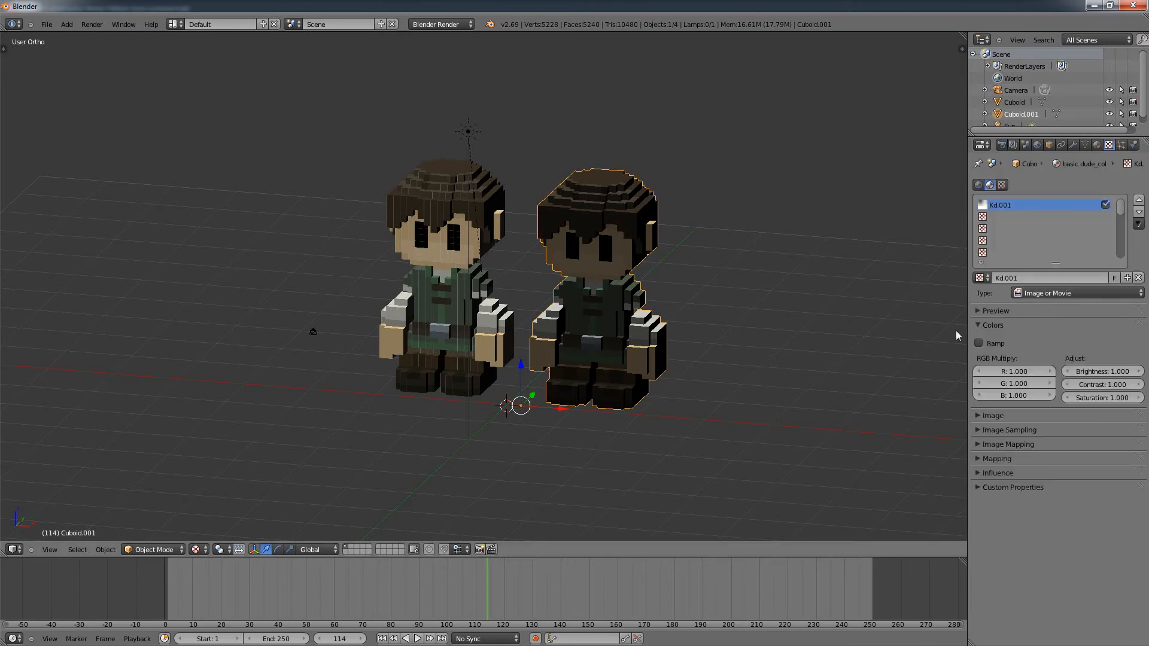
{"action": "mouse_move", "coordinate": [990, 323]}
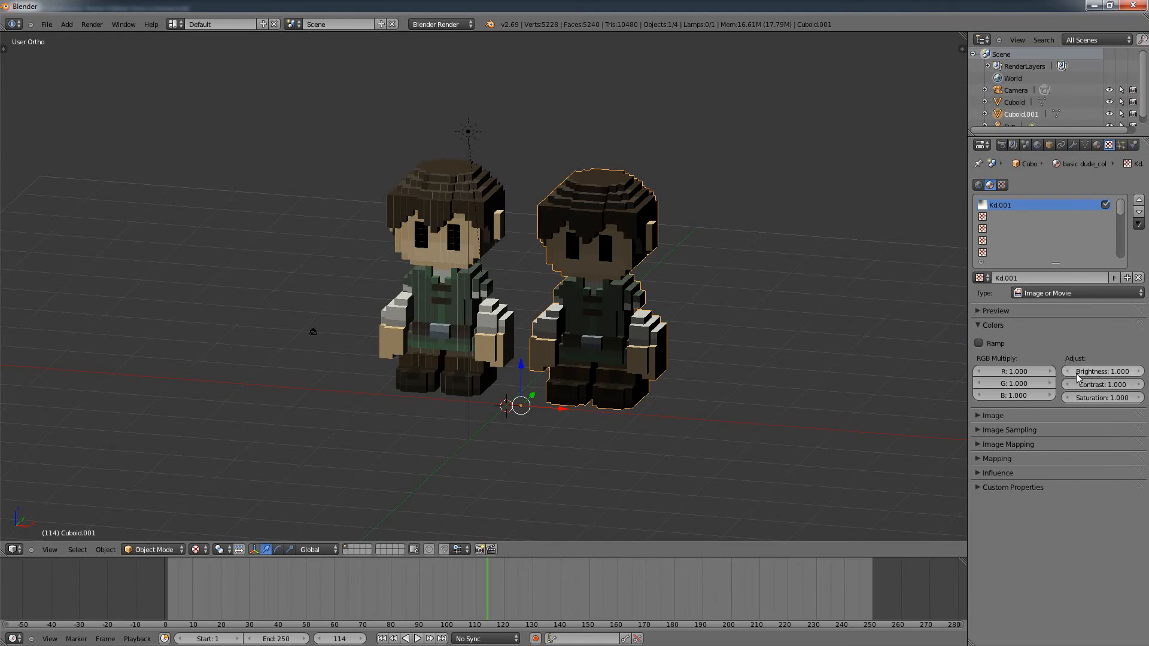
{"action": "mouse_move", "coordinate": [1101, 398]}
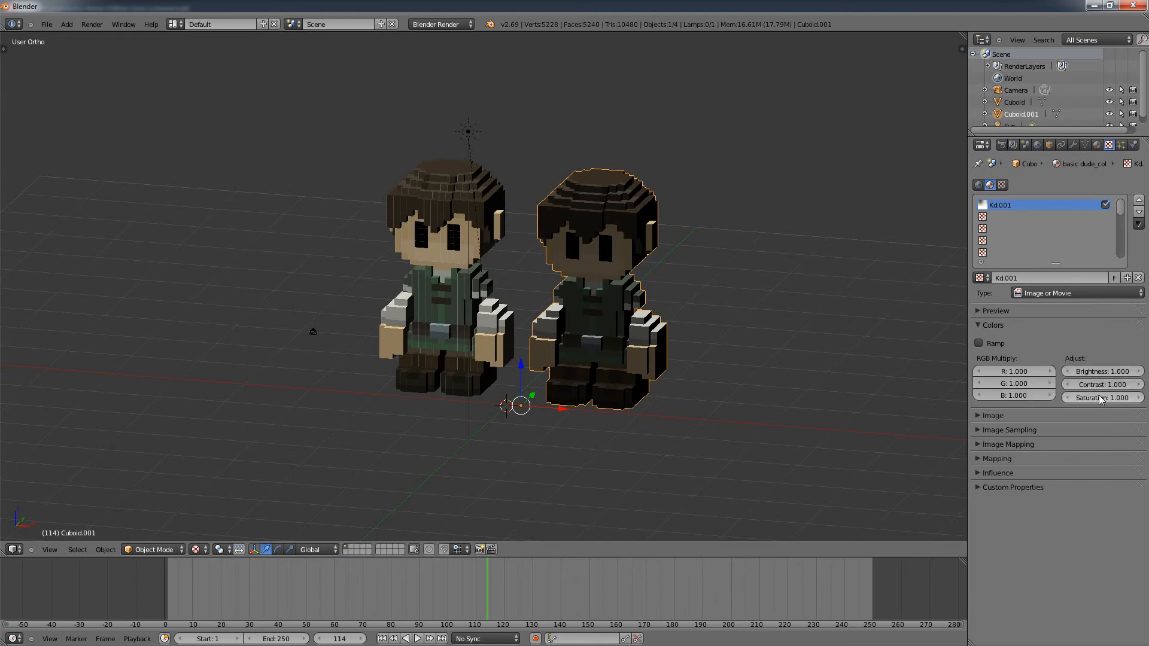
{"action": "mouse_move", "coordinate": [1103, 385]}
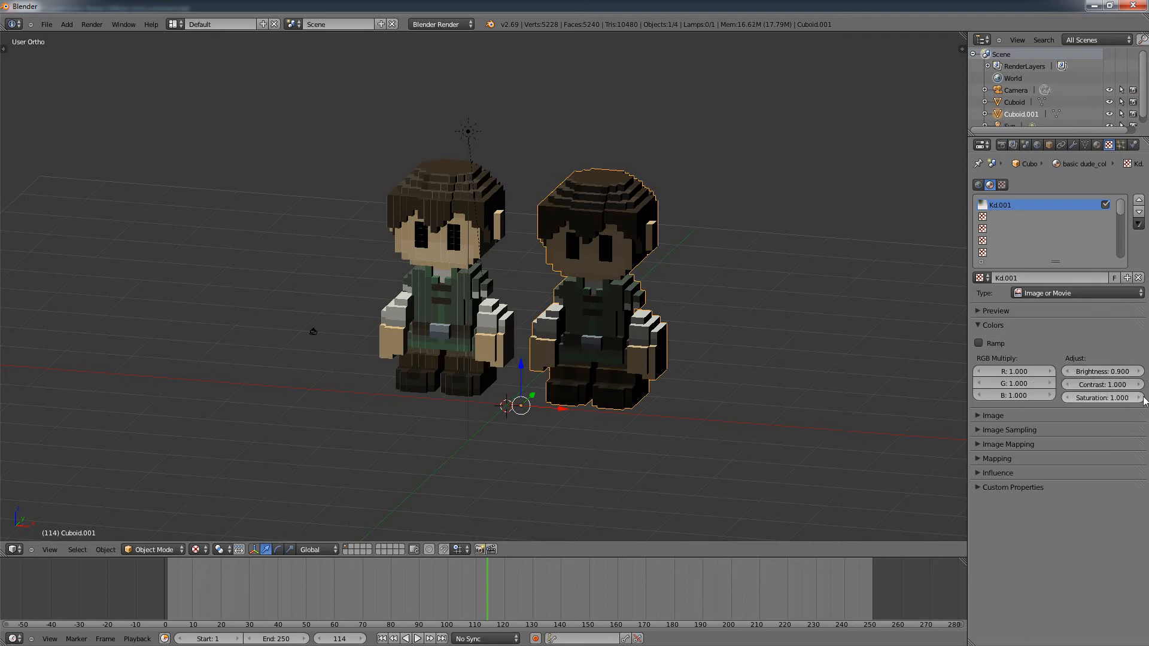
{"action": "left_click", "coordinate": [1136, 385]}
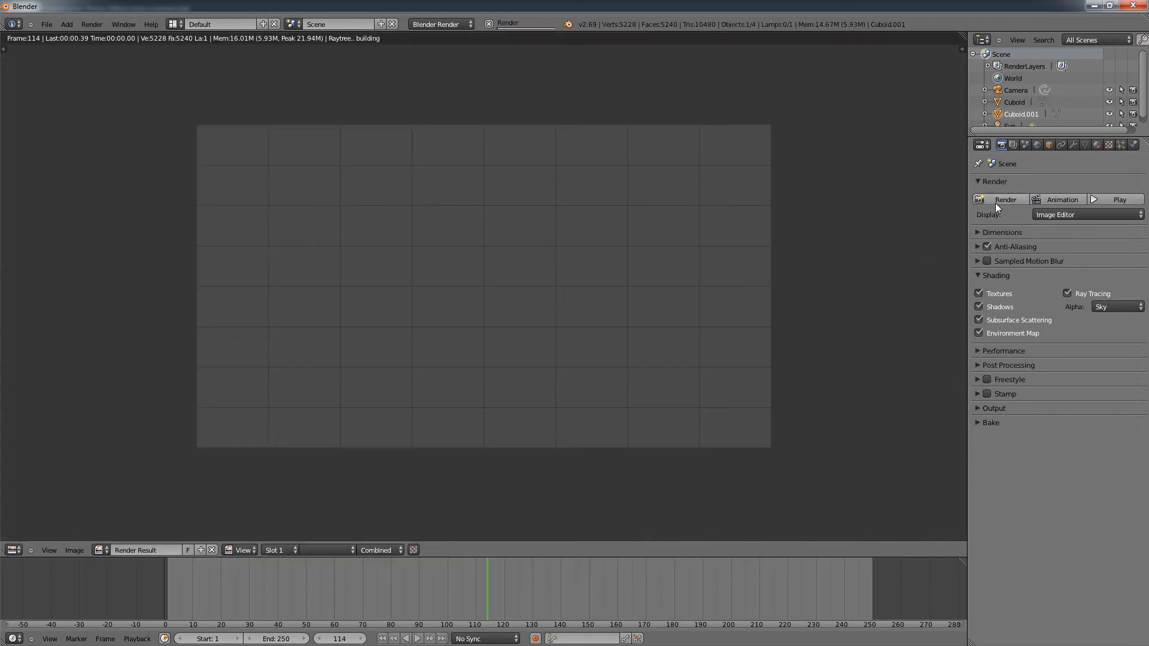
- Render the scene again with the dimmer 0.9-brightness texture
{"action": "left_click", "coordinate": [1005, 199]}
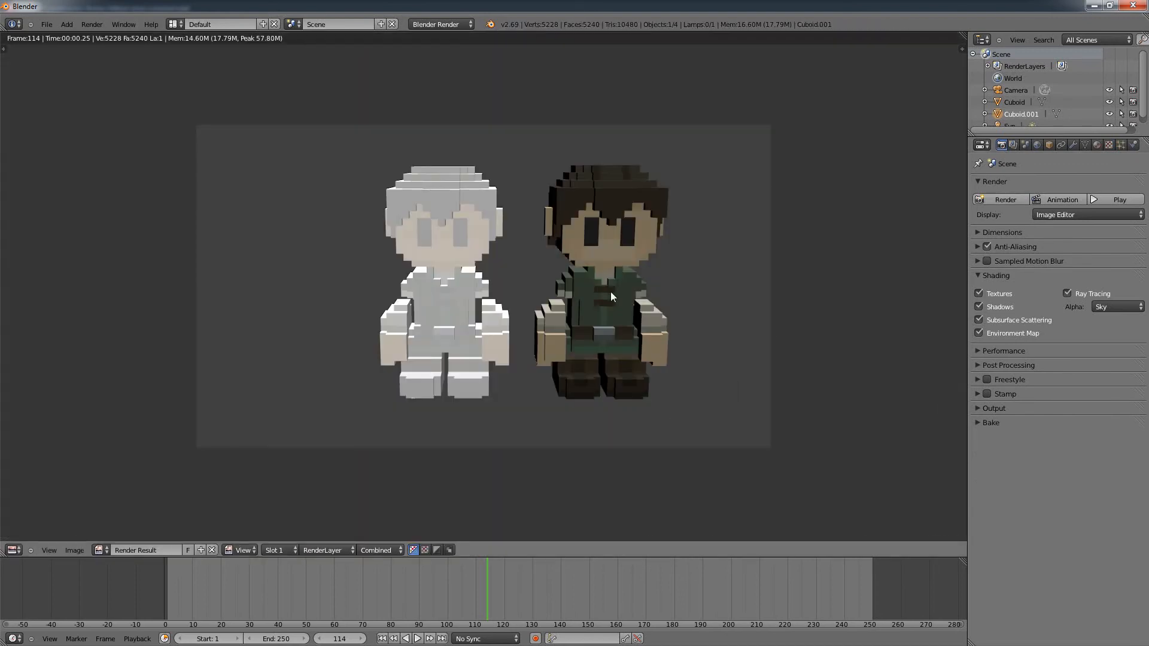
{"action": "mouse_move", "coordinate": [654, 277]}
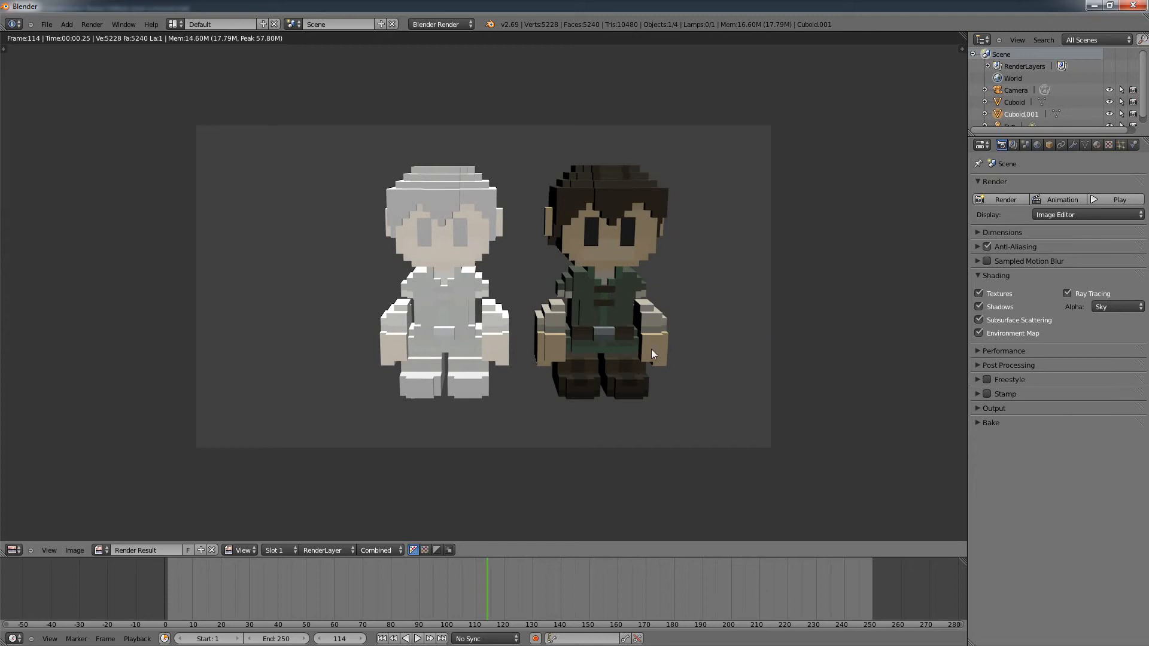
{"action": "mouse_move", "coordinate": [450, 323]}
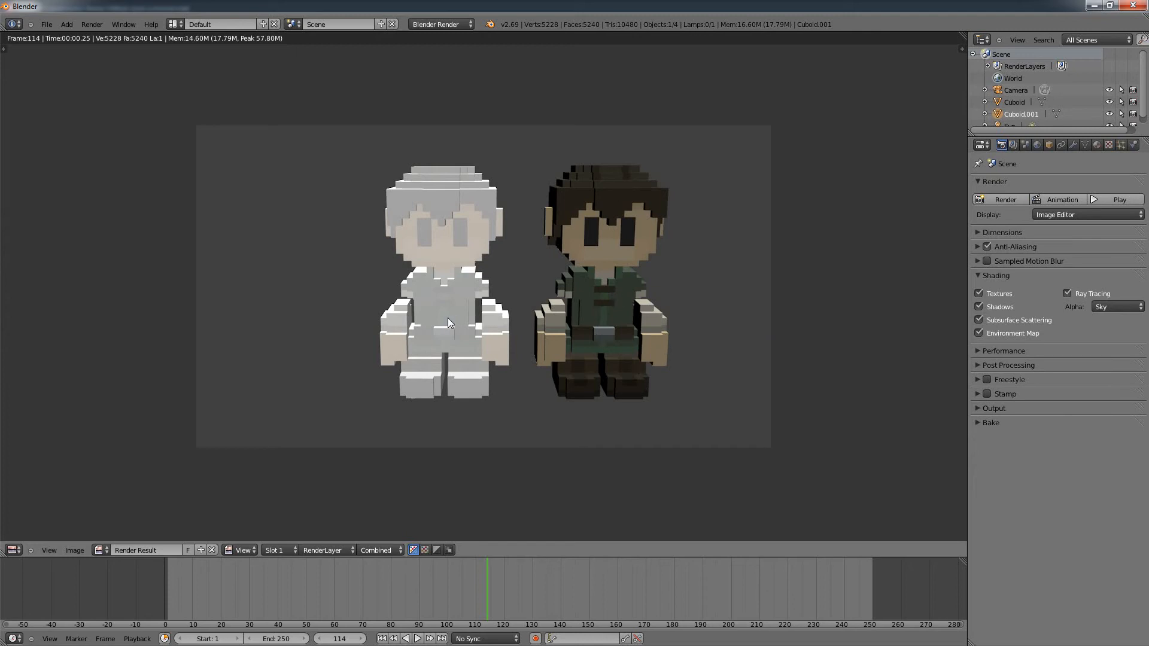
{"action": "mouse_move", "coordinate": [461, 329]}
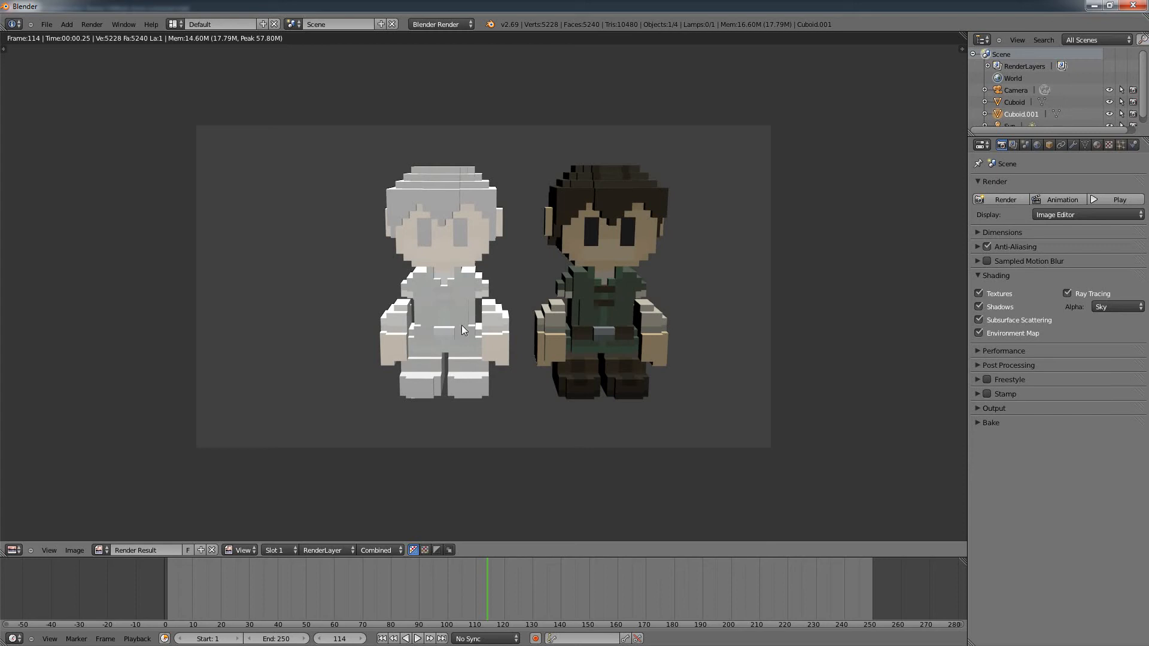
{"action": "mouse_move", "coordinate": [562, 203]}
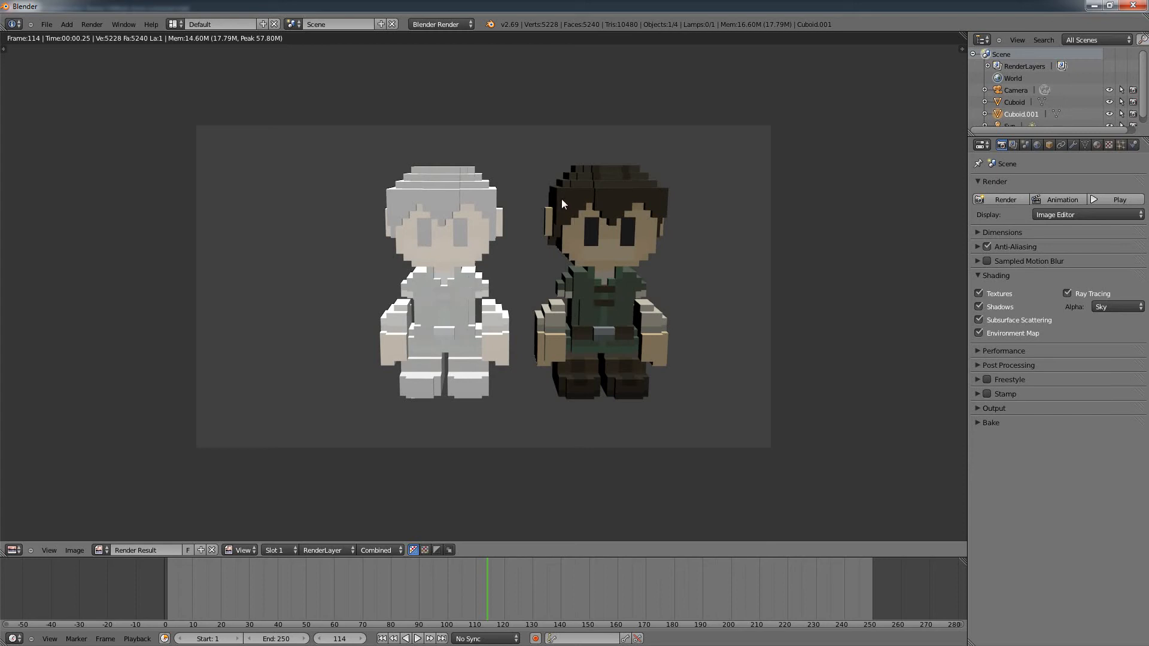
{"action": "mouse_move", "coordinate": [629, 323]}
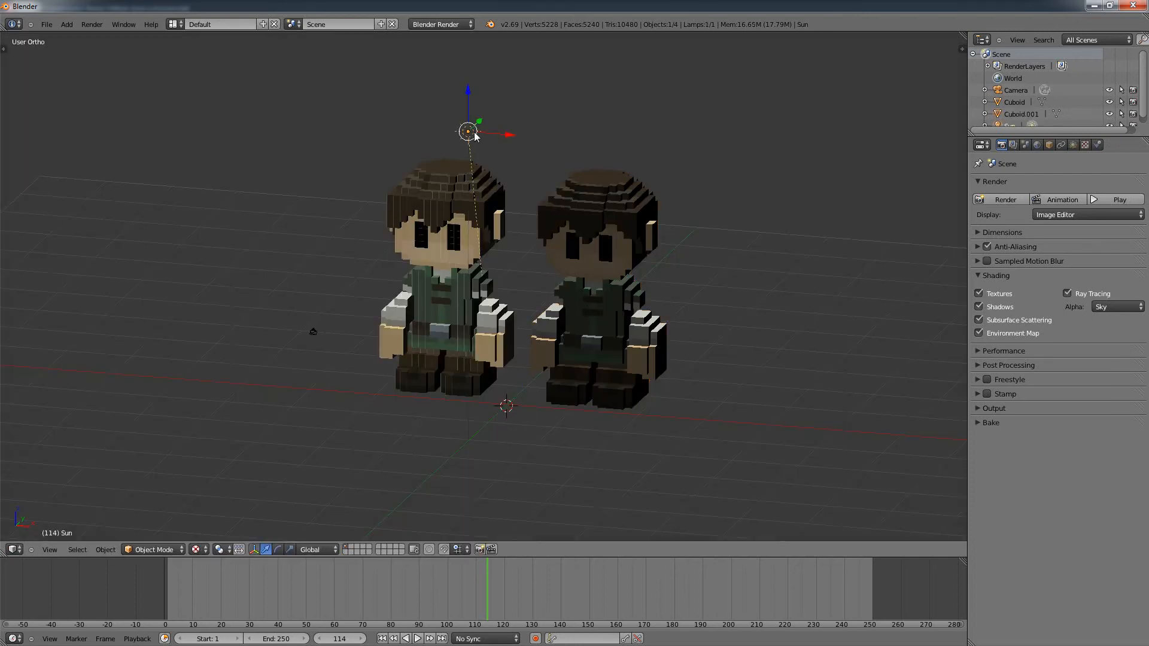
- Orbit the view, then start rotating the sun lamp around the X axis
{"action": "left_click_drag", "start_coordinate": [467, 130], "coordinate": [394, 200]}
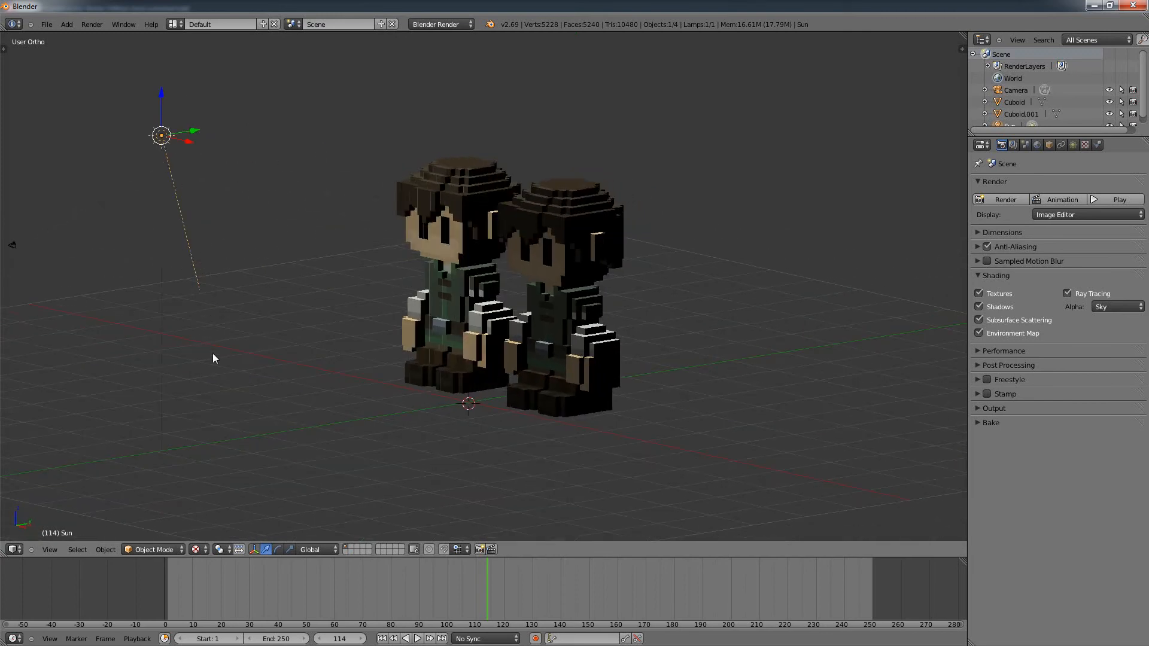
{"action": "mouse_move", "coordinate": [178, 222]}
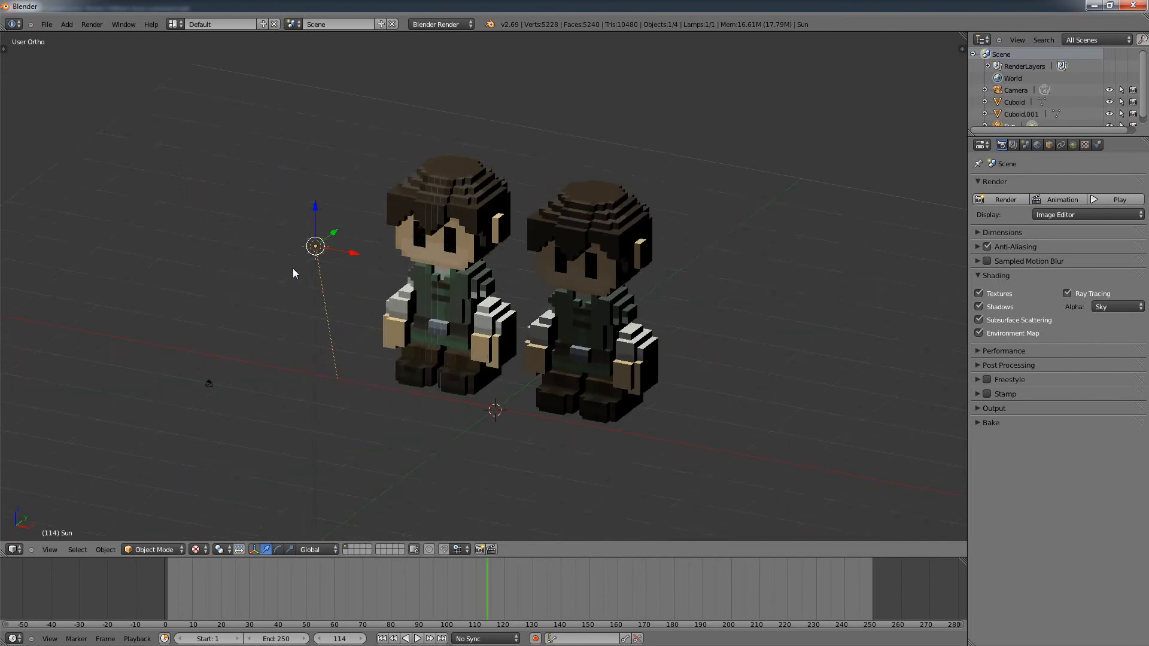
{"action": "mouse_move", "coordinate": [483, 237]}
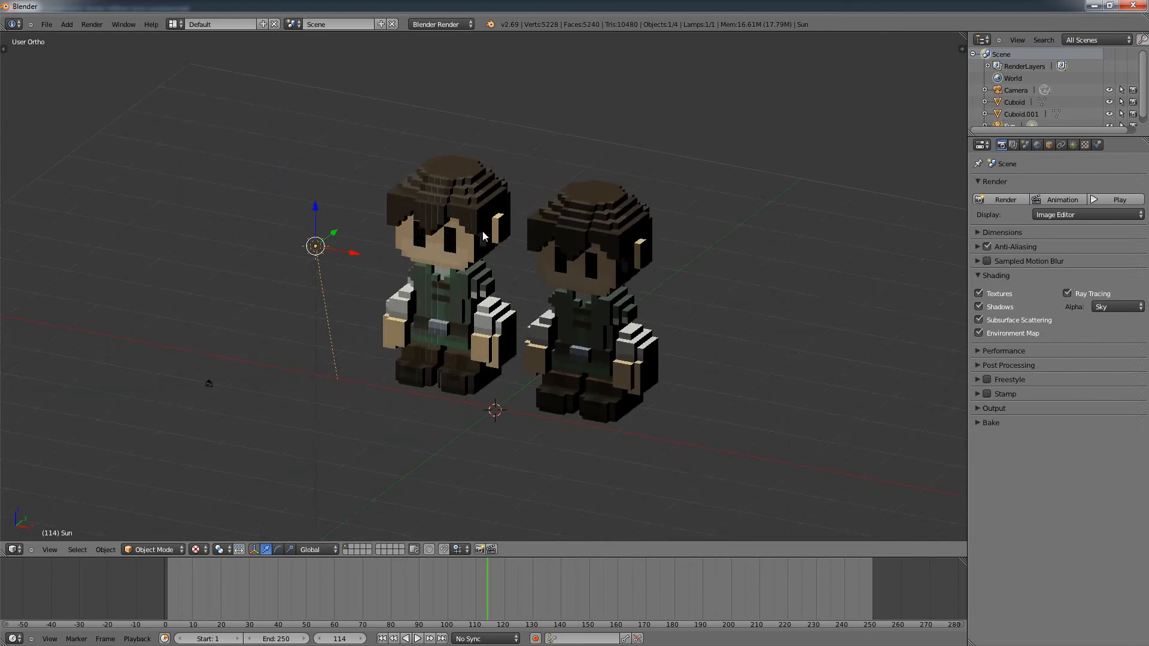
{"action": "mouse_move", "coordinate": [387, 257]}
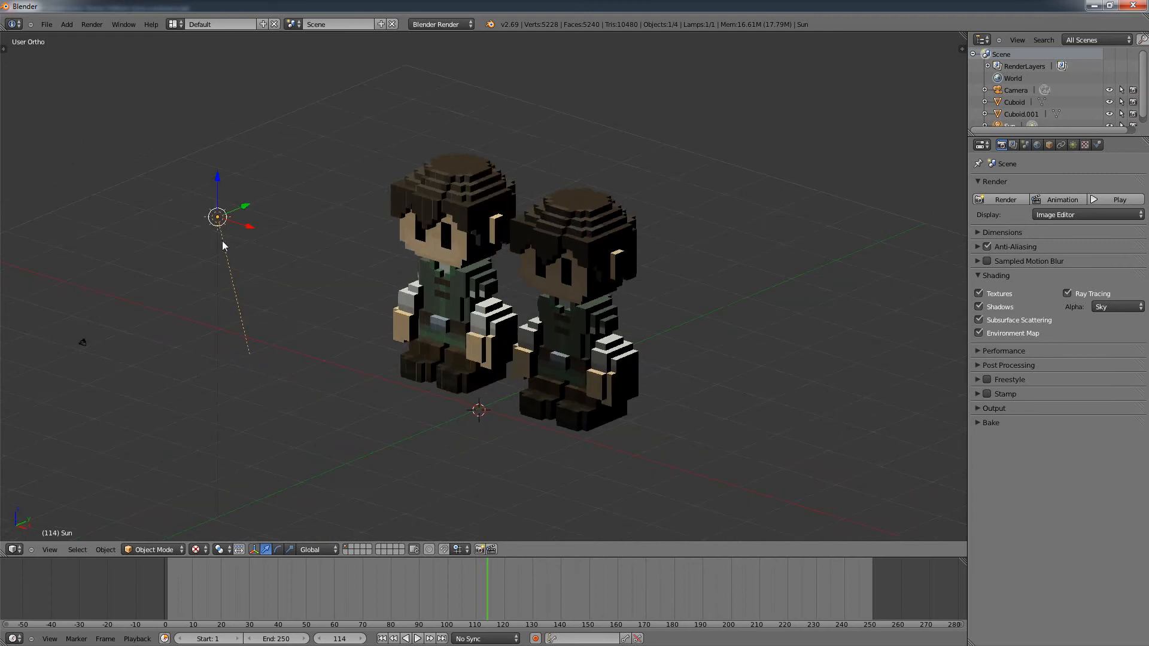
{"action": "key", "text": "r"}
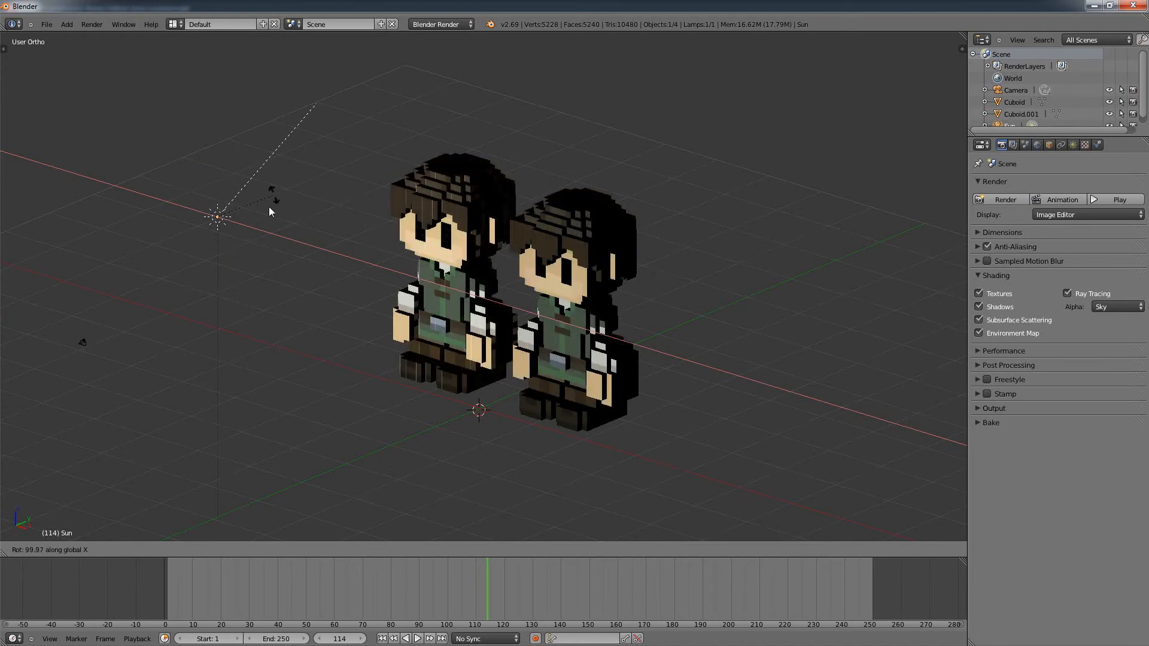
{"action": "mouse_move", "coordinate": [262, 268]}
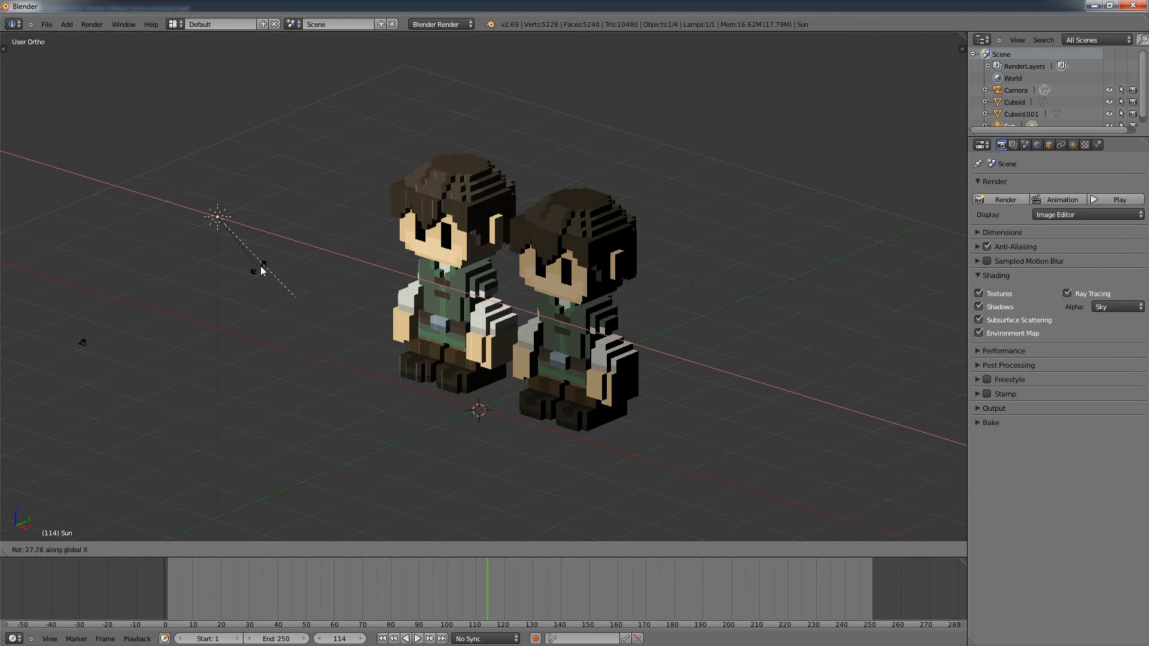
{"action": "mouse_move", "coordinate": [300, 240]}
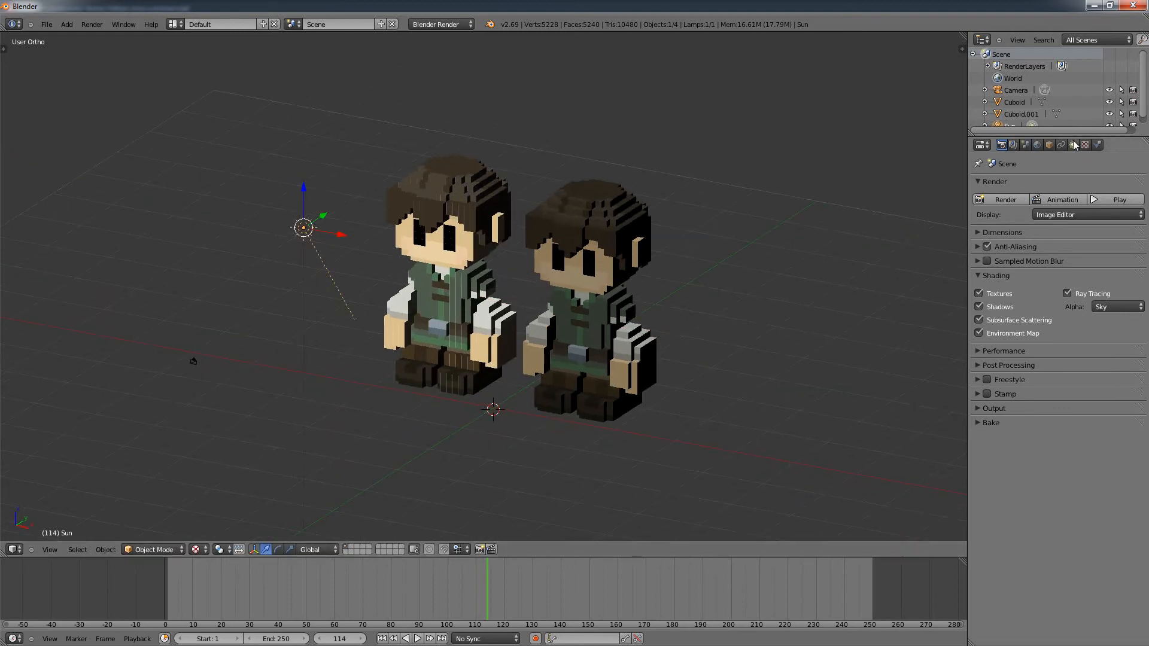
- Try the sun lamp as Point, Sun and Spot light types, then switch type again
{"action": "left_click", "coordinate": [1071, 145]}
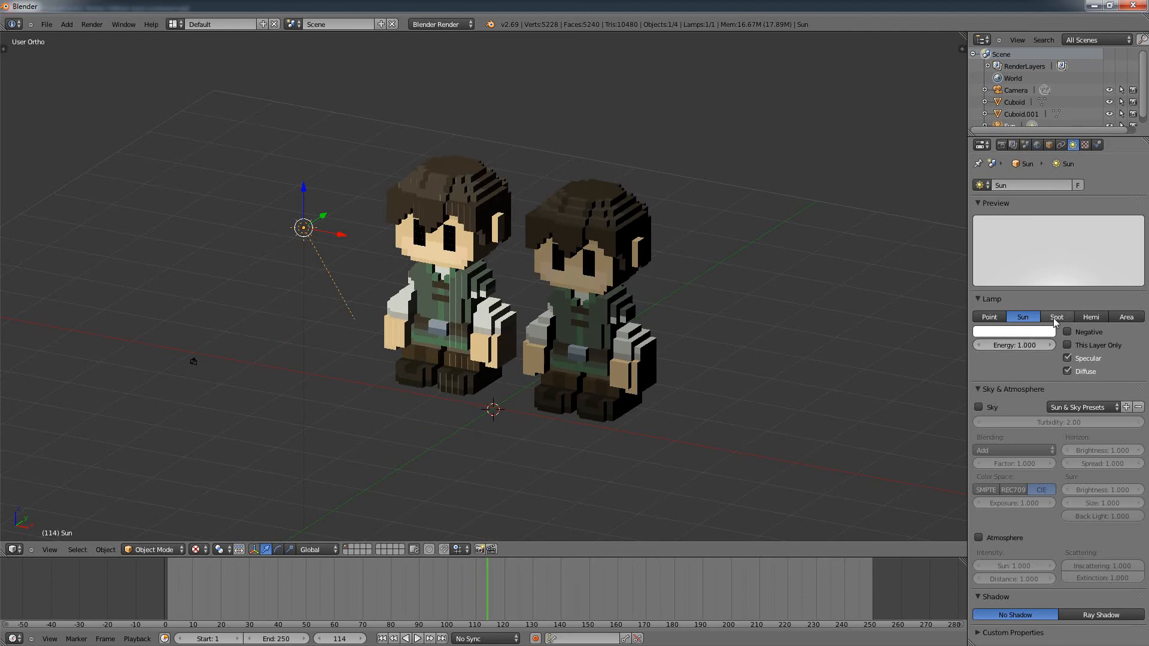
{"action": "mouse_move", "coordinate": [1071, 144]}
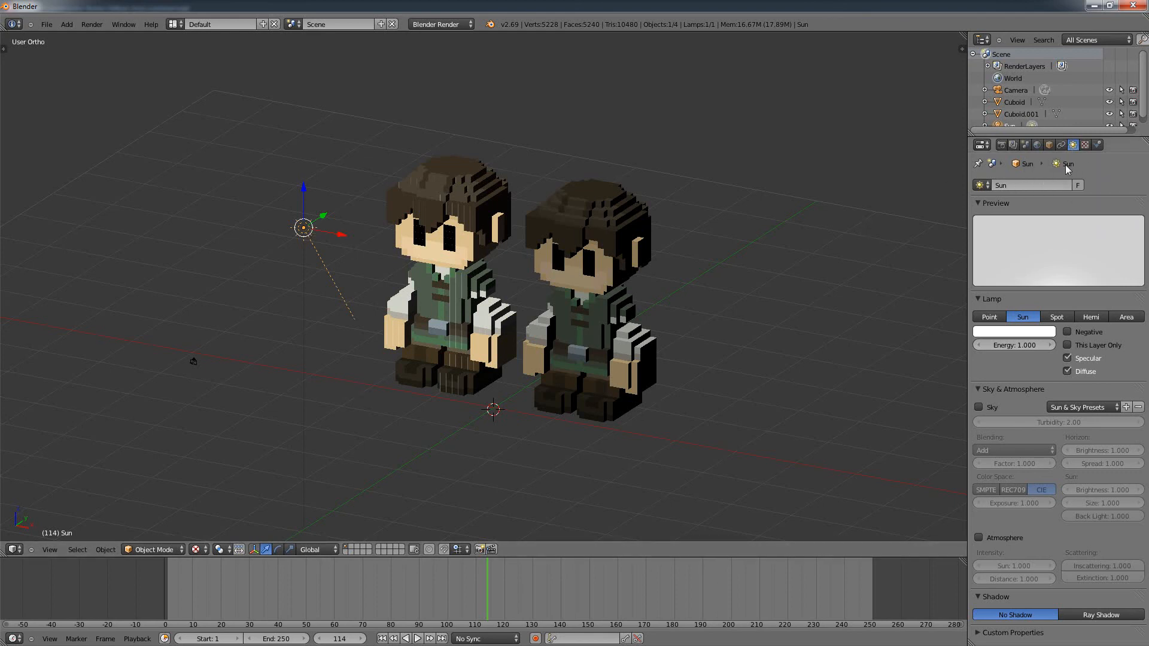
{"action": "left_click", "coordinate": [988, 316]}
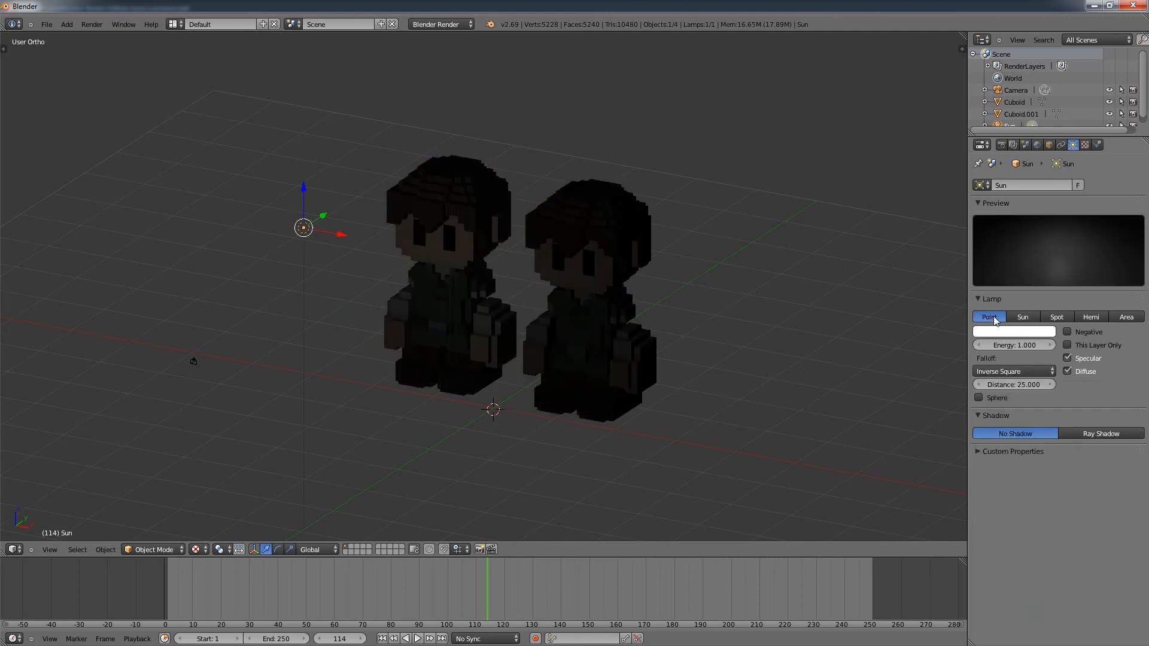
{"action": "left_click", "coordinate": [1022, 316]}
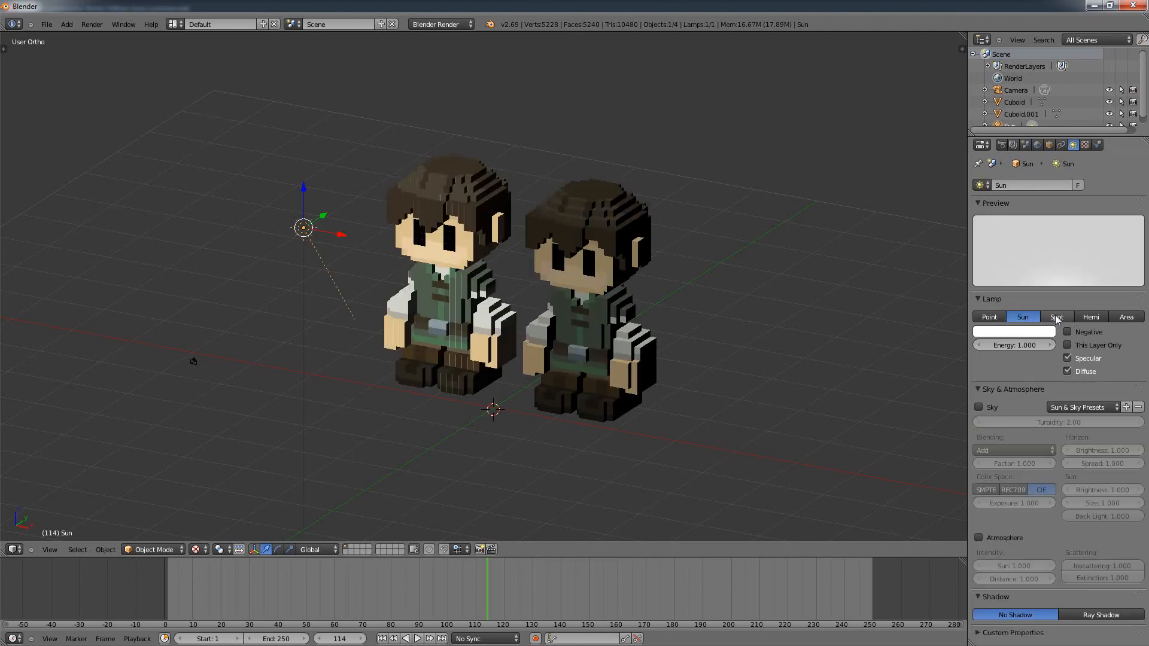
{"action": "left_click", "coordinate": [1052, 316]}
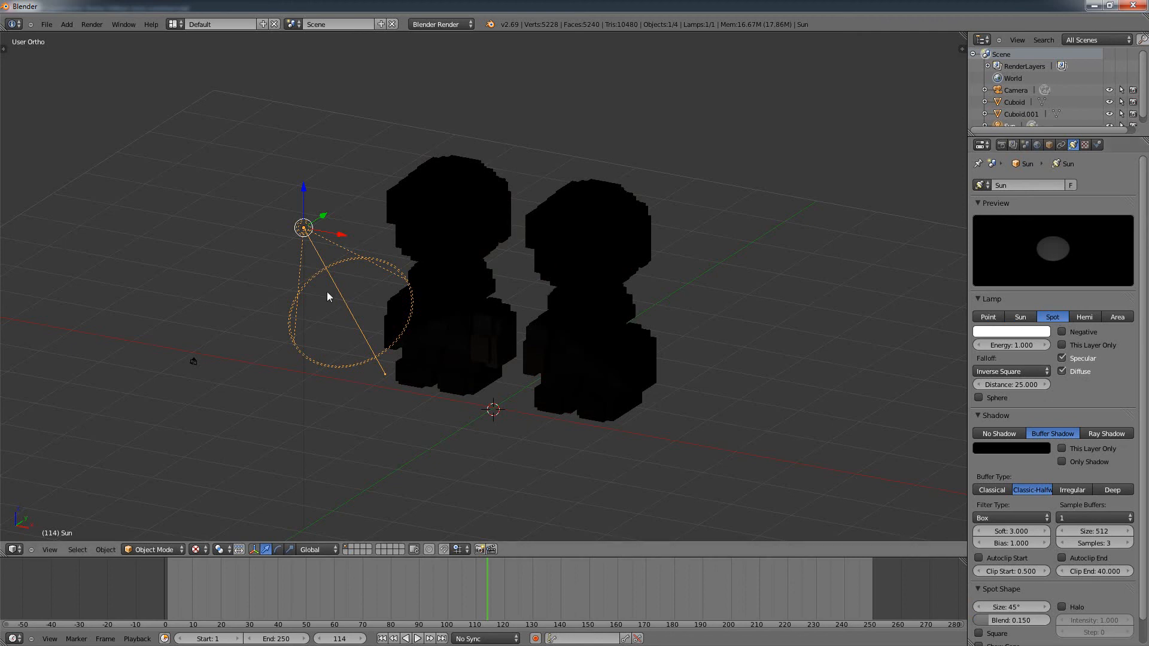
{"action": "mouse_move", "coordinate": [1087, 320]}
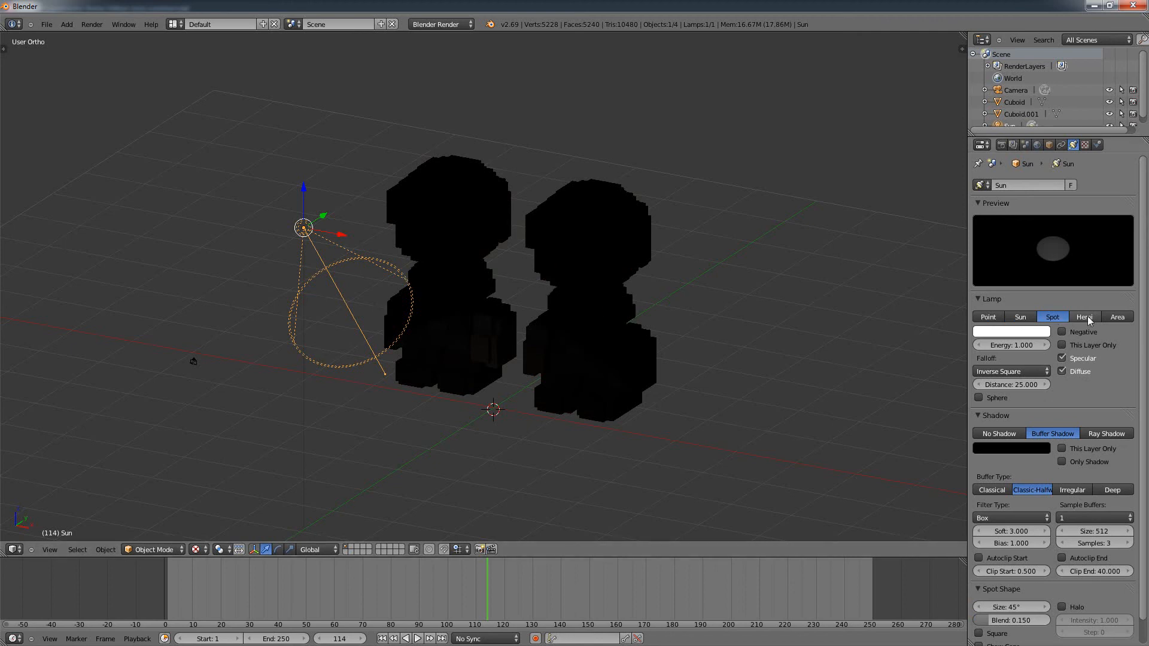
{"action": "left_click", "coordinate": [1021, 316]}
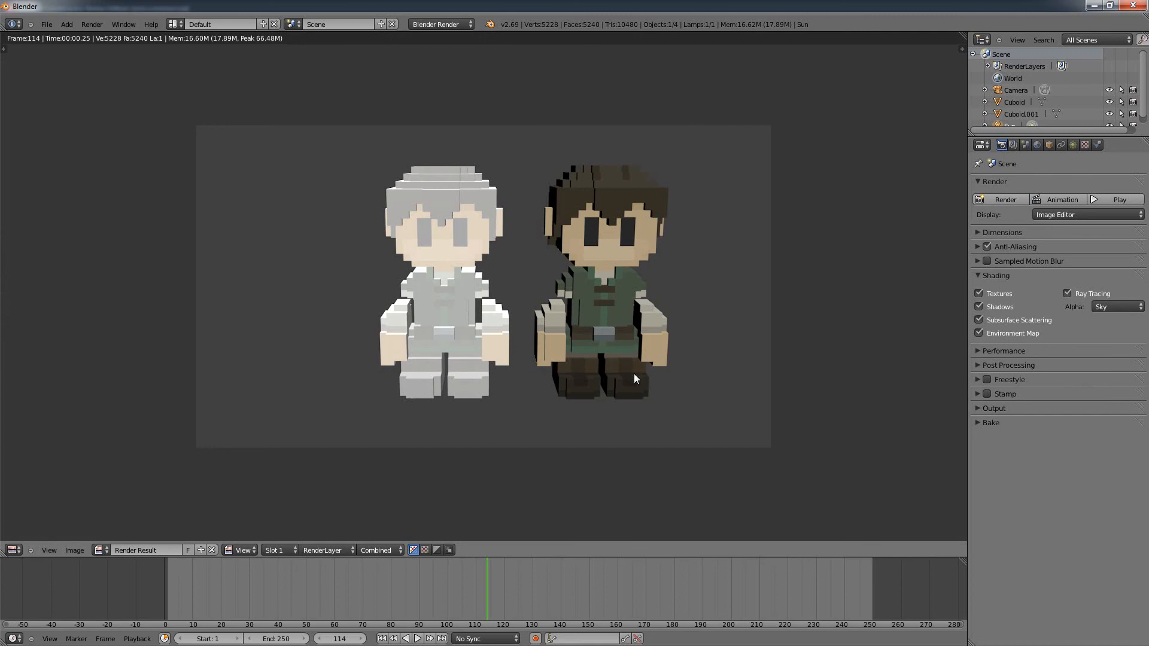
{"action": "mouse_move", "coordinate": [800, 373]}
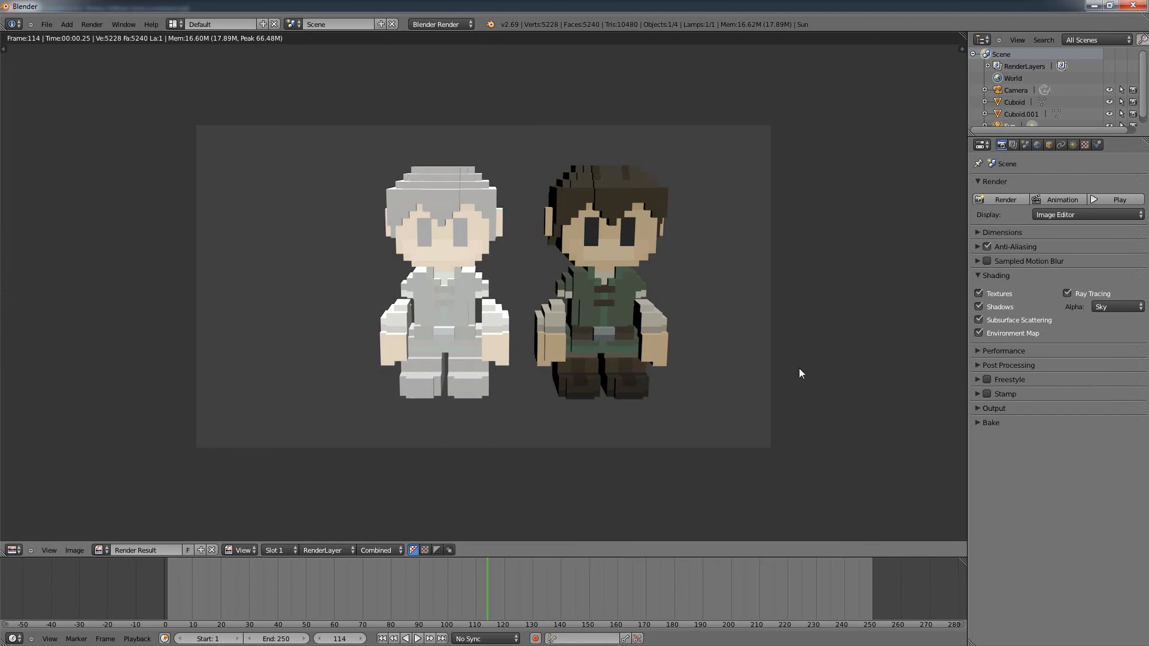
{"action": "mouse_move", "coordinate": [692, 421]}
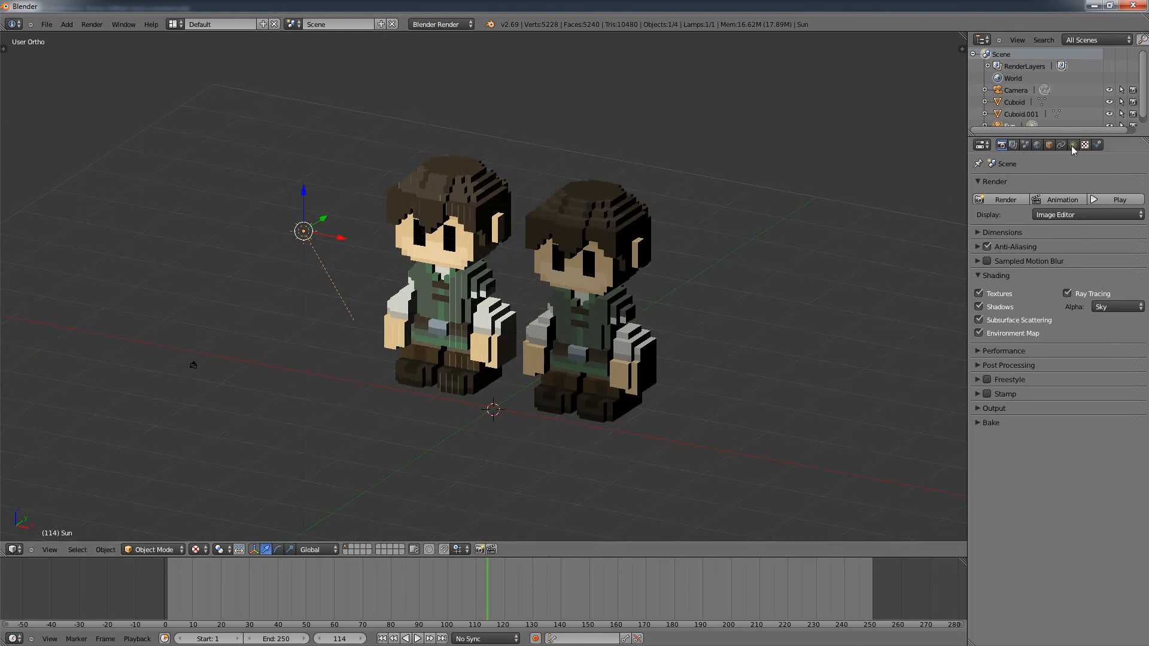
{"action": "mouse_move", "coordinate": [1072, 145]}
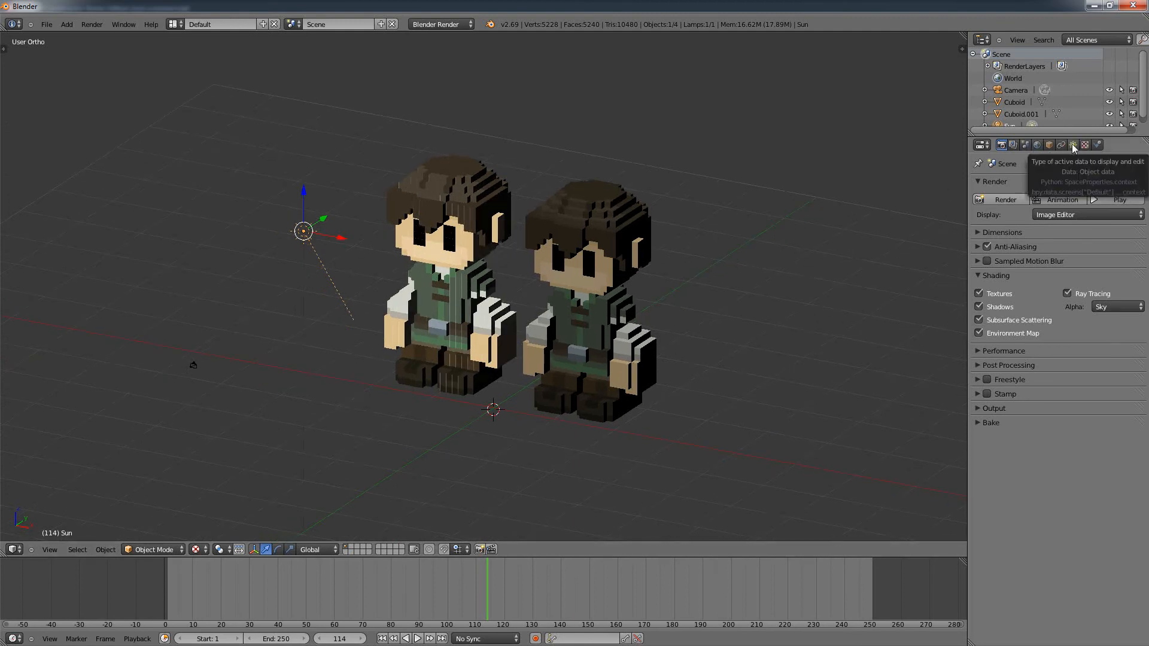
- Select the textured right-hand worker and re-render it beside the white figure
{"action": "left_click", "coordinate": [579, 304]}
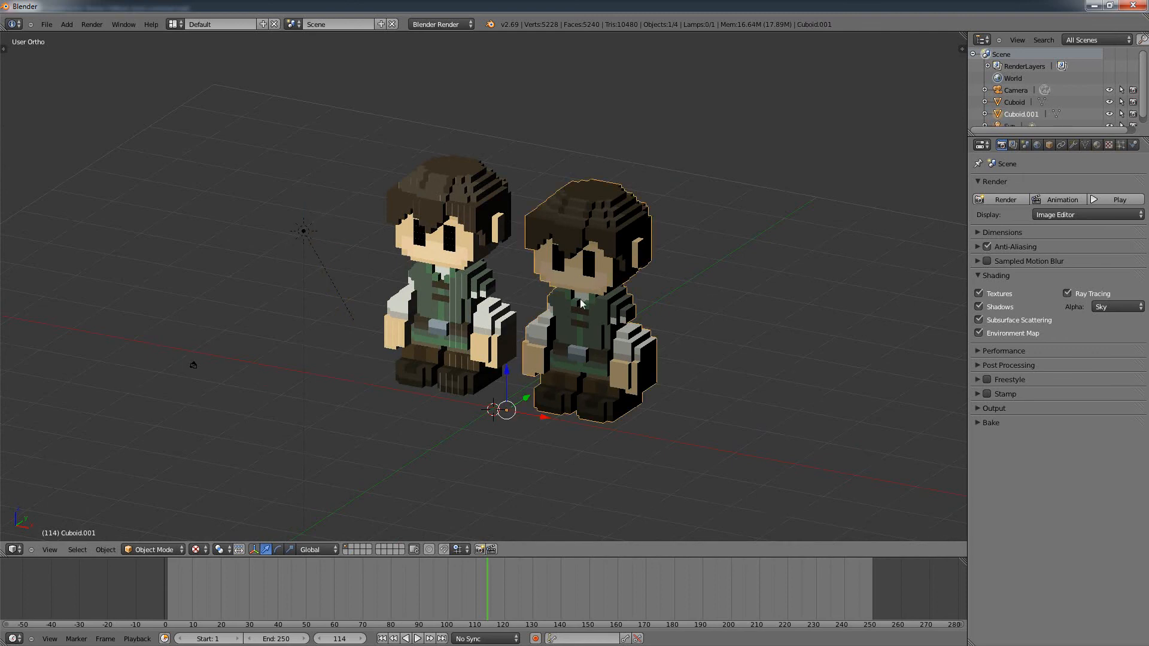
{"action": "mouse_move", "coordinate": [1005, 203]}
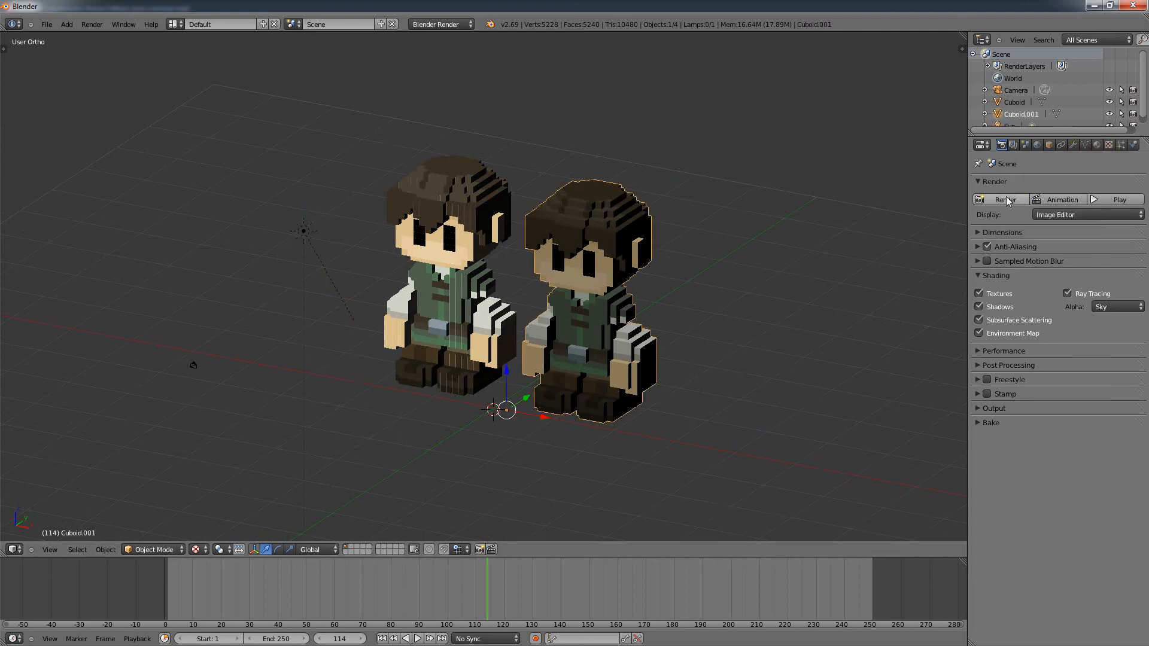
{"action": "mouse_move", "coordinate": [999, 199]}
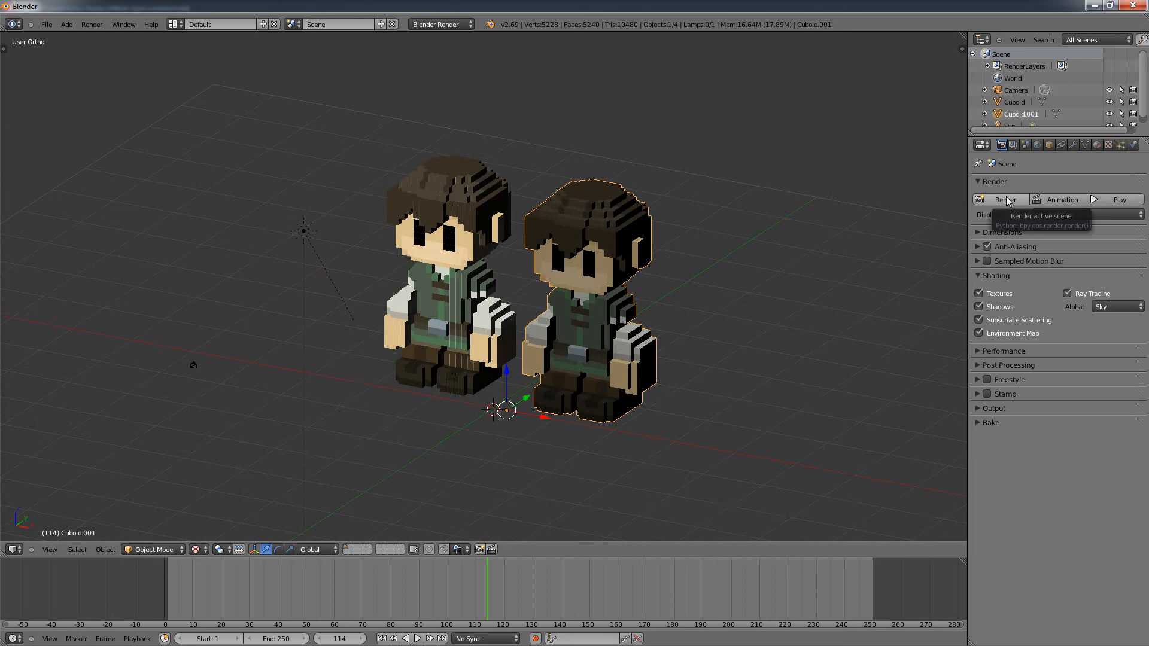
{"action": "left_click", "coordinate": [1005, 200]}
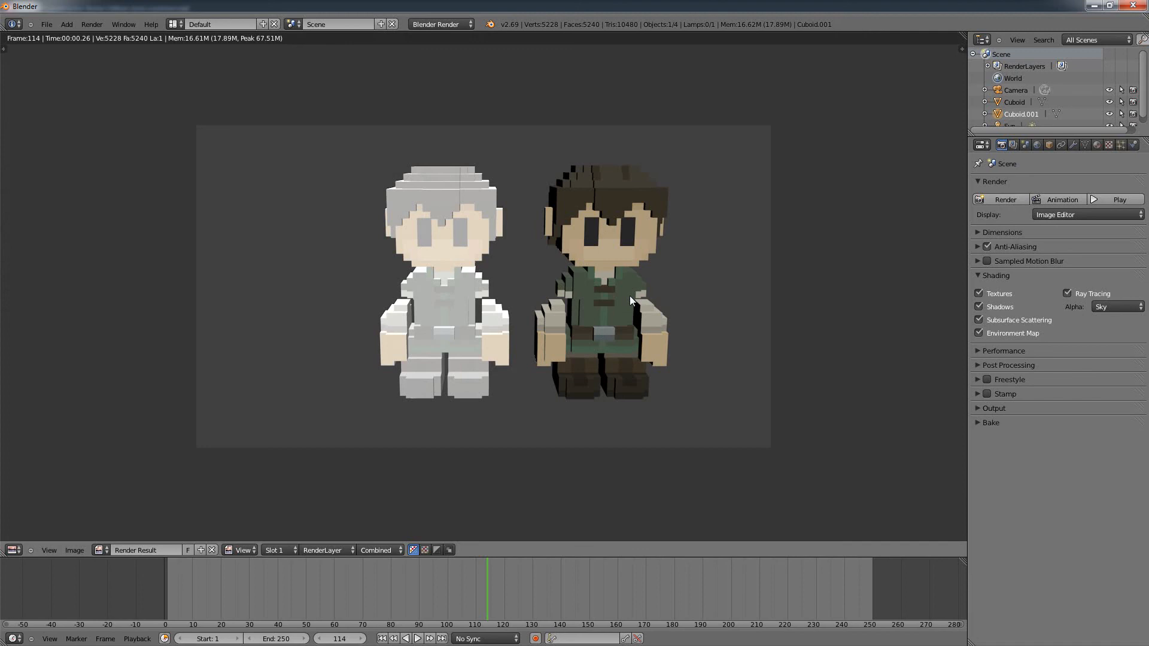
{"action": "mouse_move", "coordinate": [598, 364]}
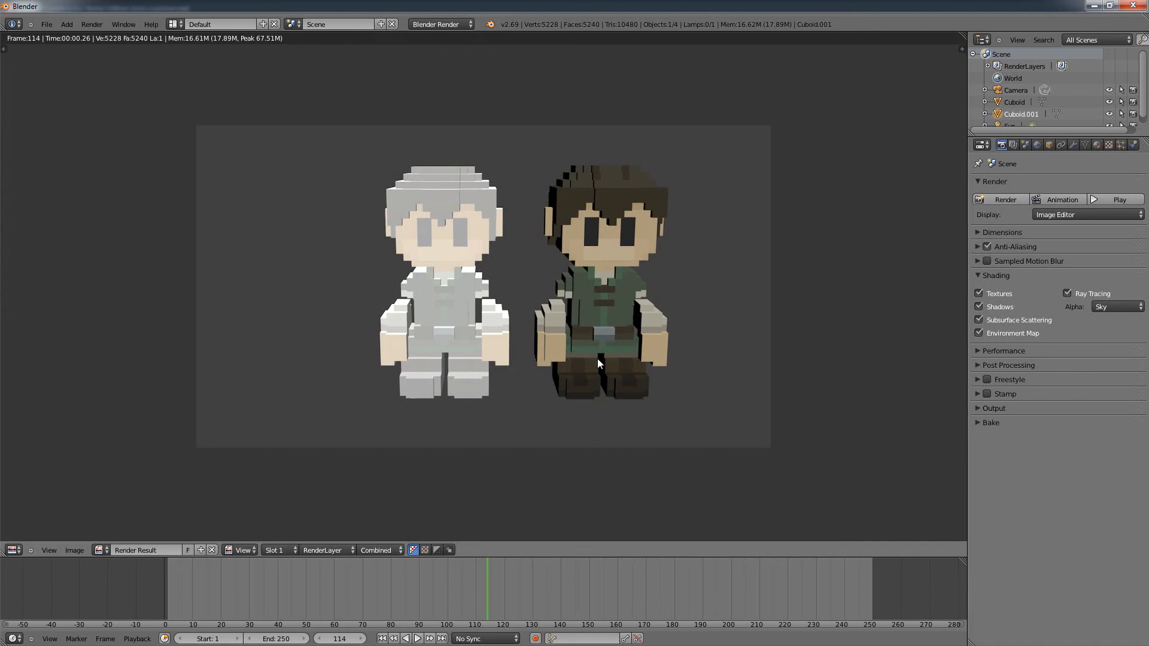
{"action": "mouse_move", "coordinate": [585, 329]}
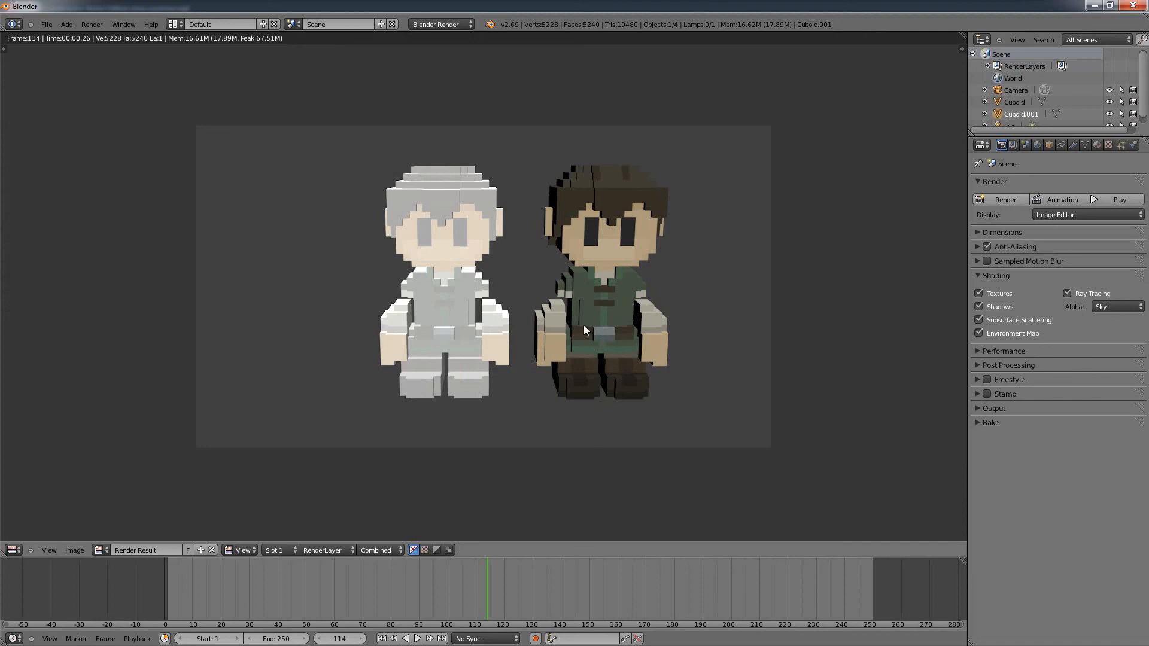
{"action": "mouse_move", "coordinate": [570, 334]}
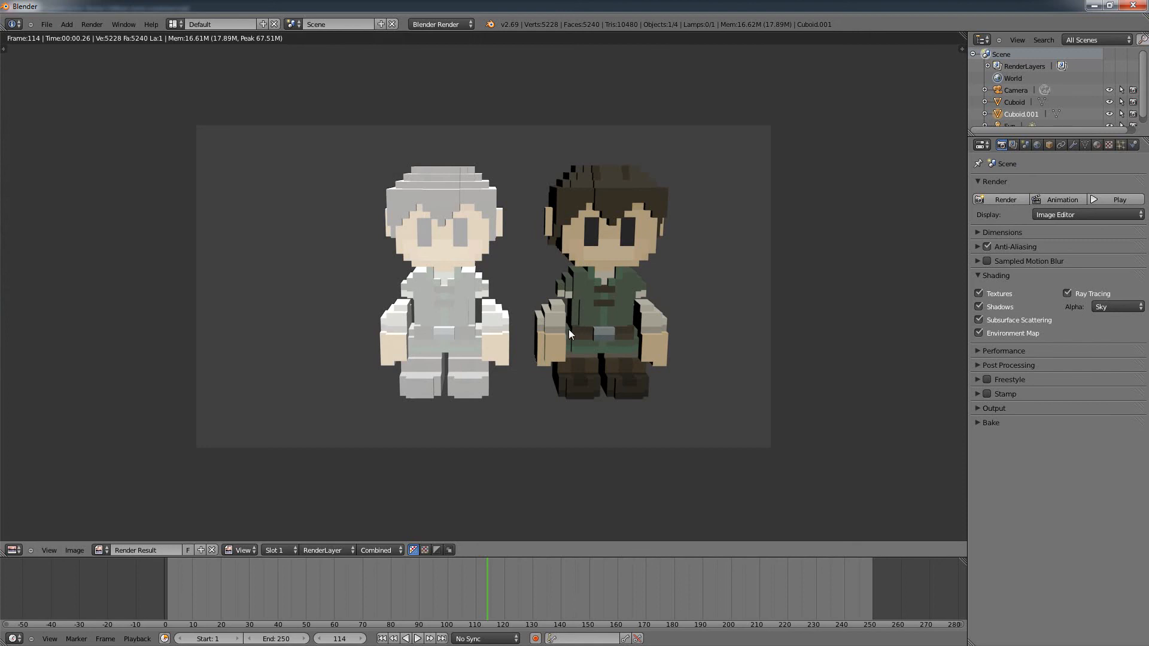
{"action": "mouse_move", "coordinate": [685, 405]}
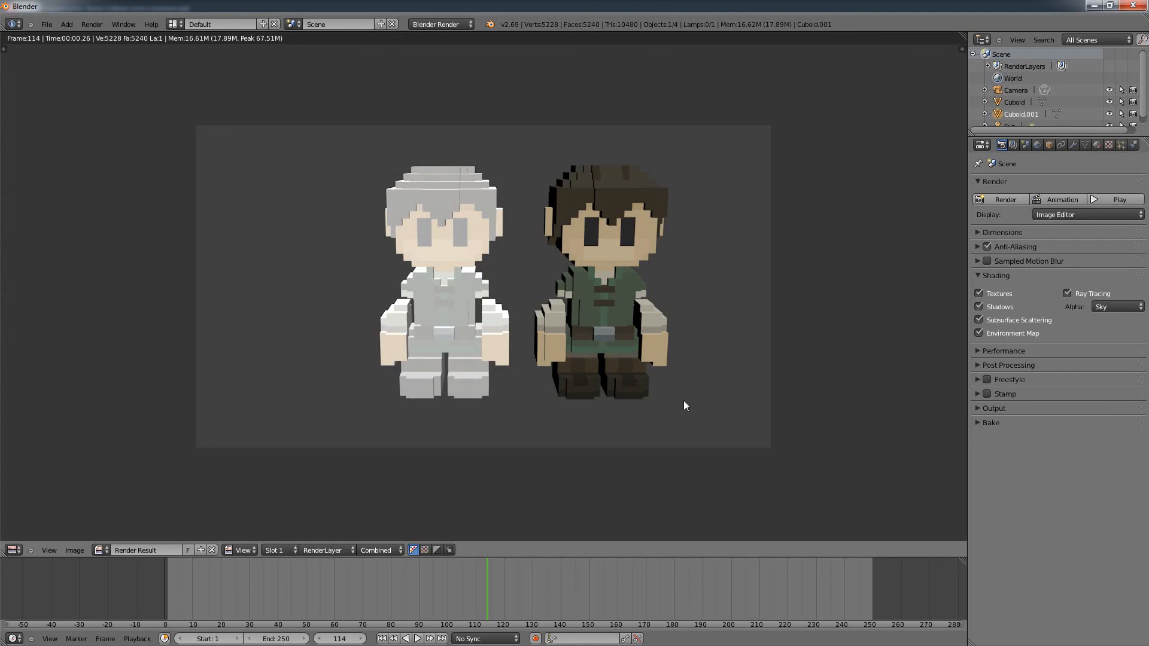
{"action": "mouse_move", "coordinate": [416, 406]}
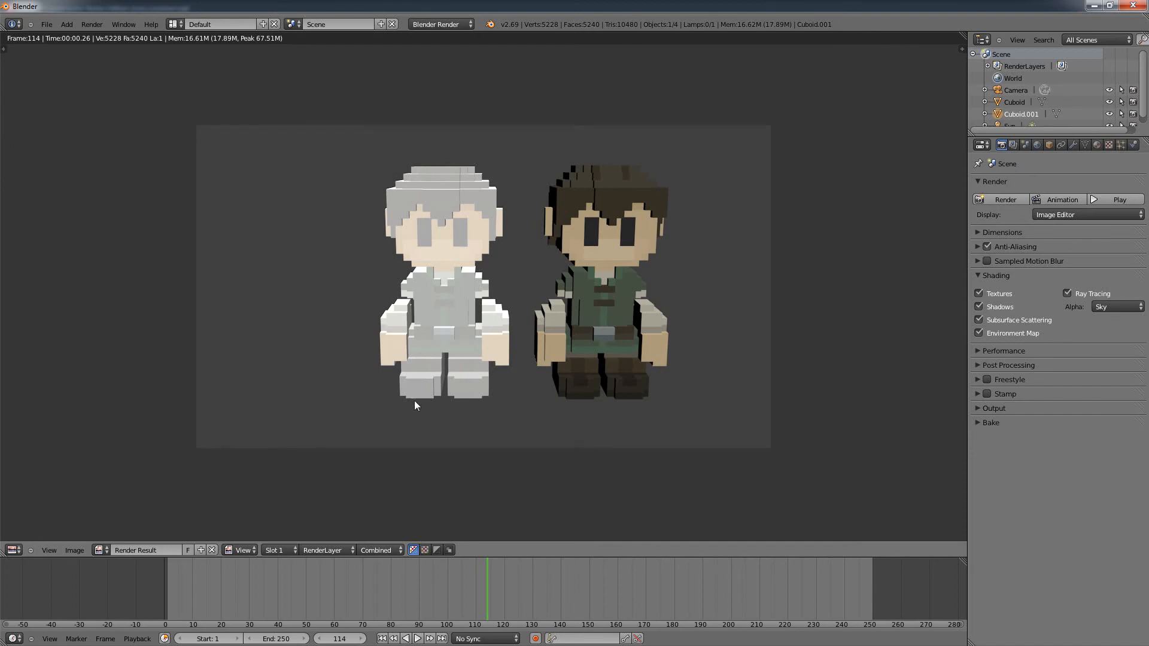
{"action": "mouse_move", "coordinate": [712, 399]}
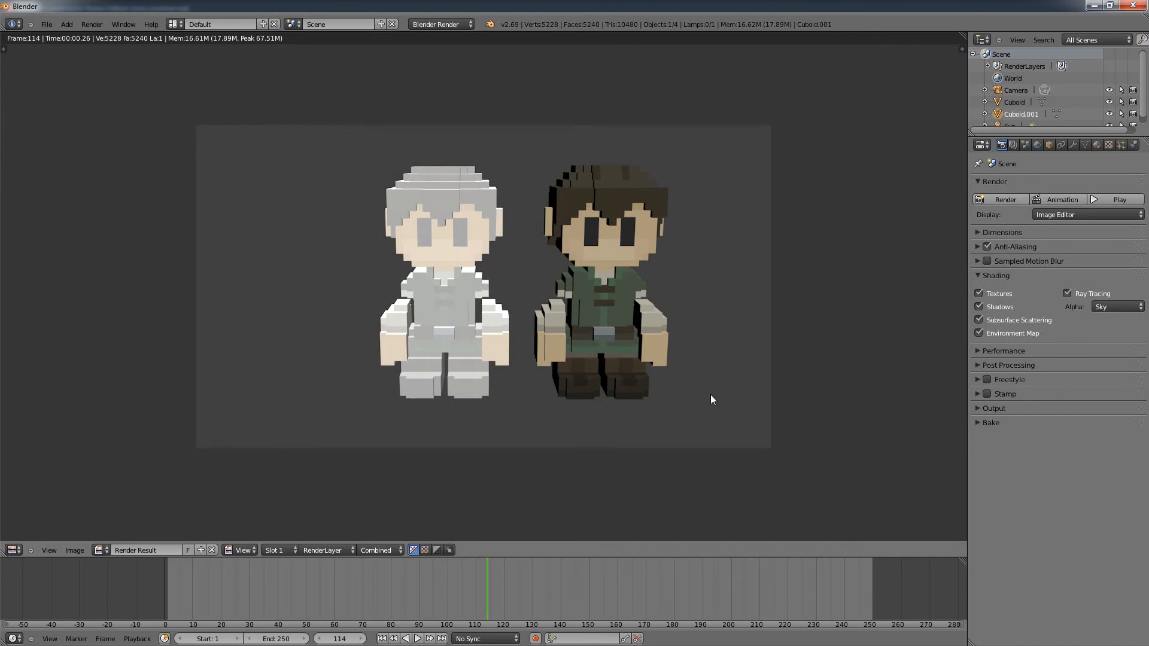
{"action": "mouse_move", "coordinate": [653, 388]}
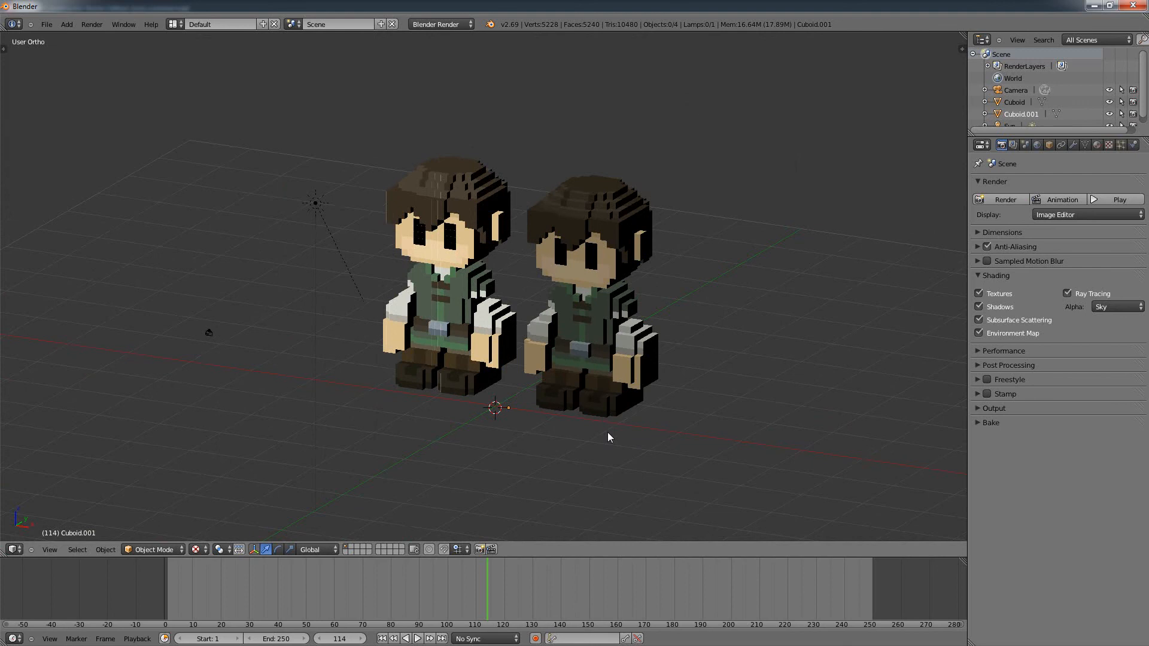
{"action": "mouse_move", "coordinate": [579, 460]}
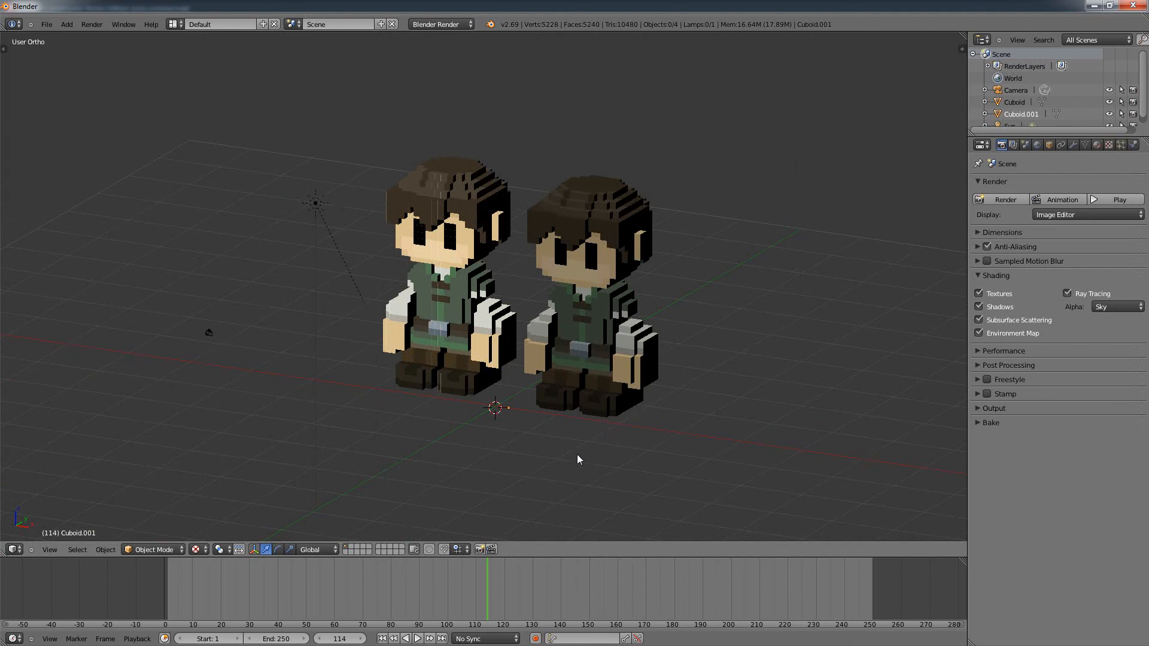
{"action": "mouse_move", "coordinate": [596, 462]}
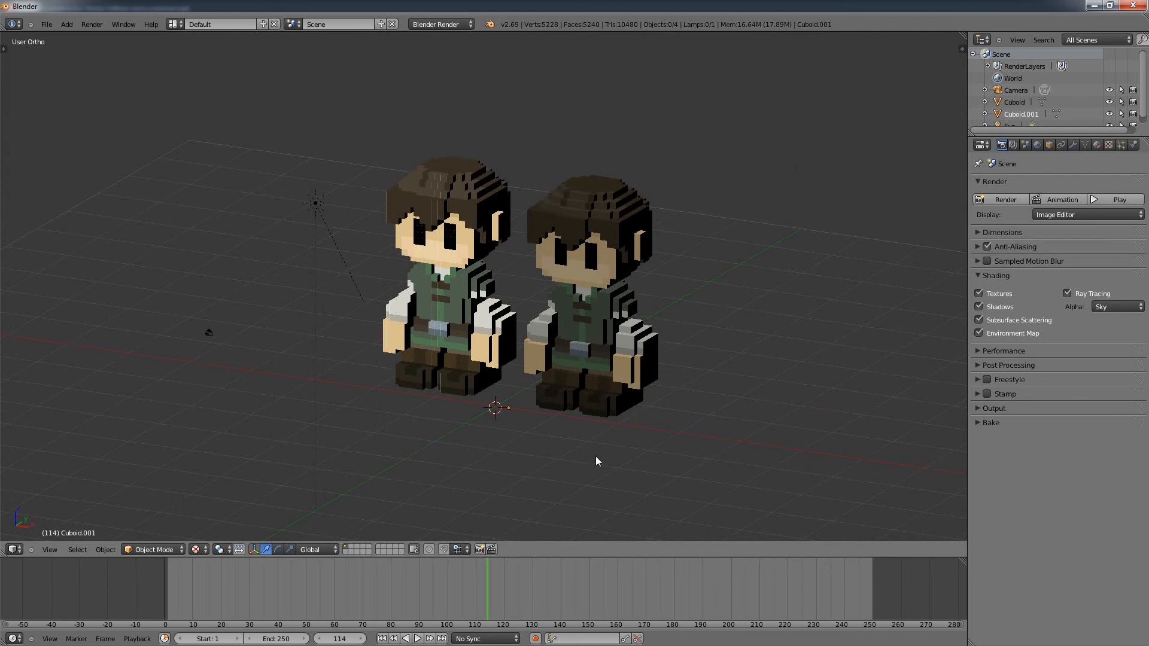